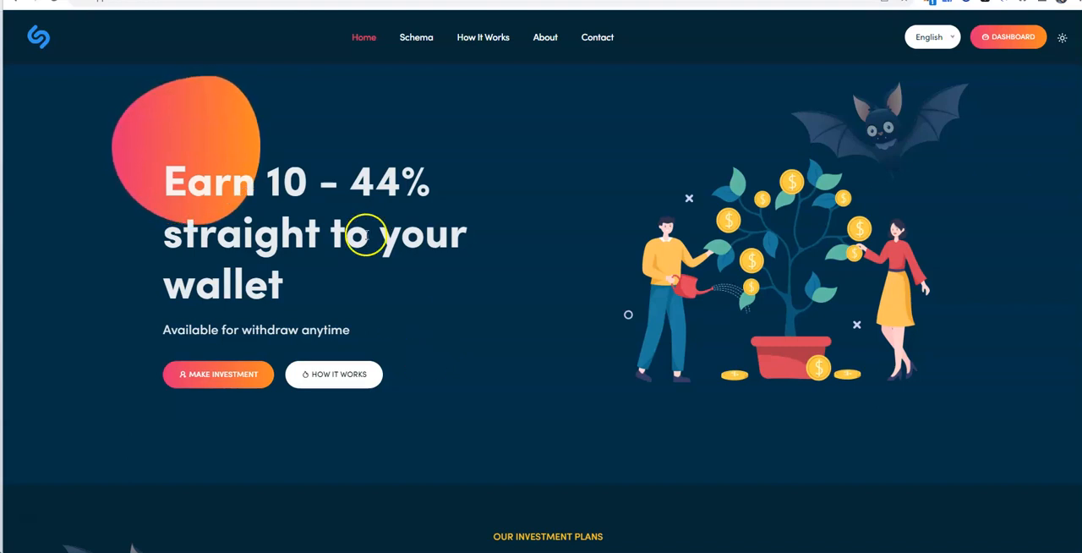
{"action": "mouse_move", "coordinate": [375, 280]}
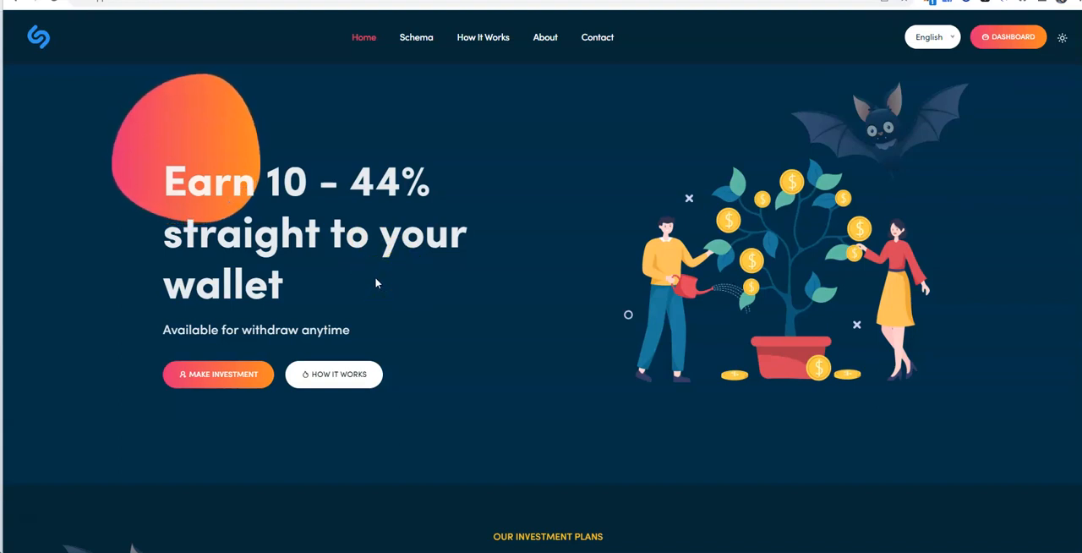
Scroll through the homepage plan cards from Garden down to the Vintage $5000–$10000 plan
{"action": "scroll", "scroll_direction": "down", "scroll_amount": 3}
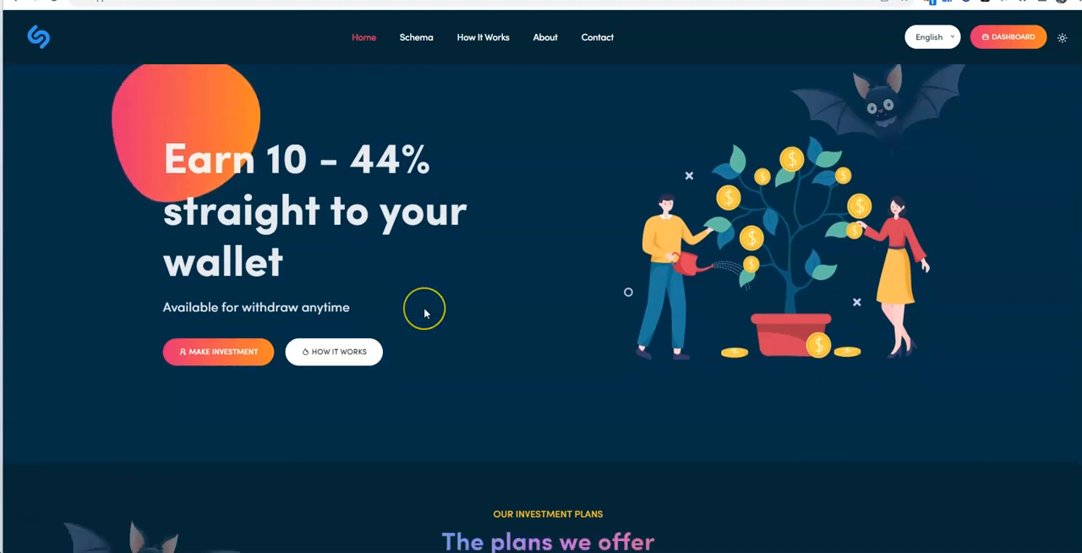
{"action": "scroll", "scroll_direction": "down", "scroll_amount": 3}
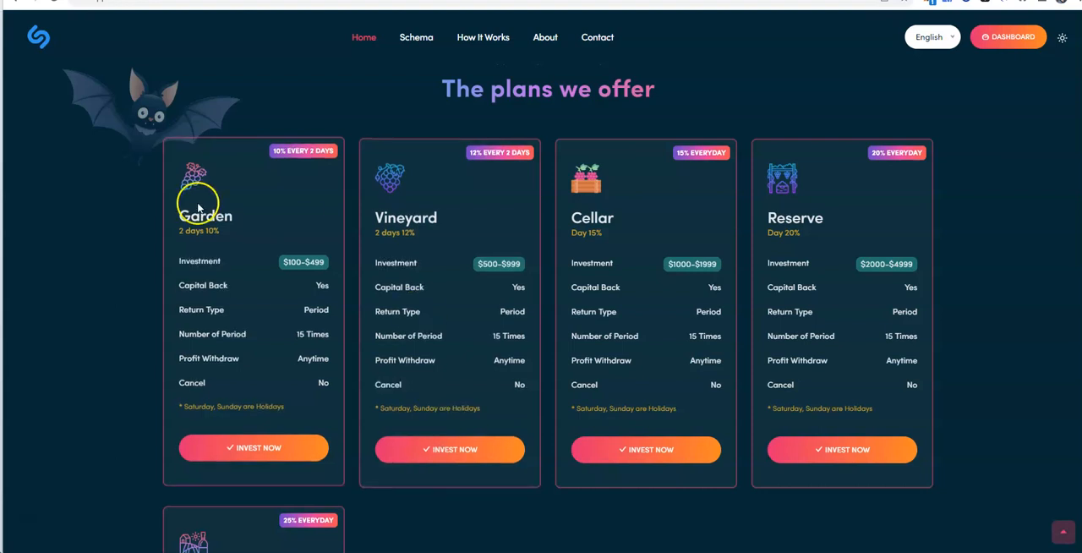
{"action": "mouse_move", "coordinate": [601, 249]}
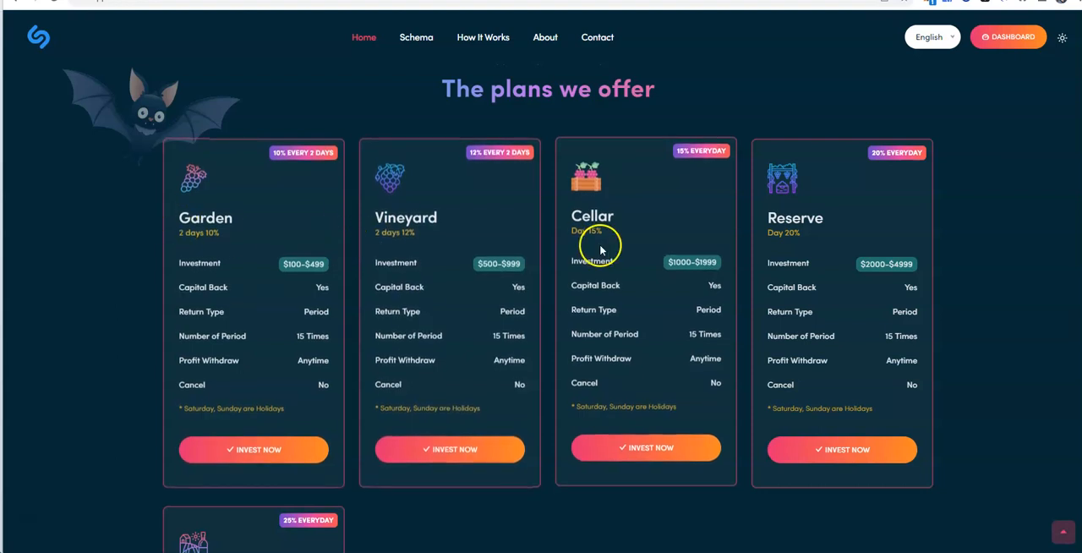
{"action": "scroll", "scroll_direction": "down", "scroll_amount": 3}
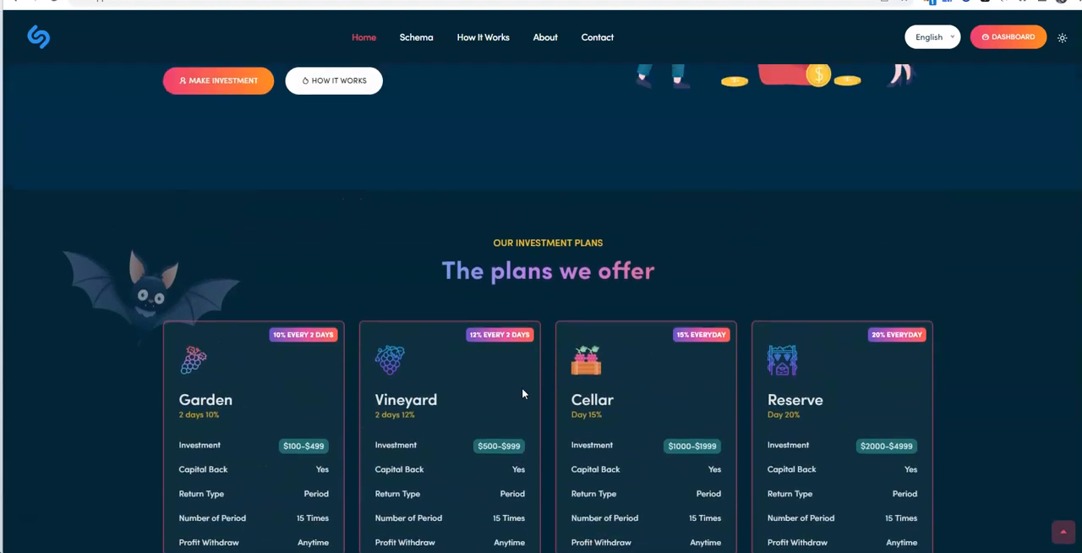
{"action": "scroll", "scroll_direction": "up", "scroll_amount": 3}
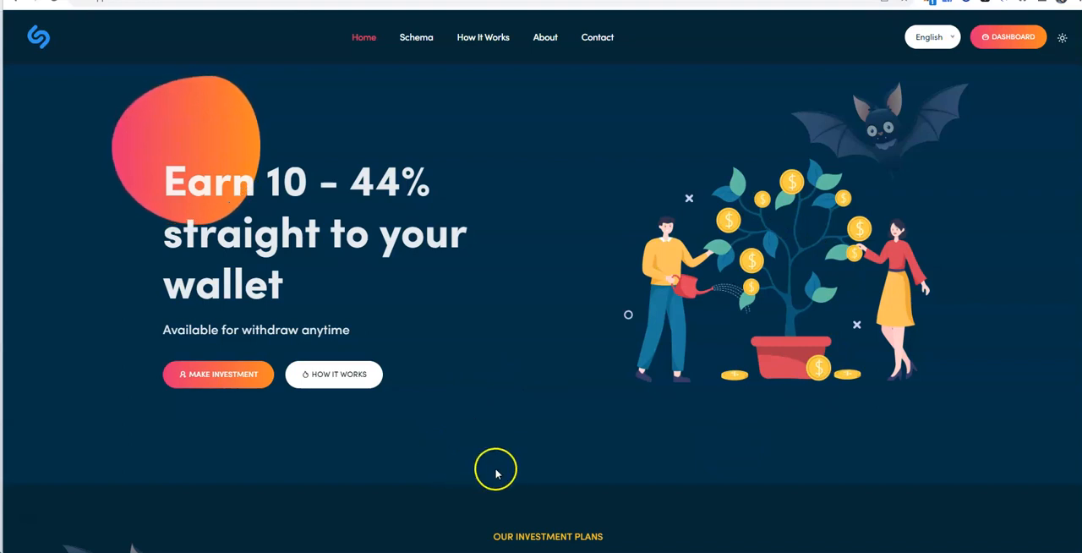
{"action": "scroll", "scroll_direction": "down", "scroll_amount": 3}
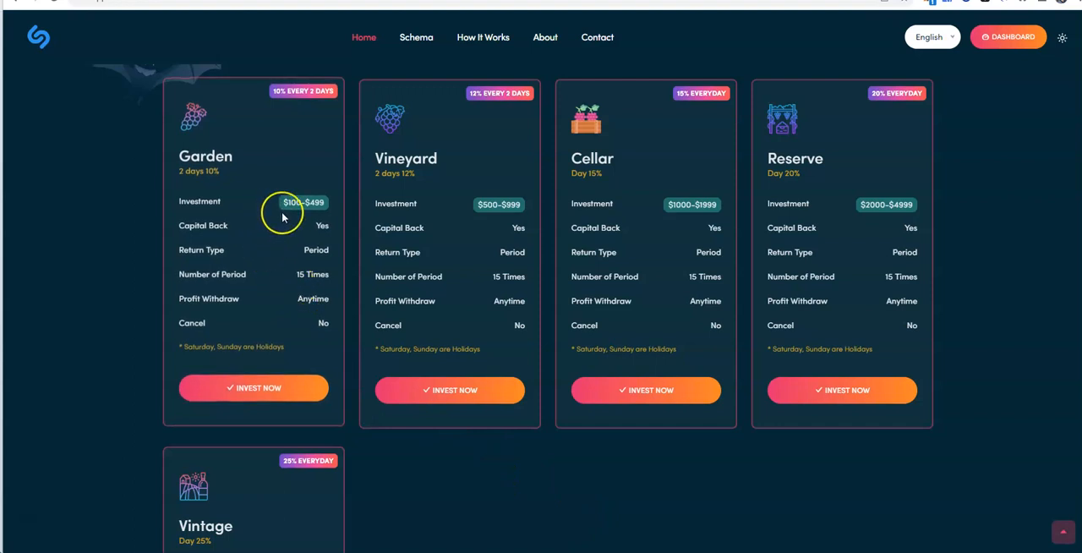
{"action": "mouse_move", "coordinate": [284, 216]}
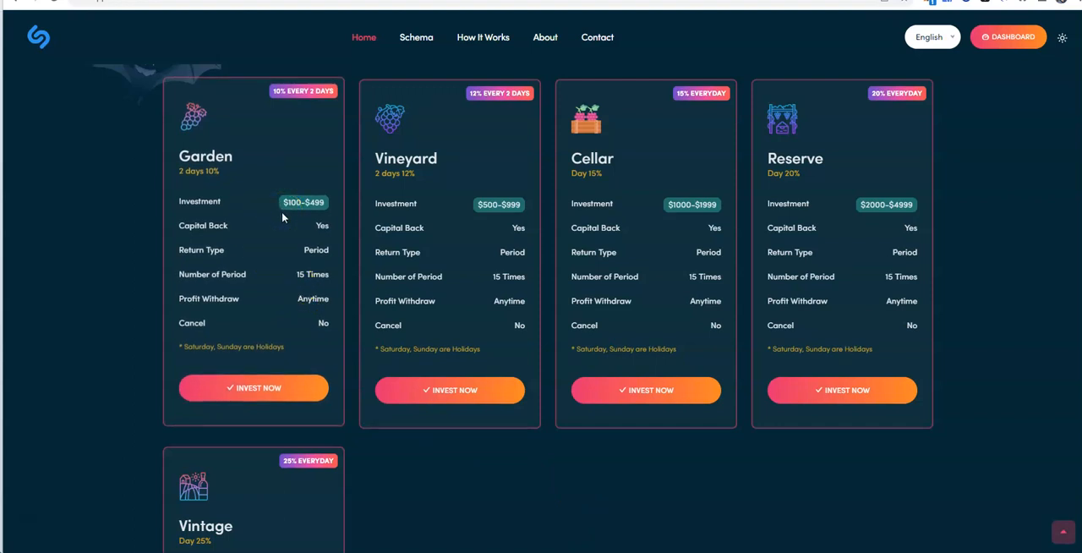
{"action": "mouse_move", "coordinate": [284, 95]}
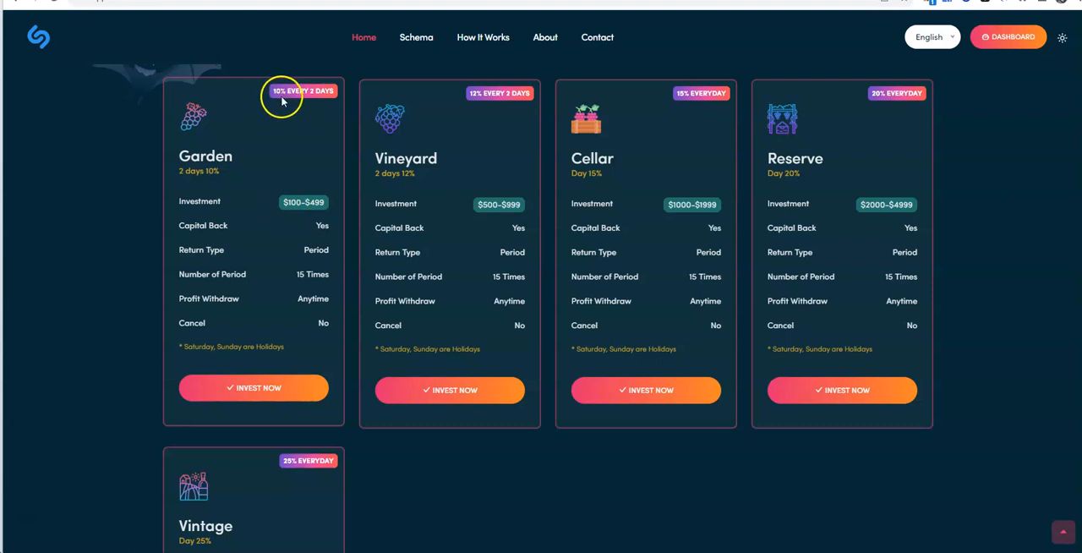
{"action": "mouse_move", "coordinate": [311, 284]}
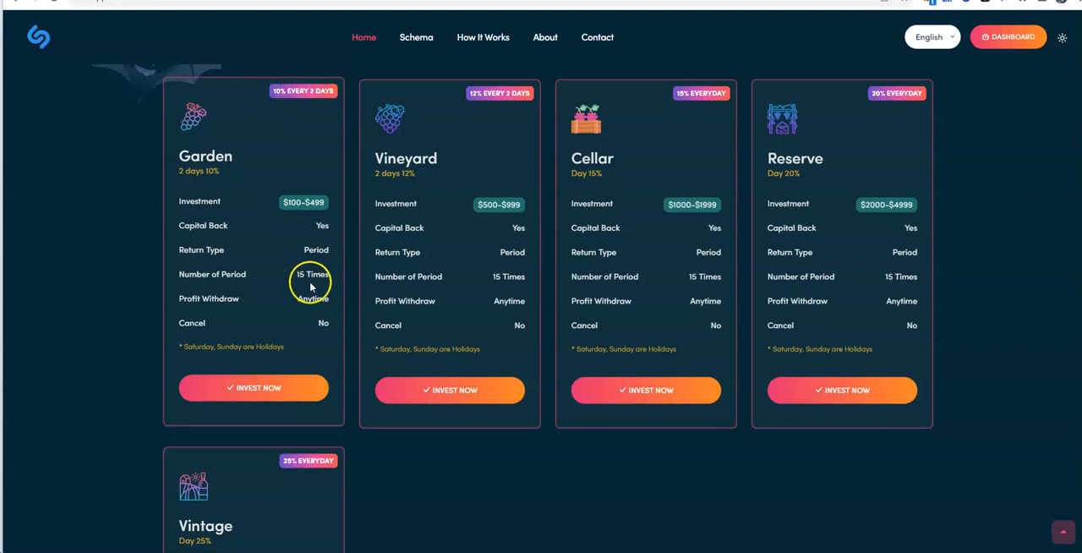
{"action": "mouse_move", "coordinate": [350, 259]}
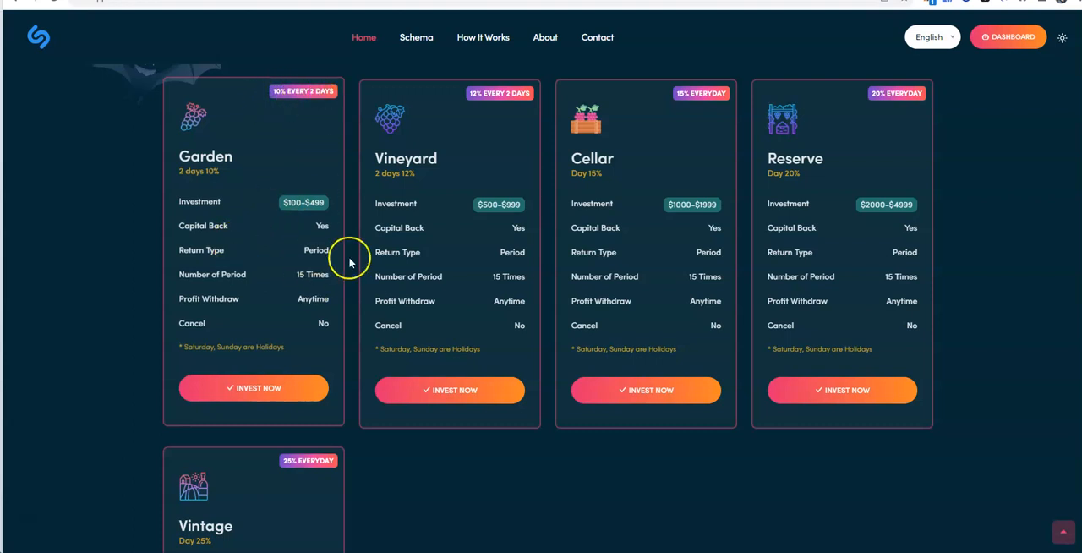
{"action": "scroll", "scroll_direction": "down", "scroll_amount": 3}
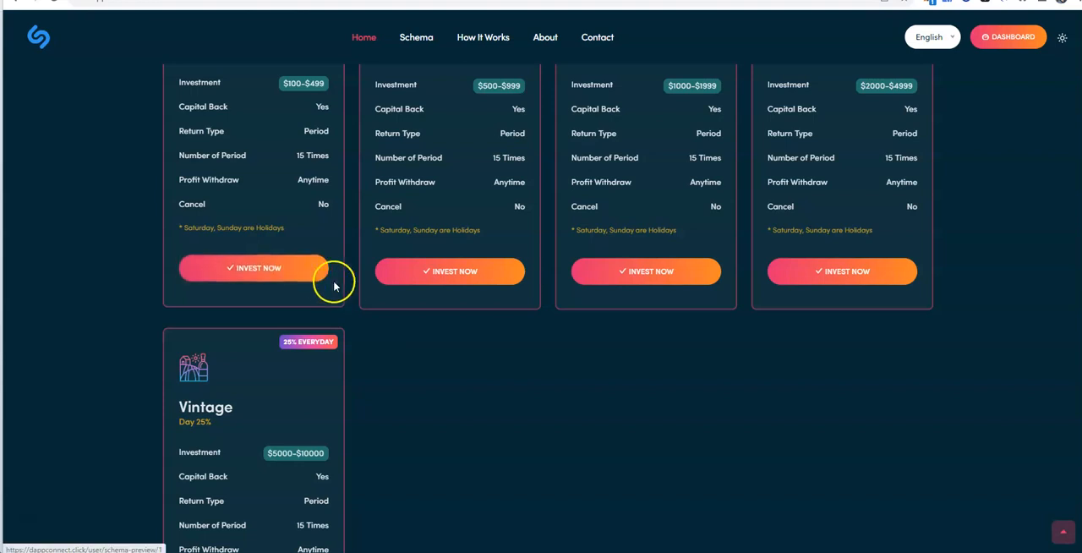
{"action": "scroll", "scroll_direction": "up", "scroll_amount": 3}
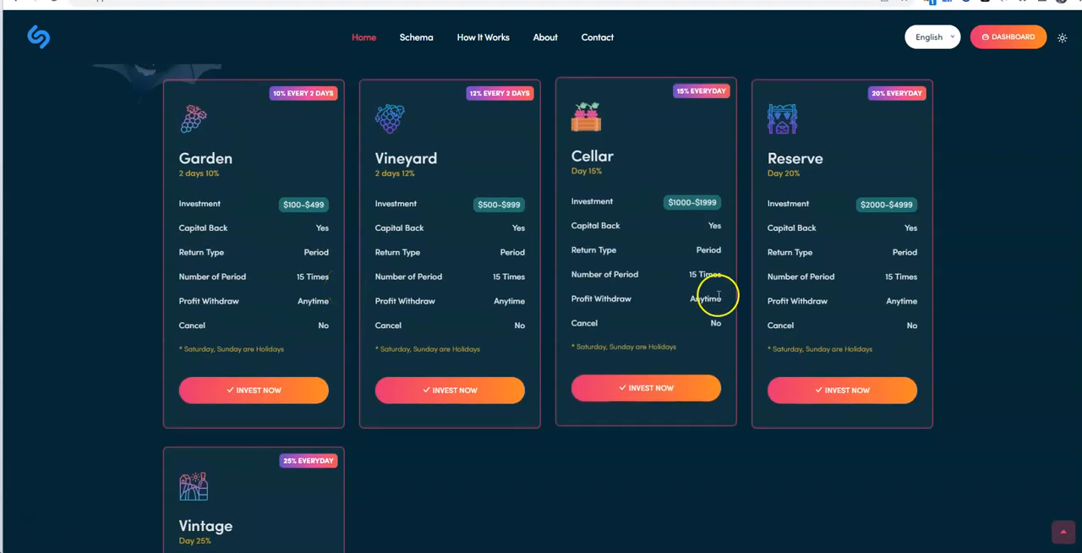
{"action": "mouse_move", "coordinate": [633, 314]}
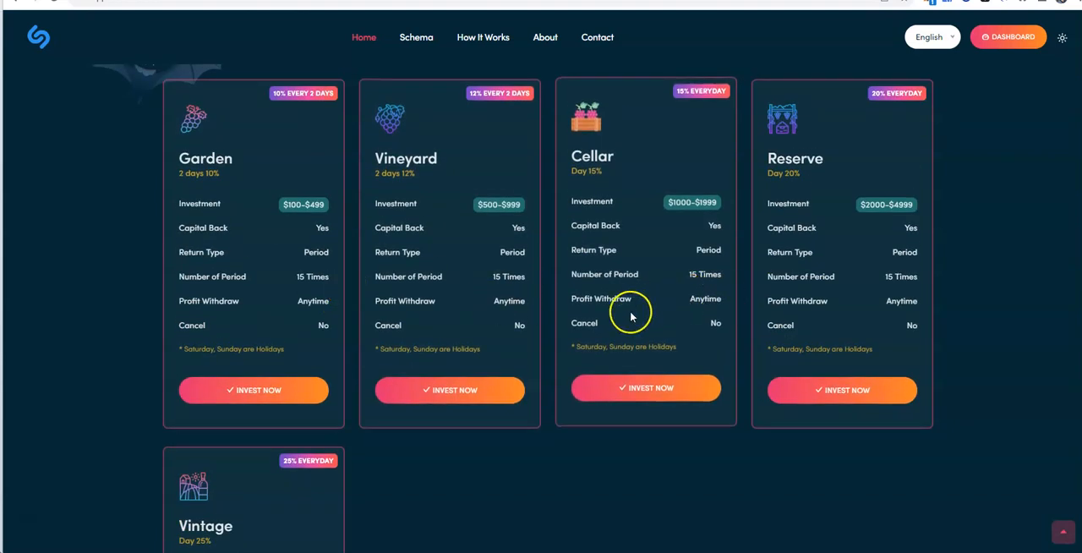
{"action": "mouse_move", "coordinate": [638, 310]}
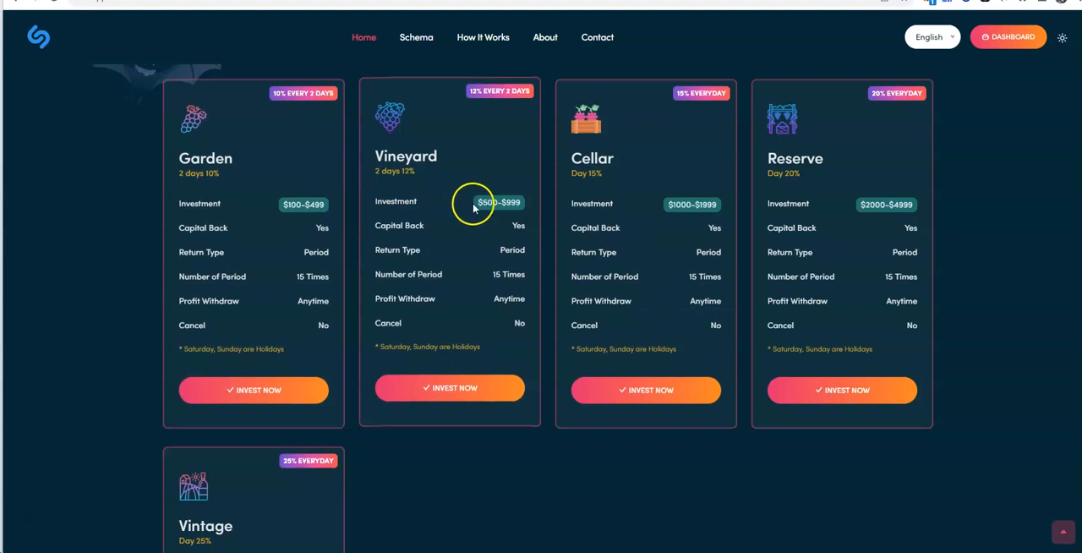
{"action": "mouse_move", "coordinate": [180, 187]}
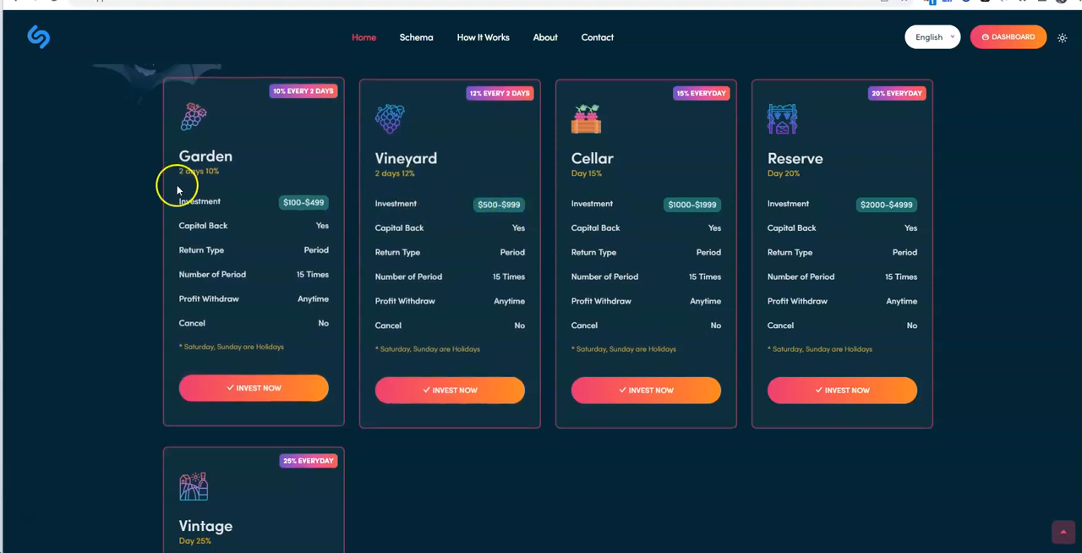
{"action": "mouse_move", "coordinate": [432, 203]}
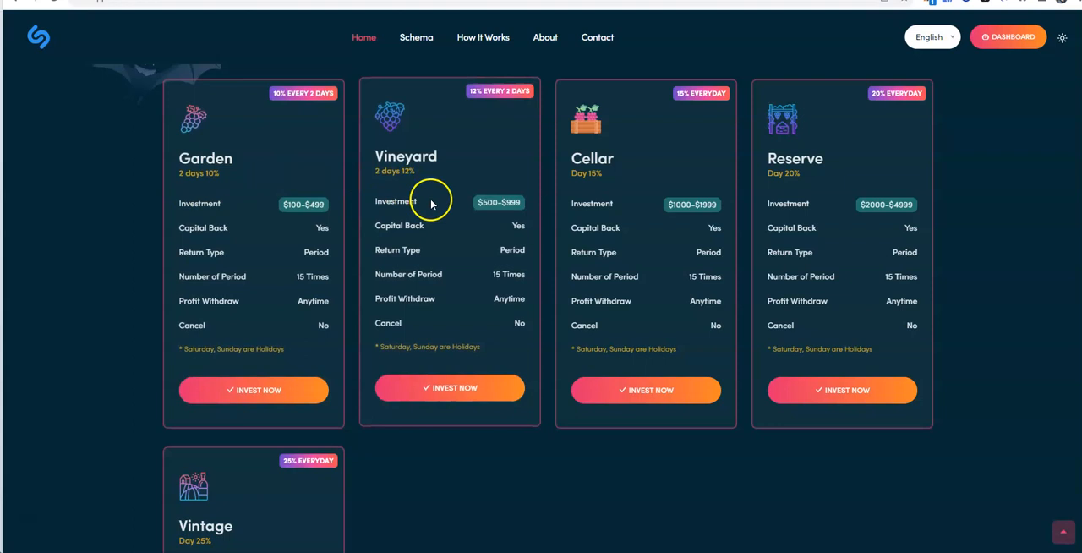
{"action": "mouse_move", "coordinate": [267, 111]}
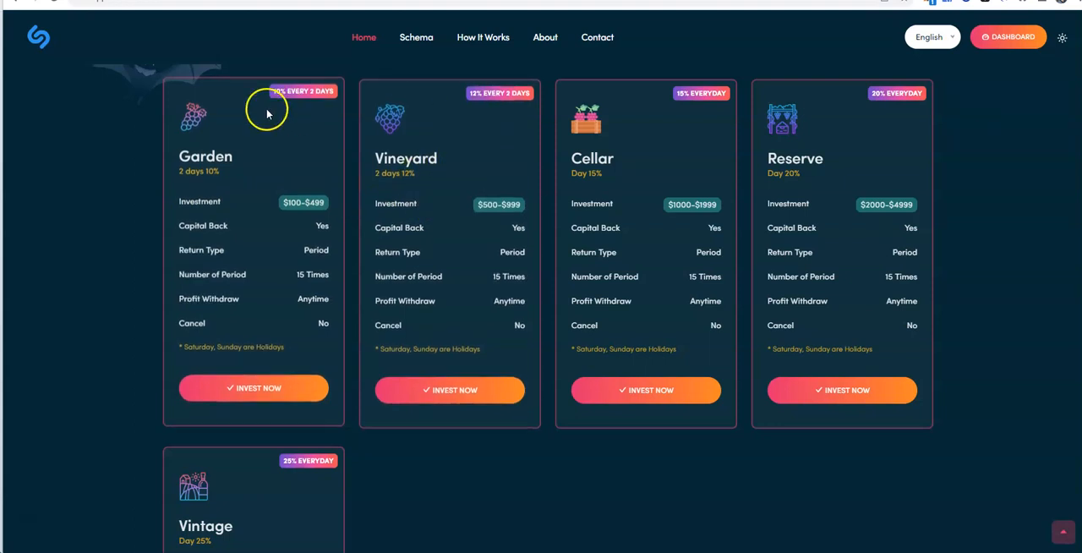
{"action": "mouse_move", "coordinate": [499, 108]}
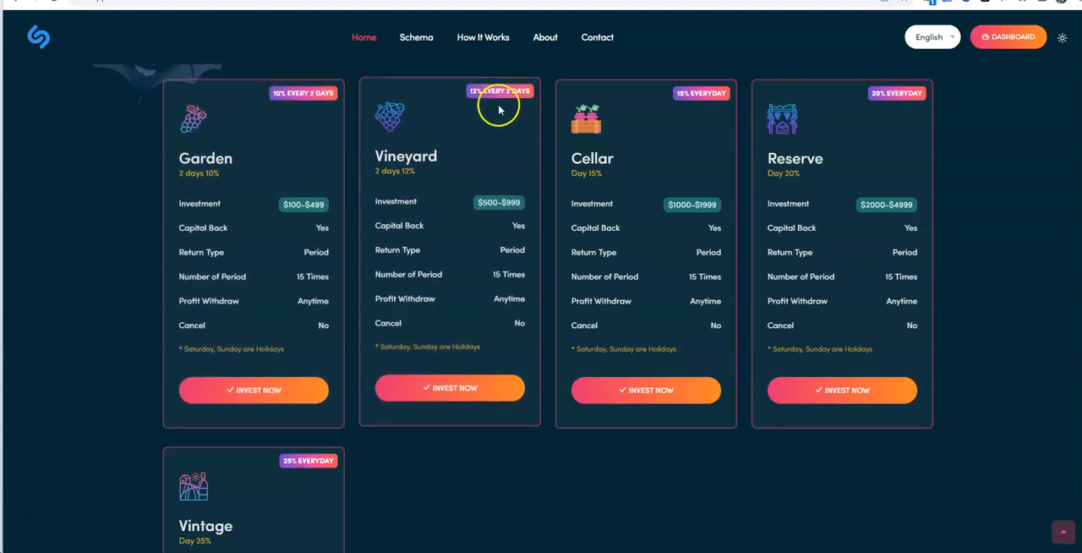
{"action": "mouse_move", "coordinate": [279, 135]}
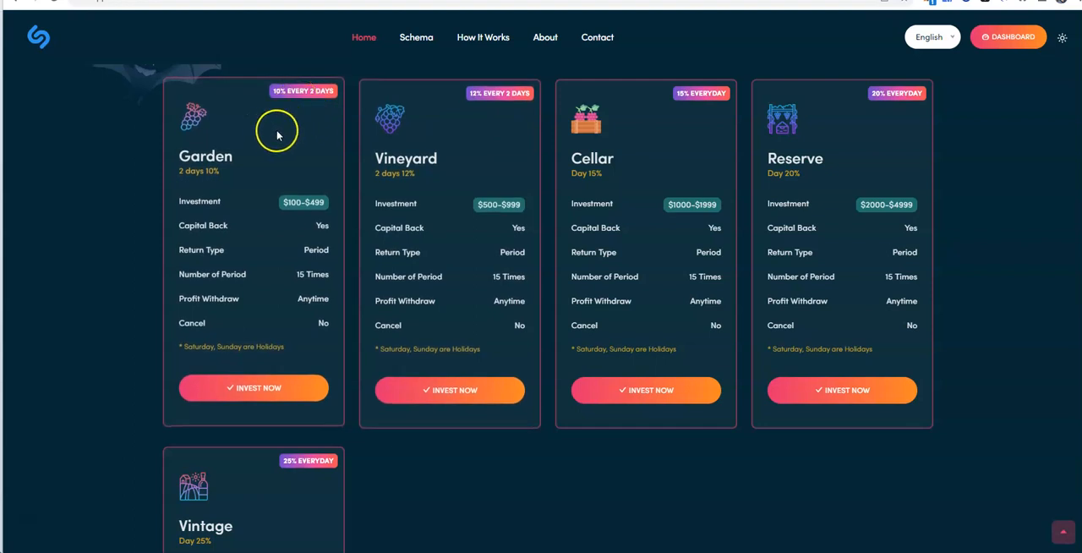
{"action": "mouse_move", "coordinate": [494, 131]}
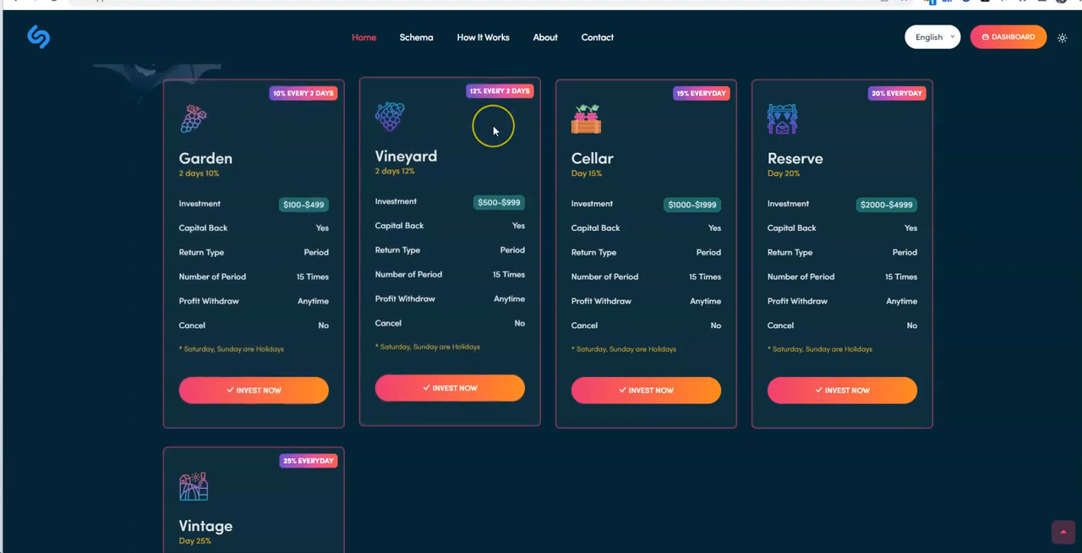
{"action": "mouse_move", "coordinate": [473, 149]}
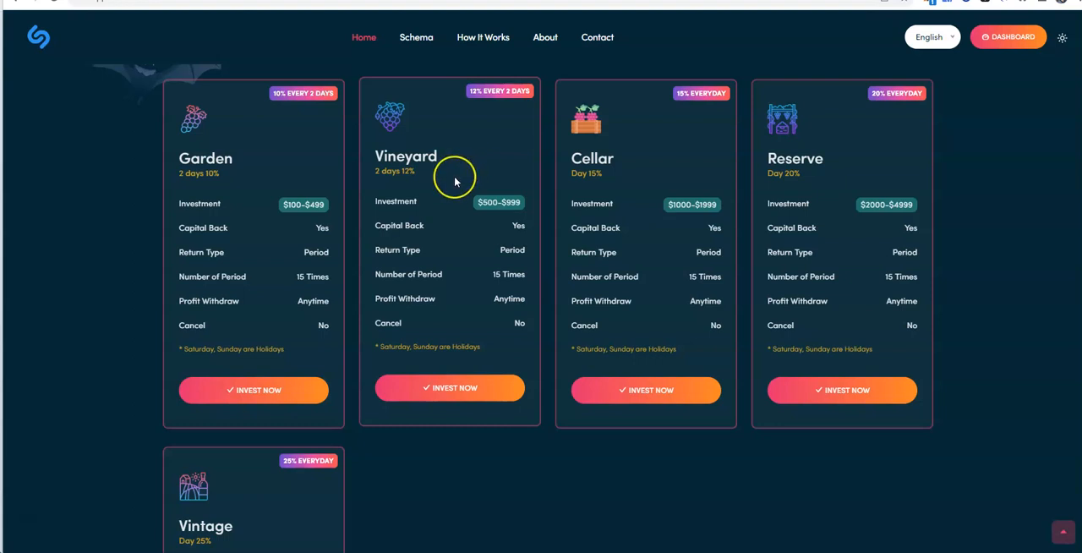
{"action": "mouse_move", "coordinate": [644, 175]}
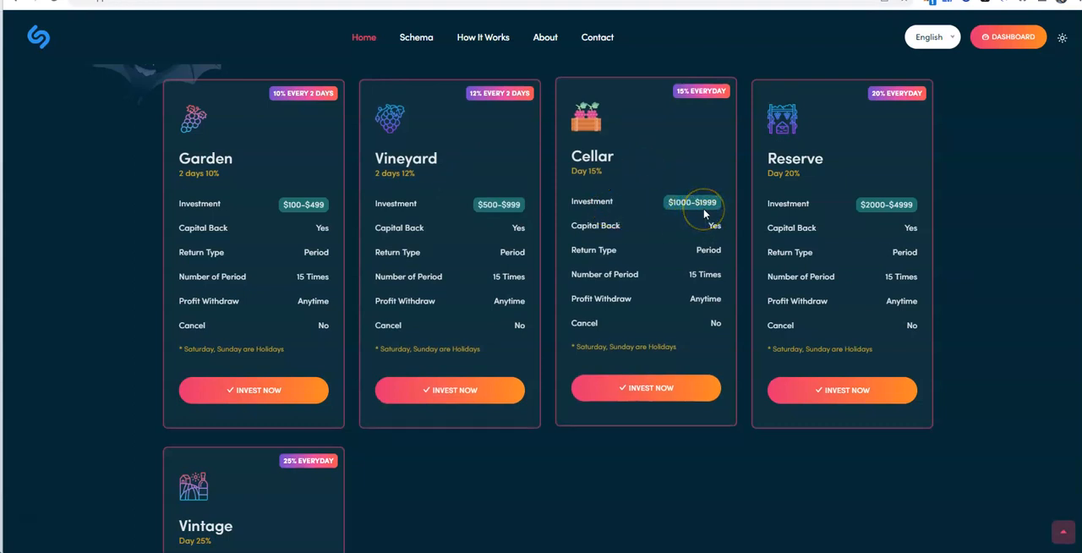
{"action": "mouse_move", "coordinate": [692, 151]}
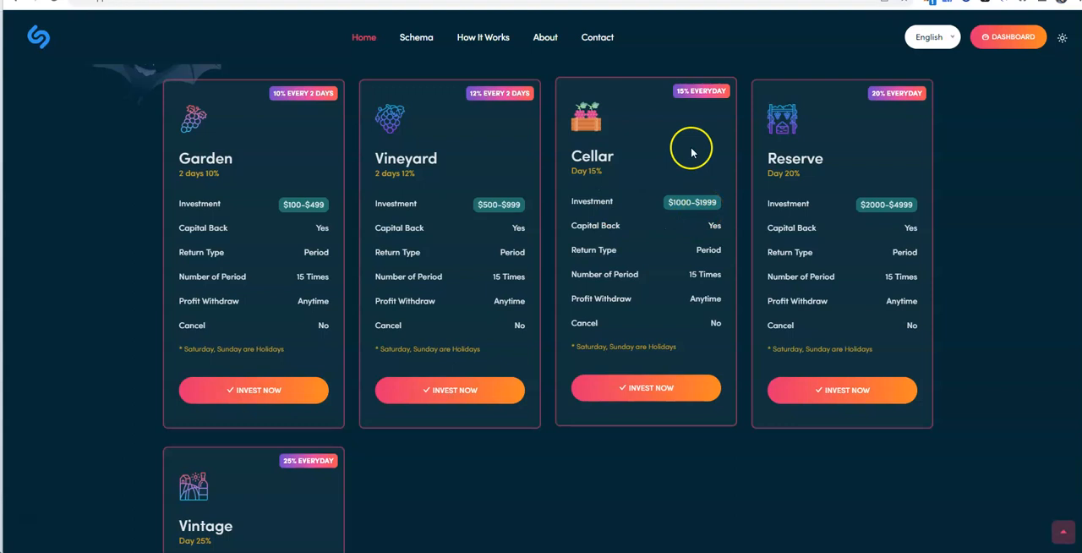
{"action": "mouse_move", "coordinate": [719, 109]}
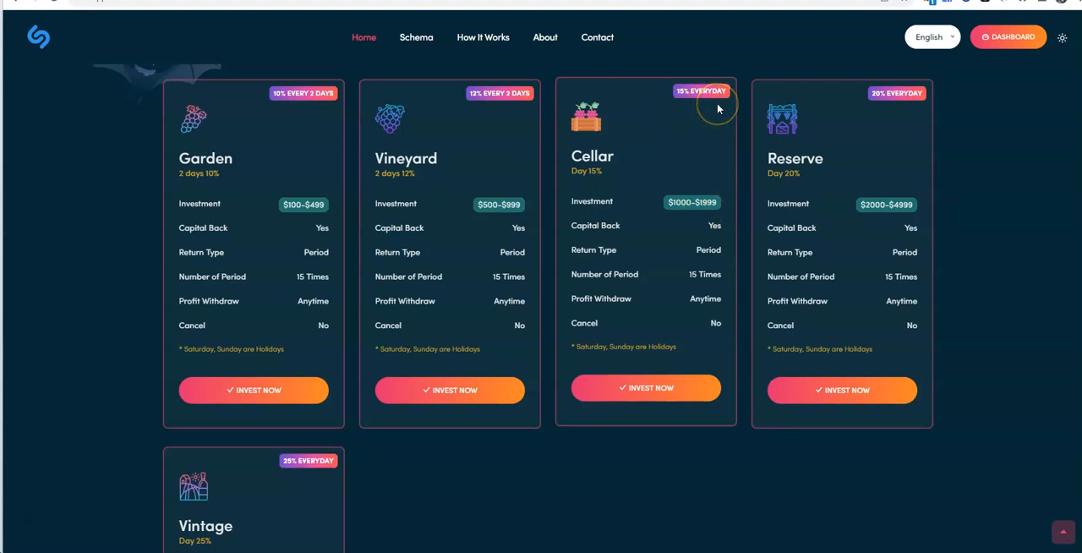
{"action": "mouse_move", "coordinate": [714, 119]}
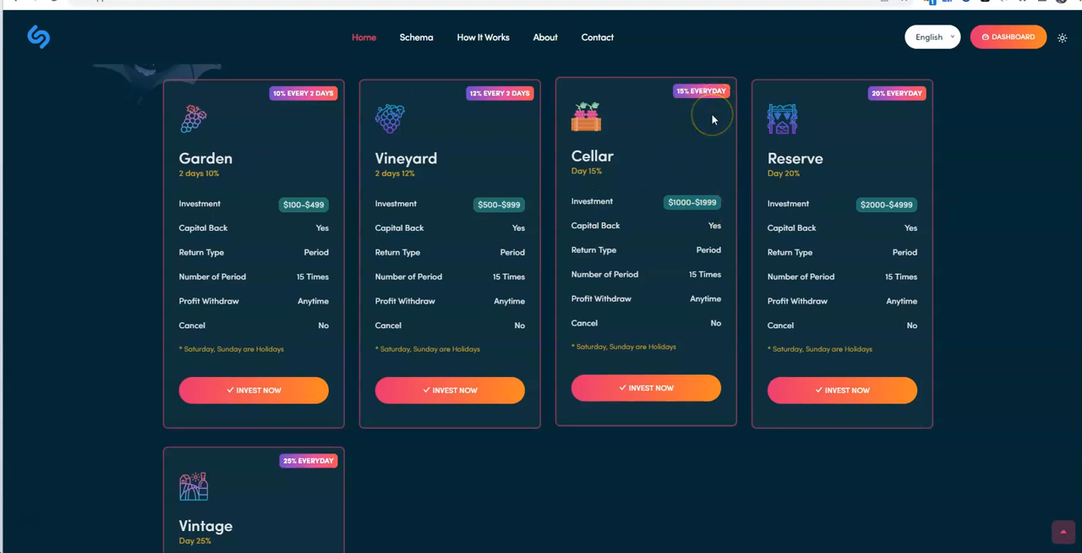
{"action": "mouse_move", "coordinate": [585, 321]}
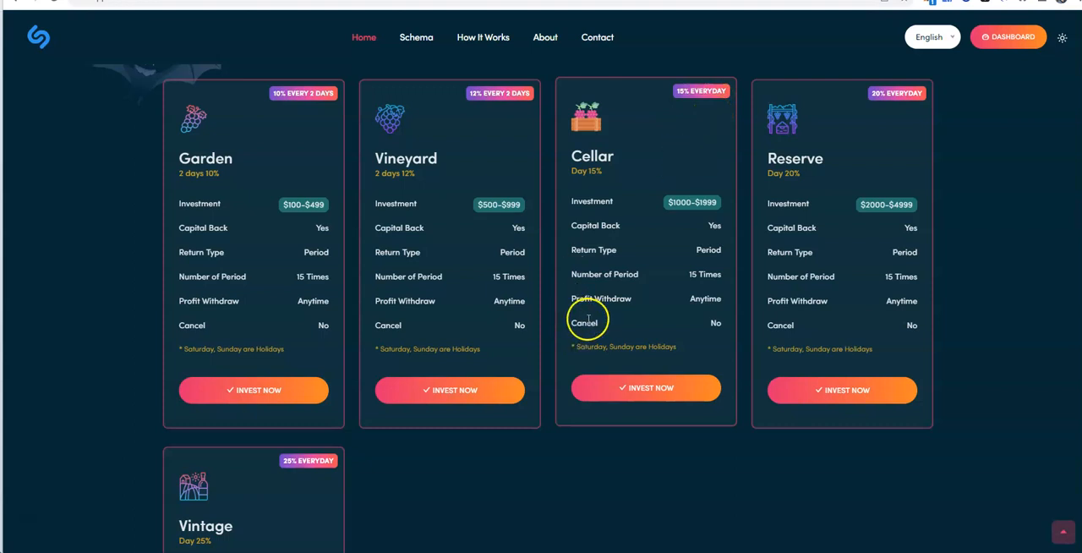
{"action": "mouse_move", "coordinate": [630, 255]}
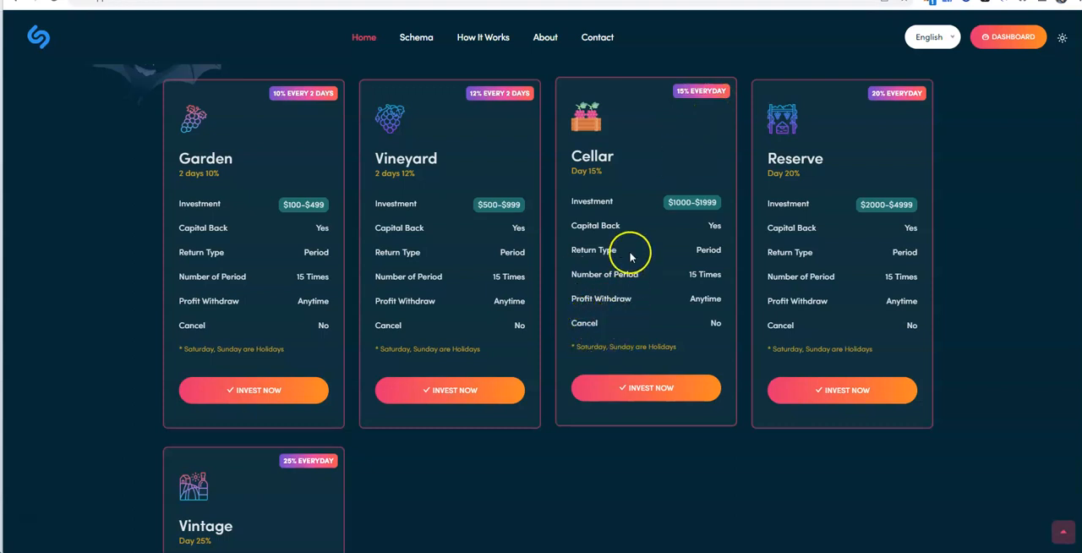
{"action": "mouse_move", "coordinate": [636, 247]}
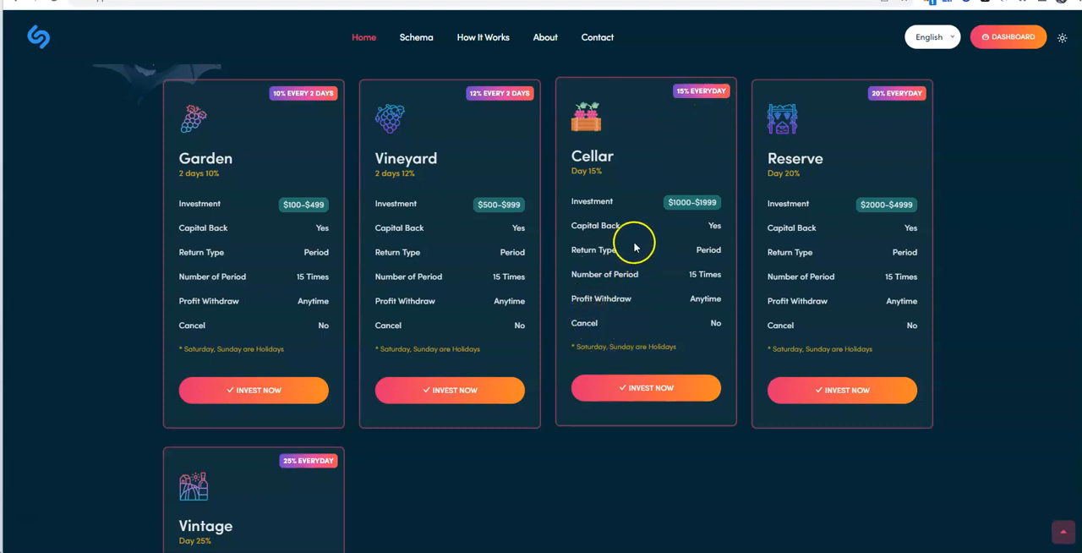
{"action": "mouse_move", "coordinate": [646, 284]}
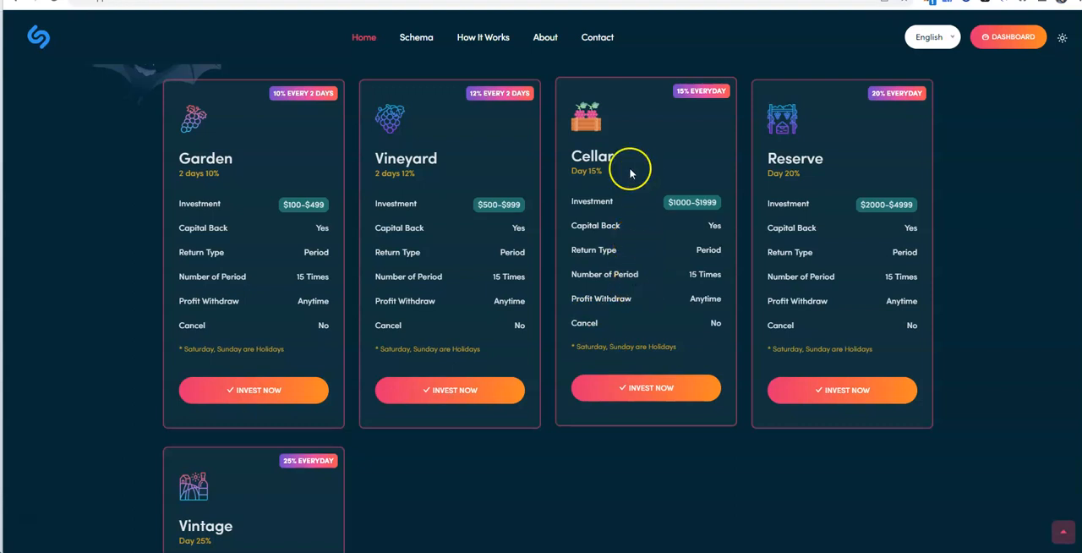
{"action": "mouse_move", "coordinate": [866, 152]}
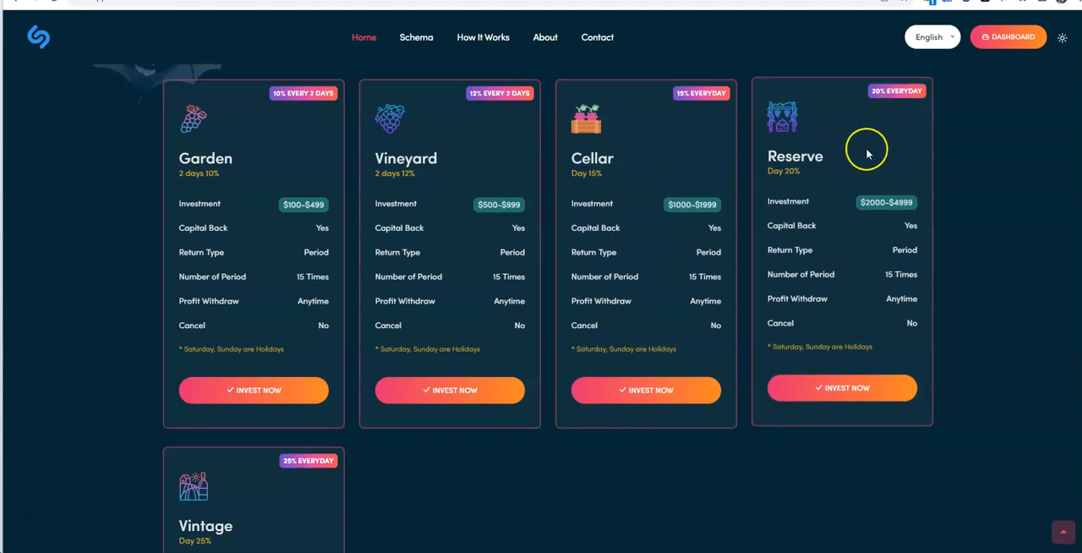
{"action": "mouse_move", "coordinate": [826, 177]}
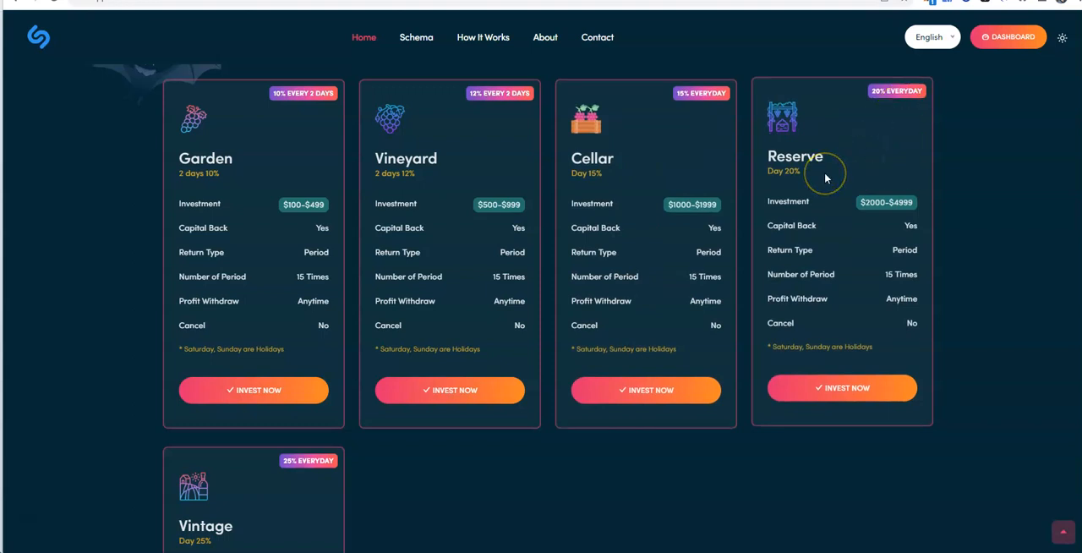
{"action": "scroll", "scroll_direction": "down", "scroll_amount": 3}
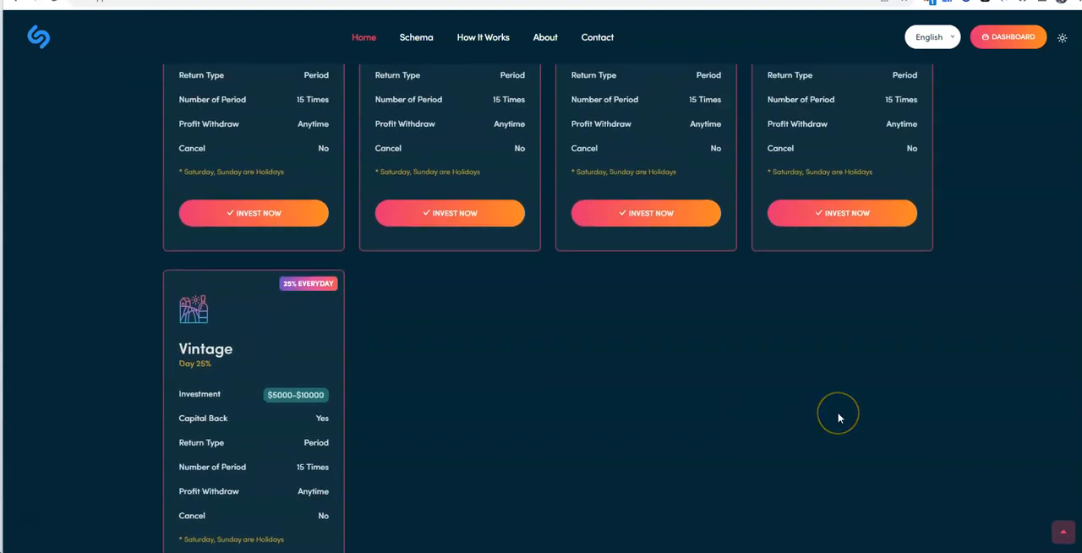
{"action": "scroll", "scroll_direction": "up", "scroll_amount": 3}
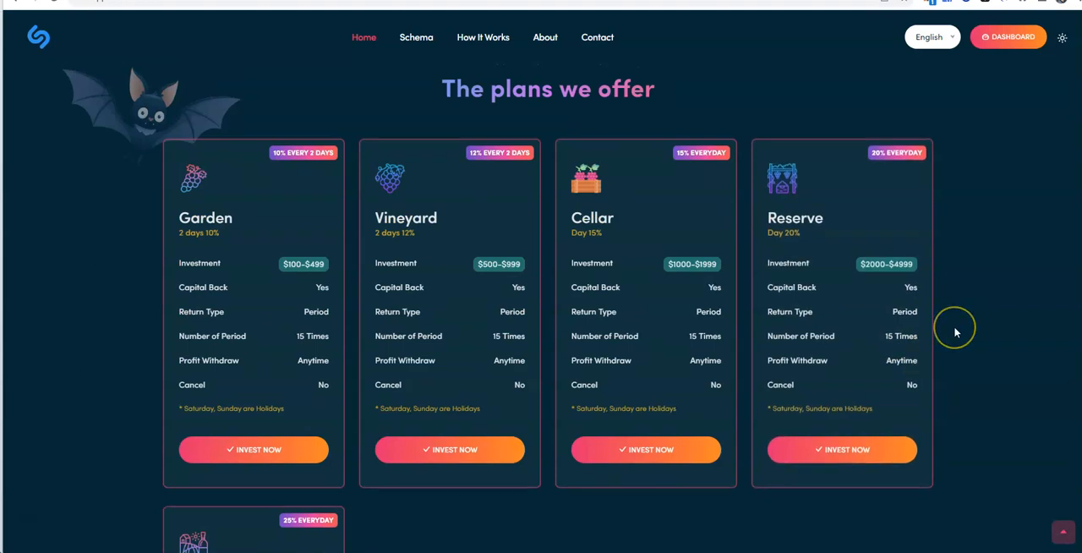
{"action": "mouse_move", "coordinate": [956, 332]}
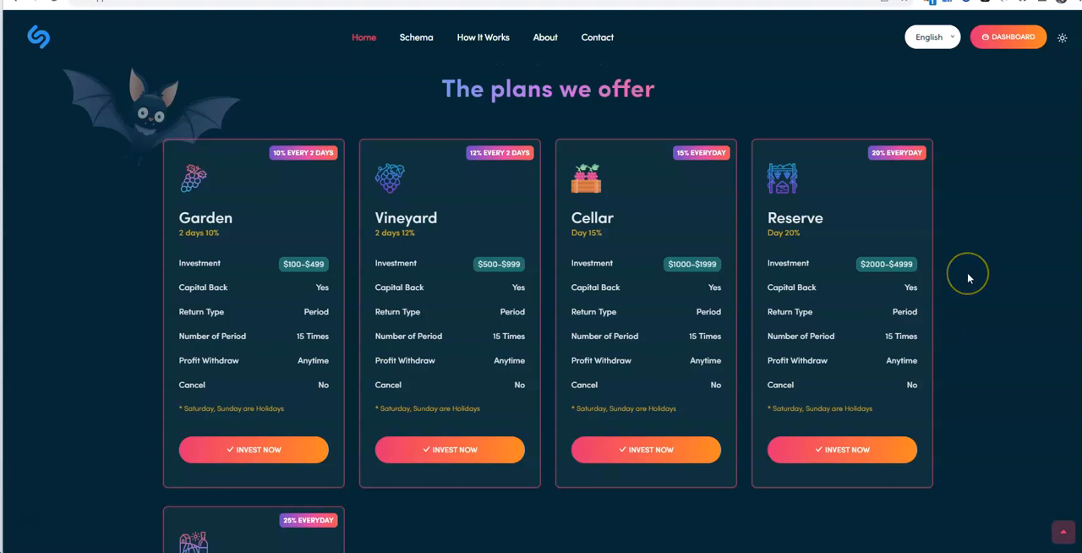
{"action": "scroll", "scroll_direction": "down", "scroll_amount": 3}
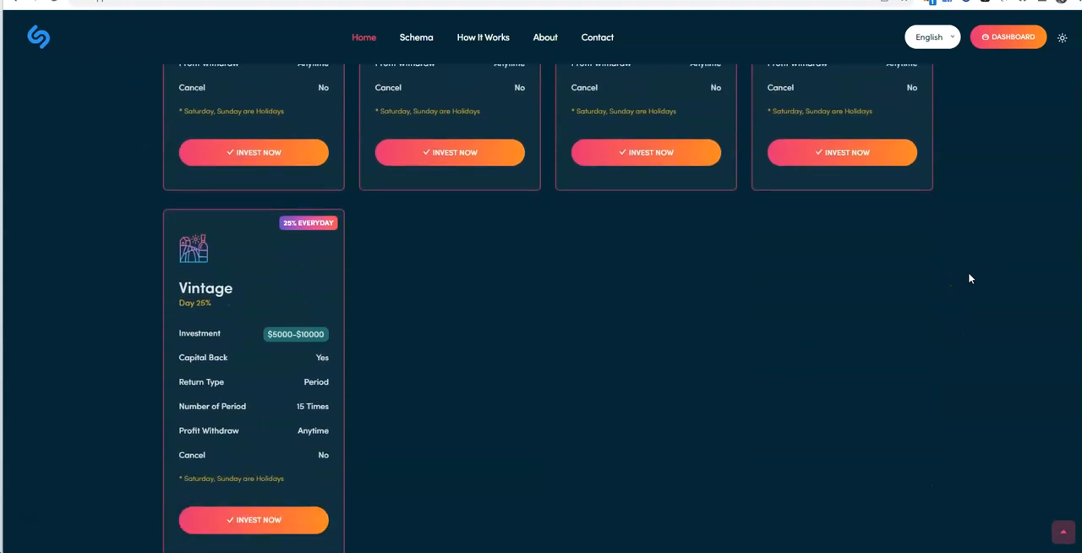
{"action": "scroll", "scroll_direction": "down", "scroll_amount": 3}
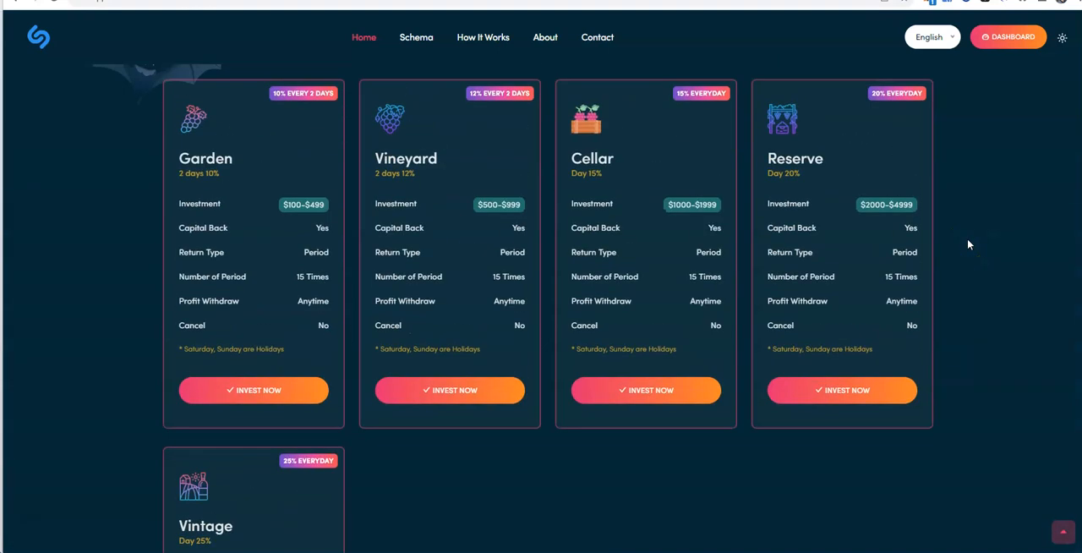
Calculate profit for the Reserve plan with 2500 USD, showing 7500 USD
{"action": "scroll", "scroll_direction": "down", "scroll_amount": 3}
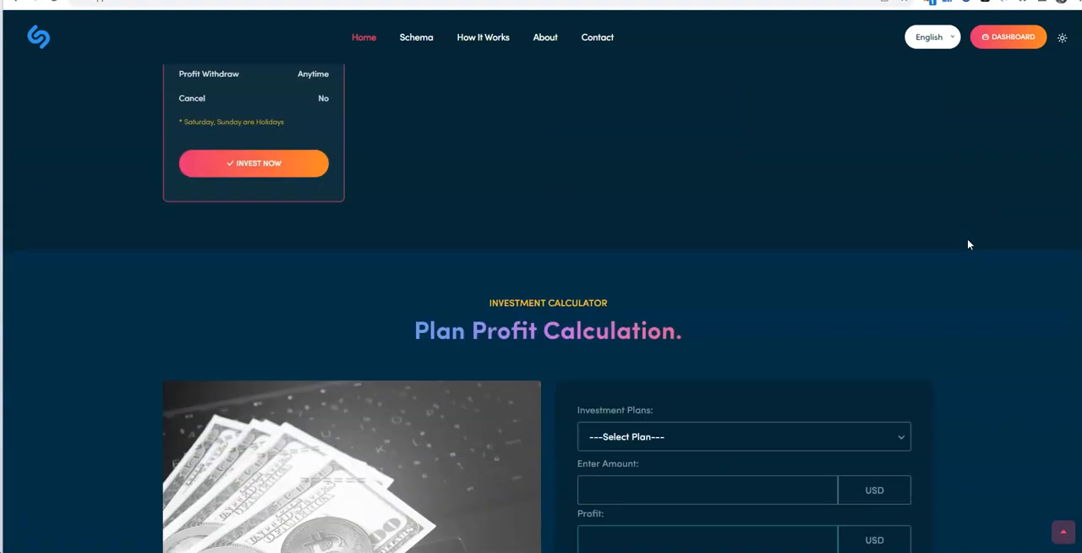
{"action": "left_click", "coordinate": [744, 437]}
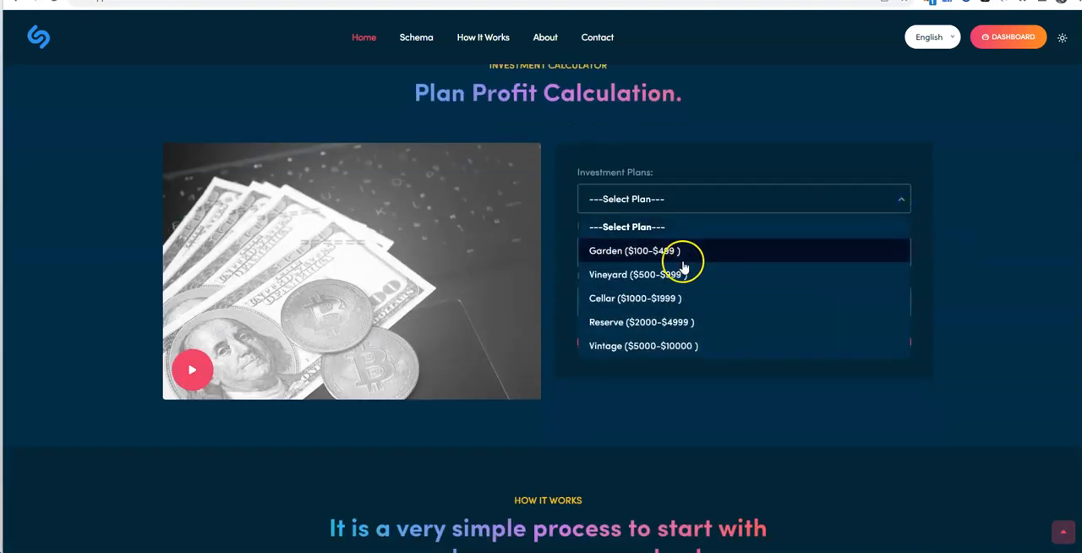
{"action": "left_click", "coordinate": [640, 322]}
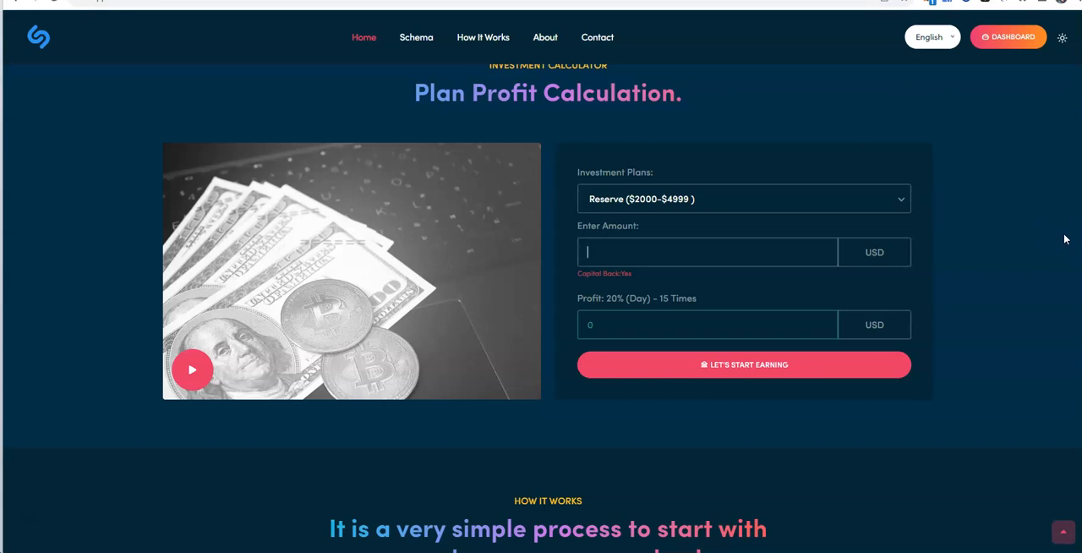
{"action": "type", "text": "2500"}
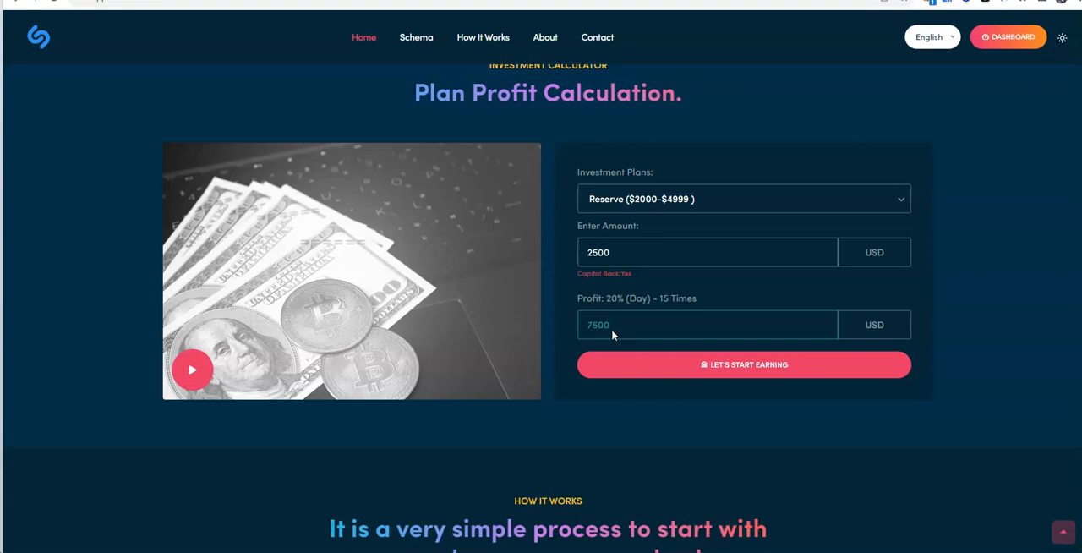
{"action": "scroll", "scroll_direction": "down", "scroll_amount": 3}
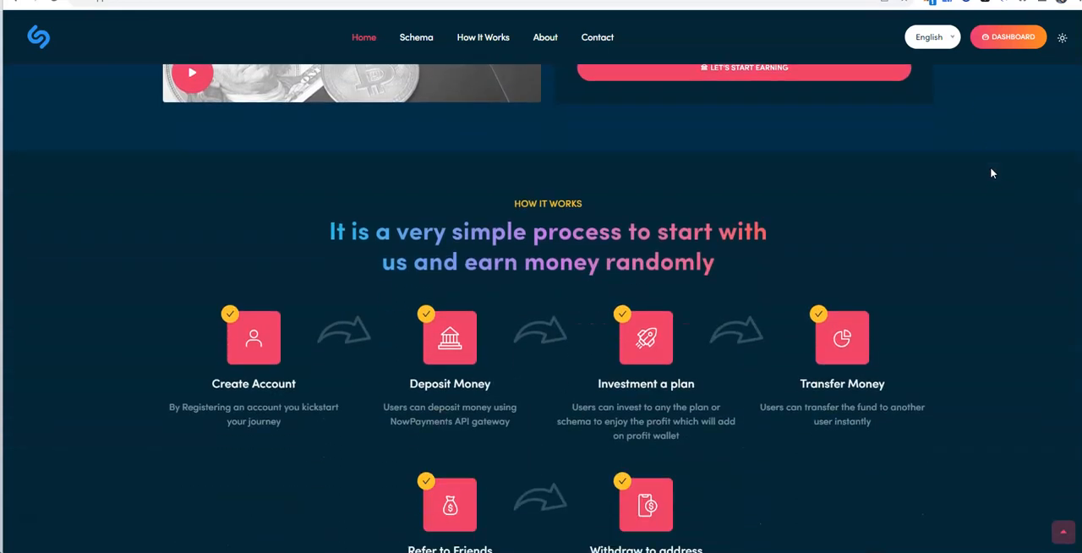
{"action": "scroll", "scroll_direction": "down", "scroll_amount": 3}
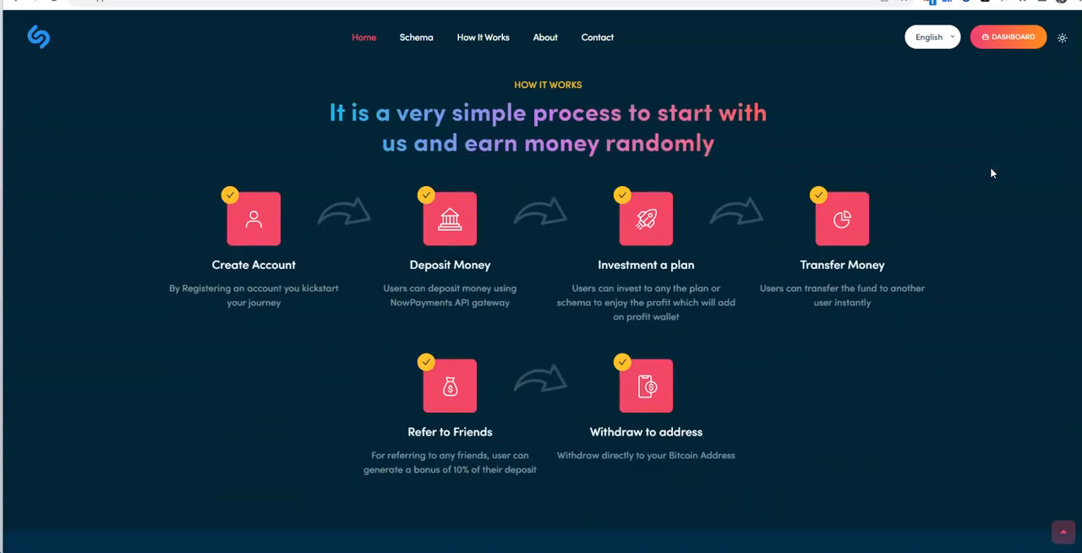
{"action": "scroll", "scroll_direction": "down", "scroll_amount": 3}
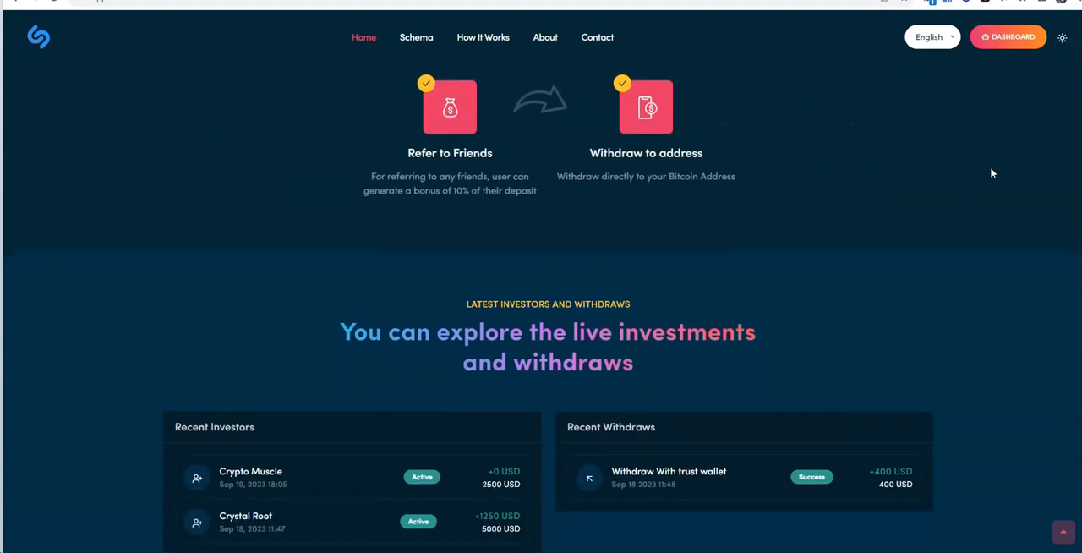
{"action": "scroll", "scroll_direction": "down", "scroll_amount": 3}
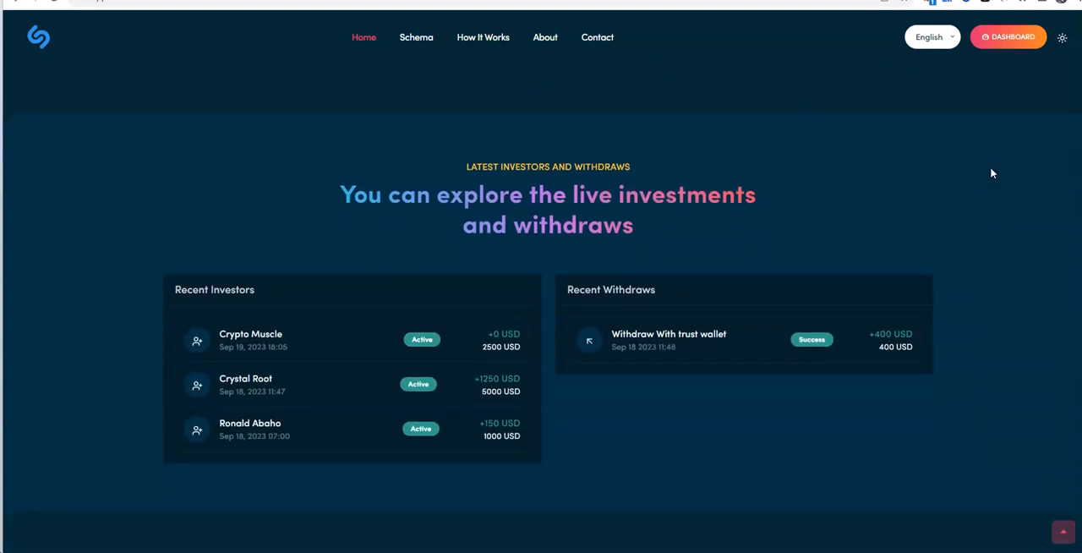
{"action": "mouse_move", "coordinate": [985, 172]}
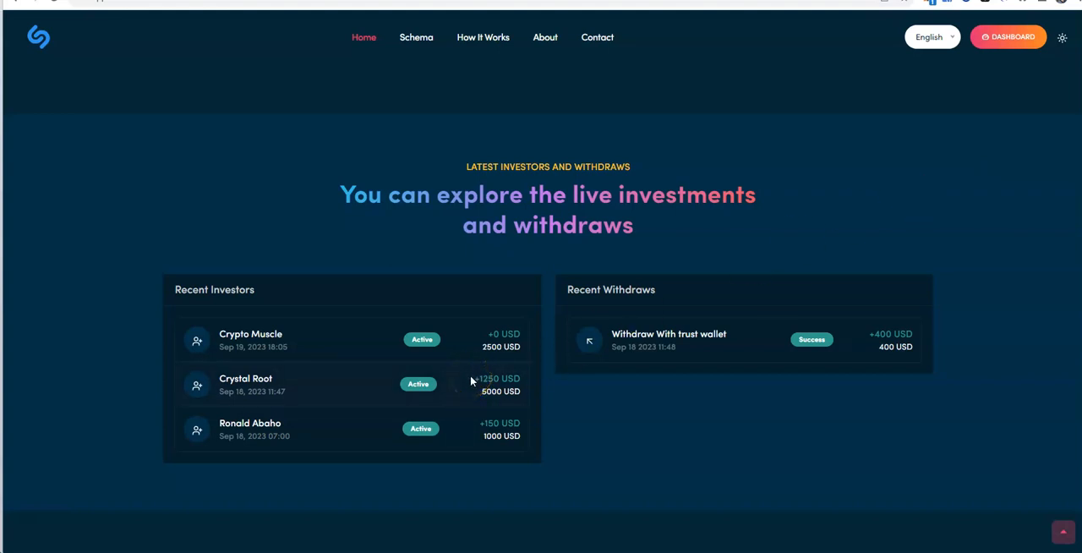
{"action": "scroll", "scroll_direction": "down", "scroll_amount": 3}
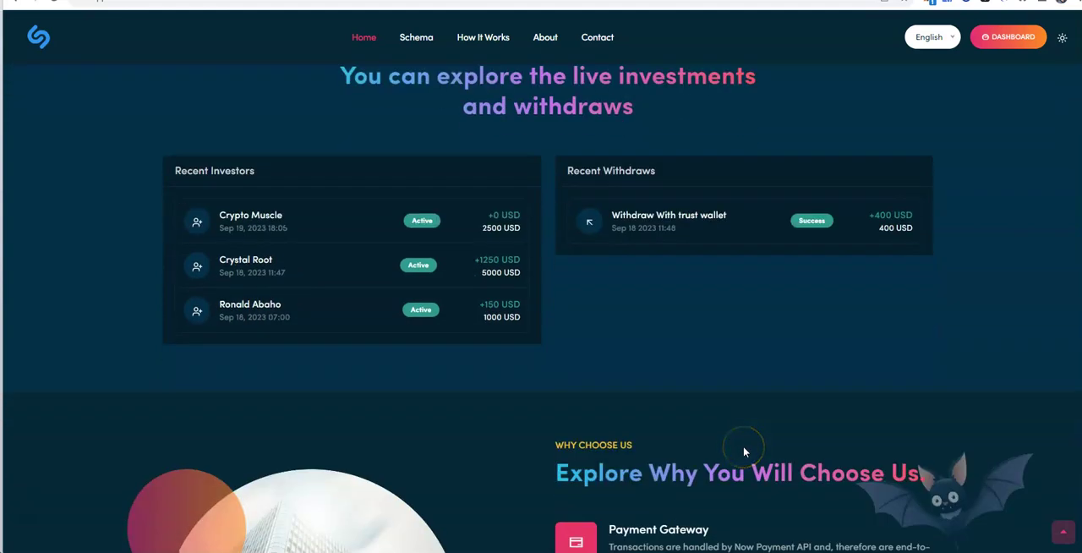
{"action": "scroll", "scroll_direction": "down", "scroll_amount": 3}
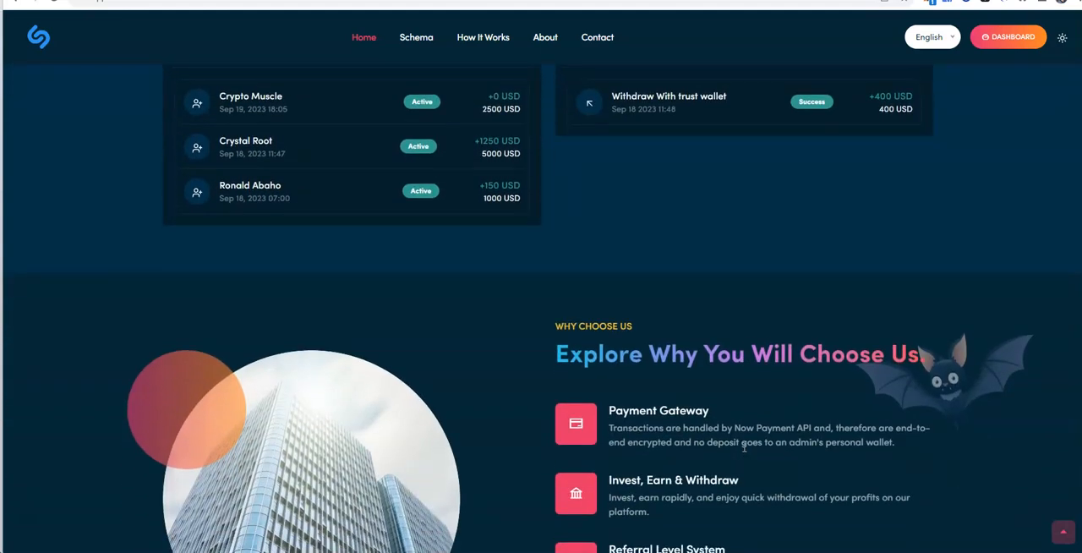
{"action": "scroll", "scroll_direction": "down", "scroll_amount": 3}
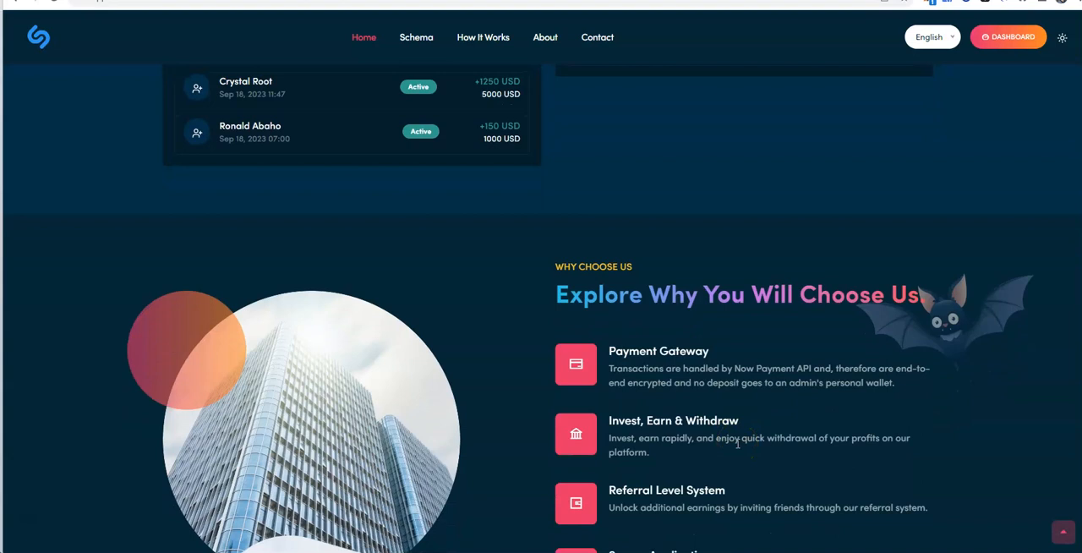
{"action": "scroll", "scroll_direction": "down", "scroll_amount": 3}
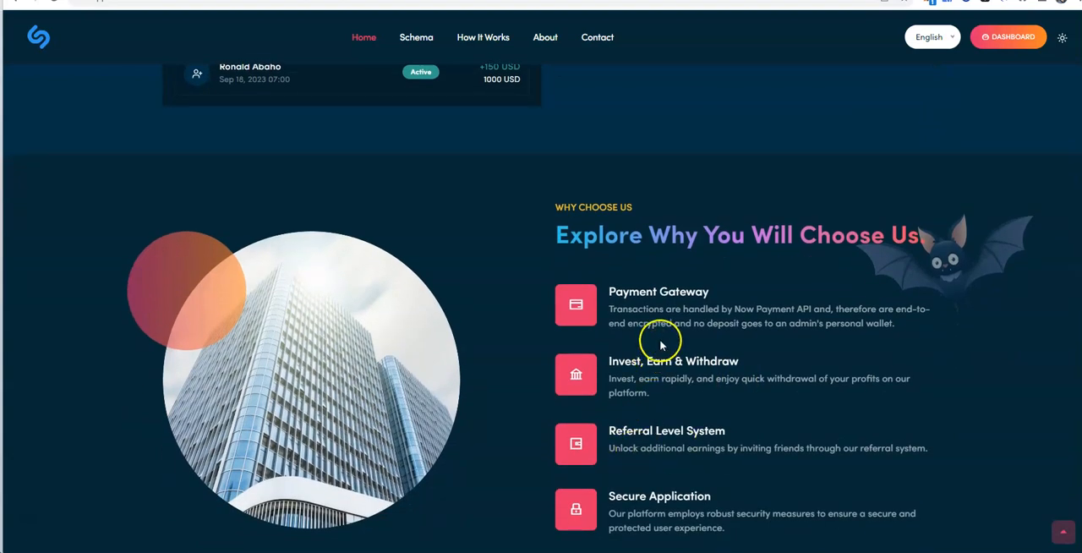
{"action": "mouse_move", "coordinate": [751, 328]}
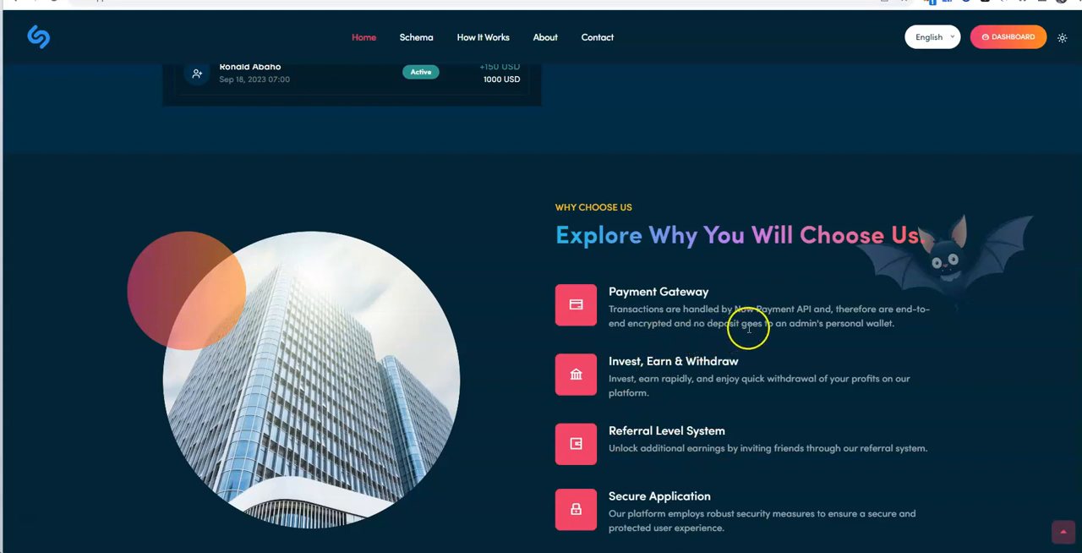
{"action": "mouse_move", "coordinate": [927, 331]}
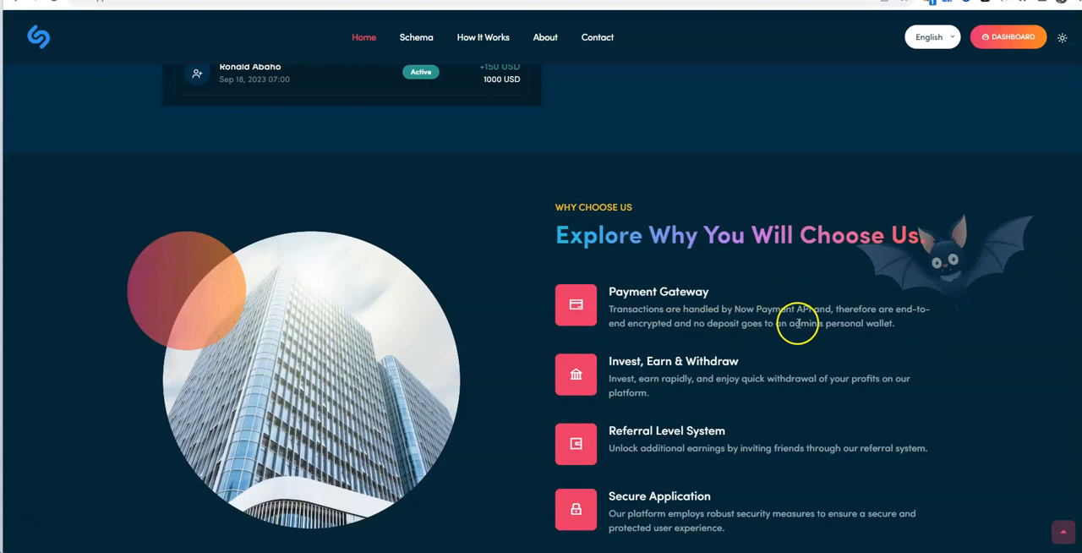
{"action": "mouse_move", "coordinate": [775, 343]}
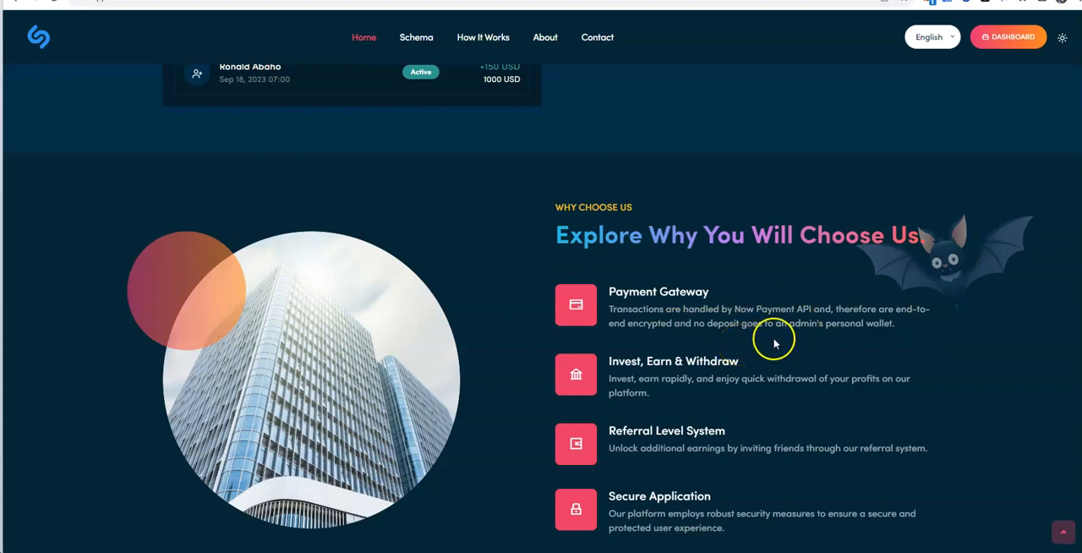
{"action": "mouse_move", "coordinate": [791, 338]}
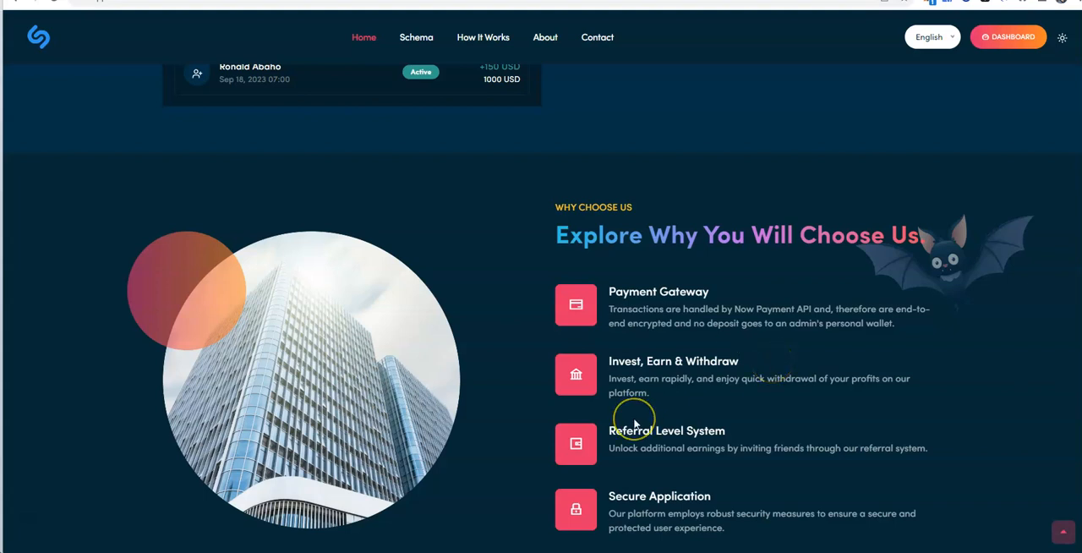
{"action": "mouse_move", "coordinate": [653, 482]}
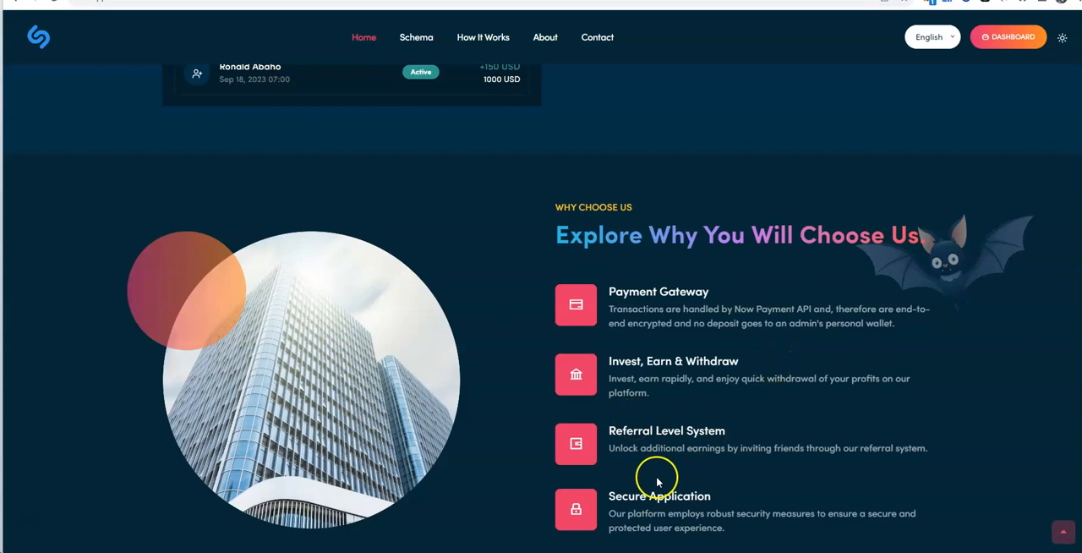
Expand the FAQ answers on external withdrawals, customer support and personal information safety
{"action": "scroll", "scroll_direction": "down", "scroll_amount": 3}
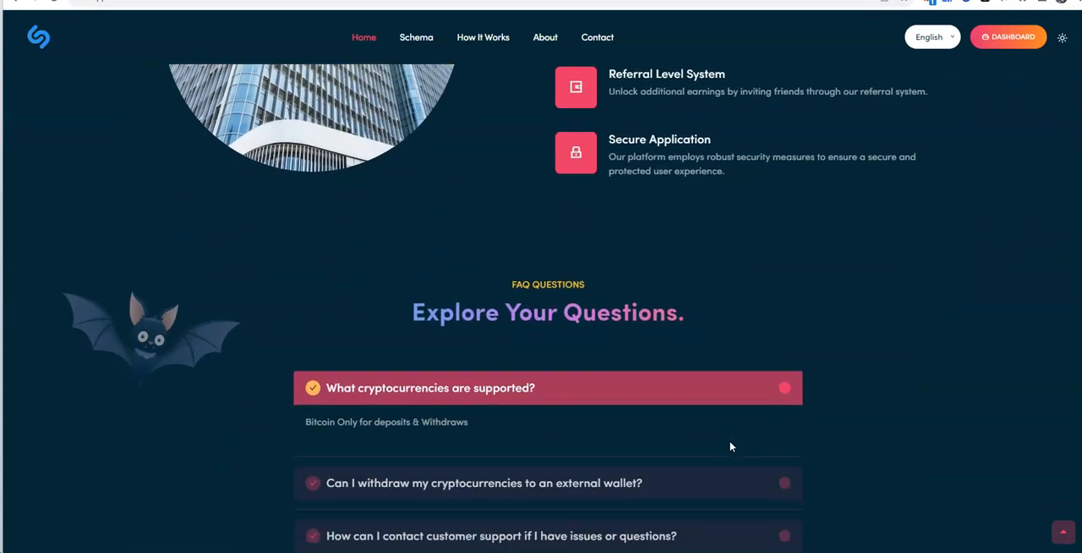
{"action": "scroll", "scroll_direction": "down", "scroll_amount": 3}
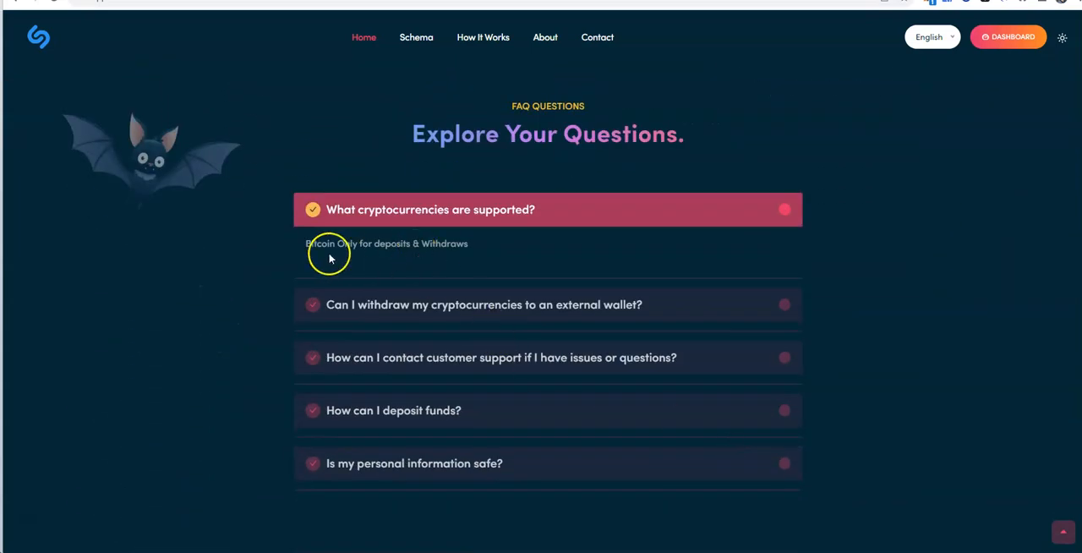
{"action": "mouse_move", "coordinate": [397, 257]}
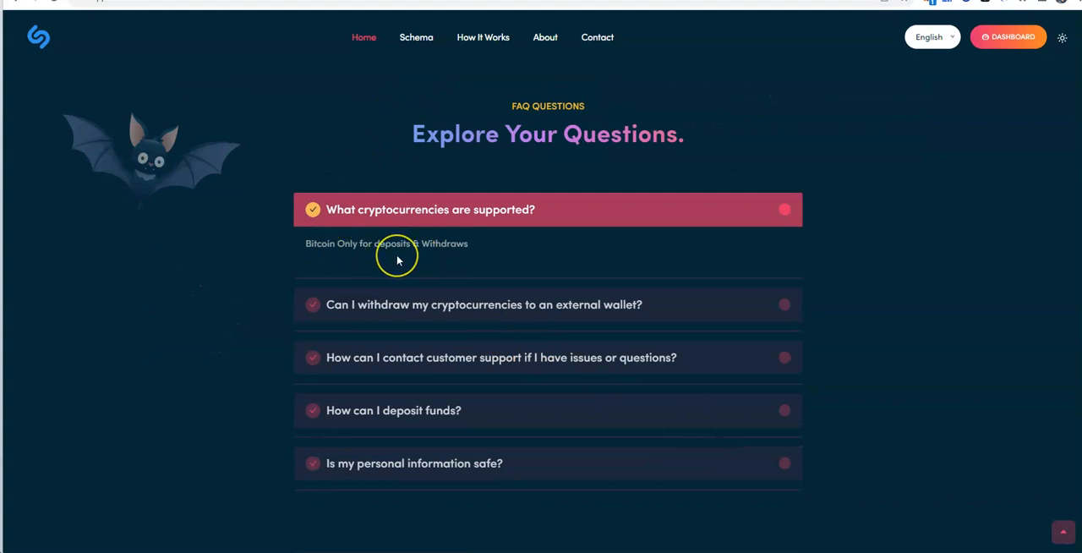
{"action": "mouse_move", "coordinate": [444, 263]}
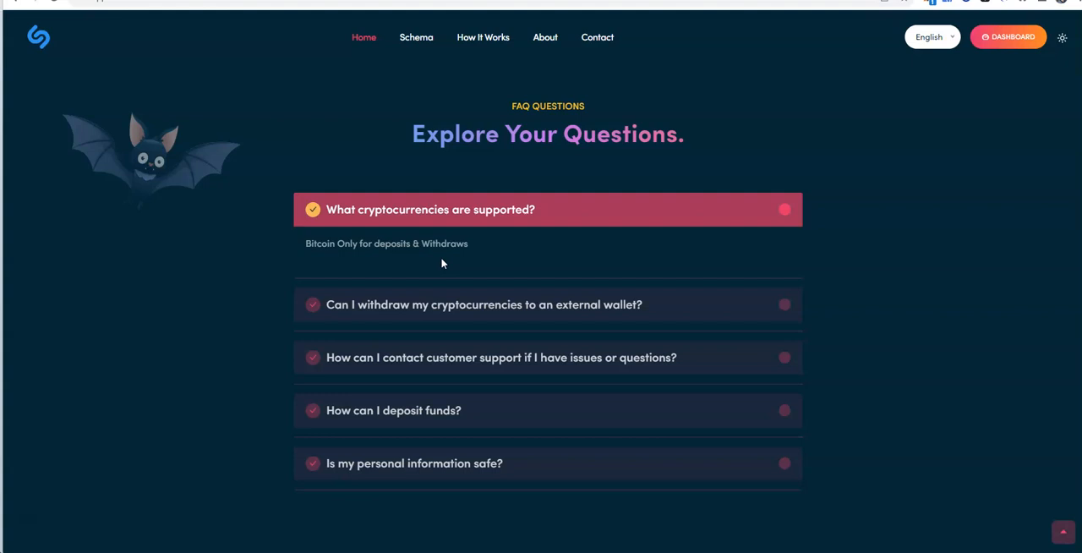
{"action": "mouse_move", "coordinate": [924, 296]}
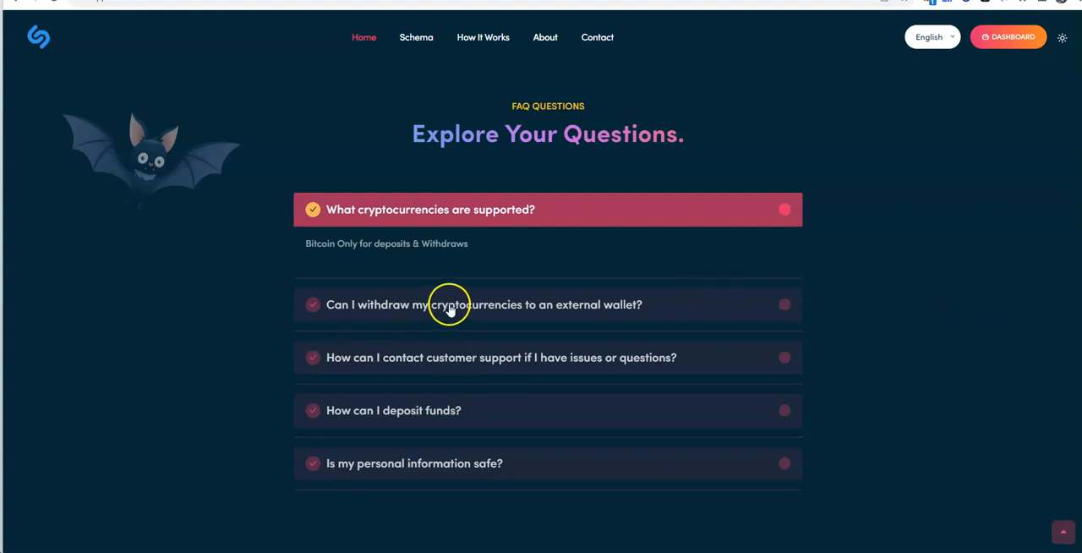
{"action": "mouse_move", "coordinate": [623, 317]}
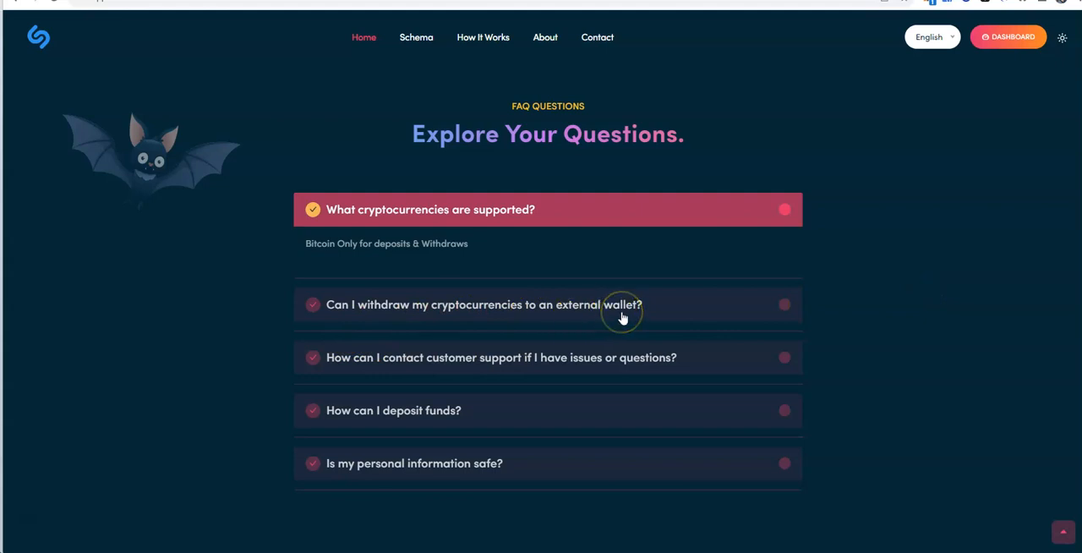
{"action": "left_click", "coordinate": [484, 304]}
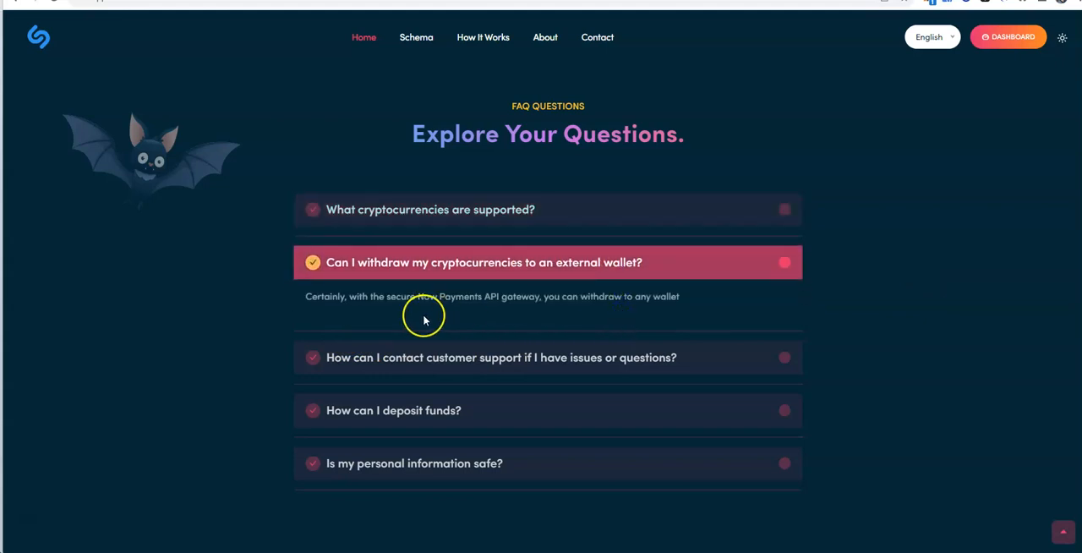
{"action": "mouse_move", "coordinate": [578, 330]}
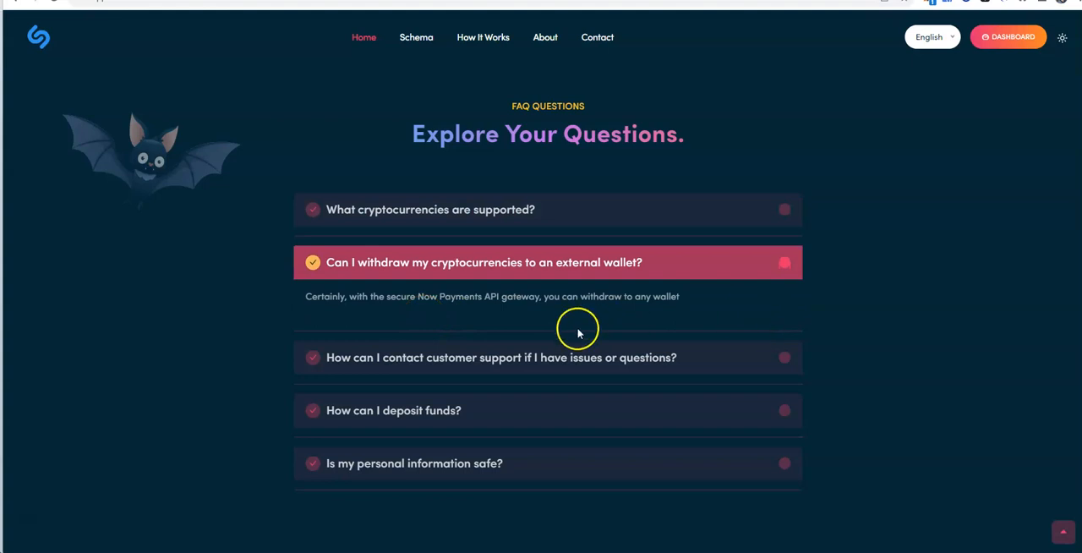
{"action": "mouse_move", "coordinate": [497, 373]}
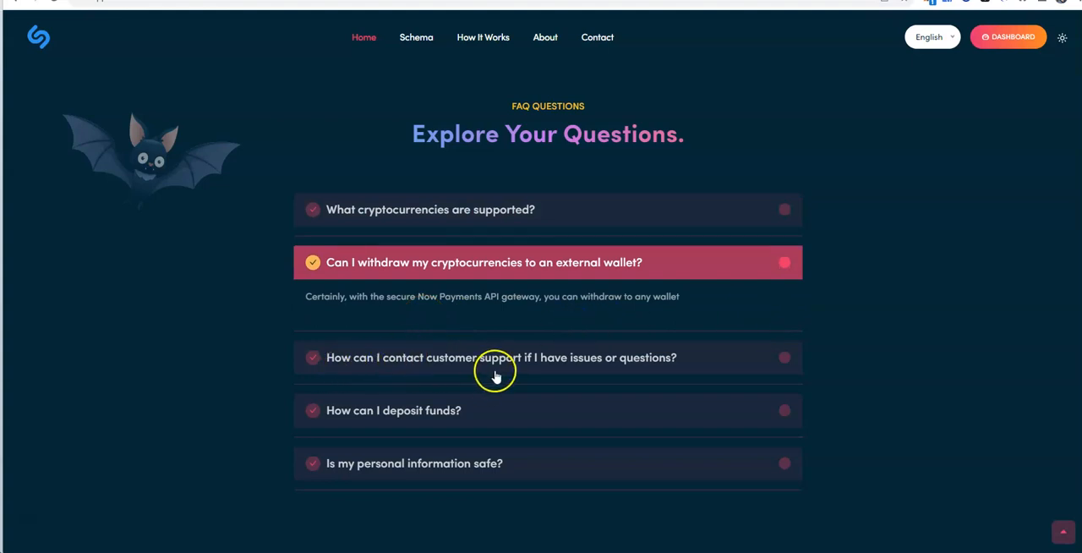
{"action": "left_click", "coordinate": [501, 359]}
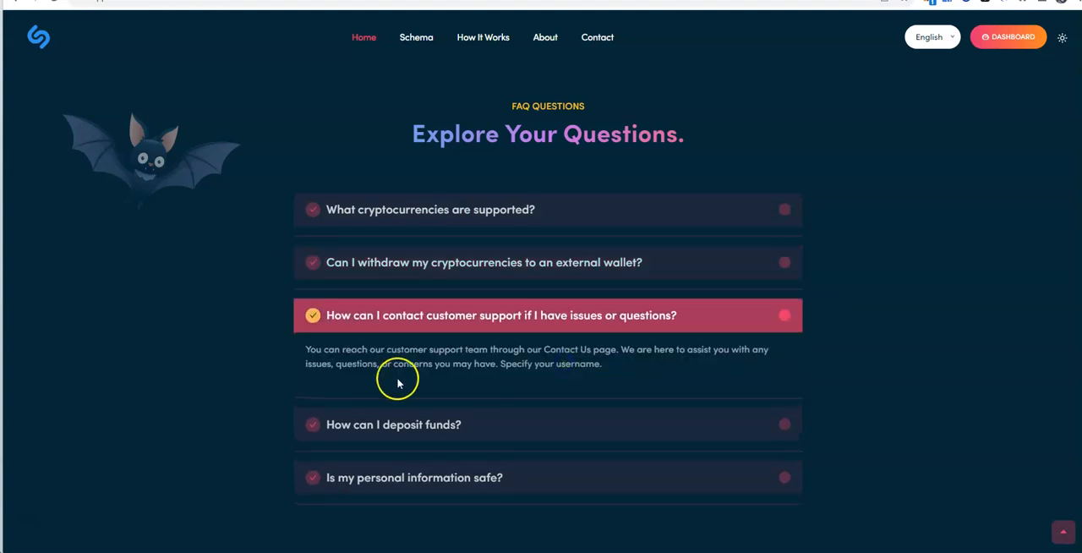
{"action": "mouse_move", "coordinate": [449, 357]}
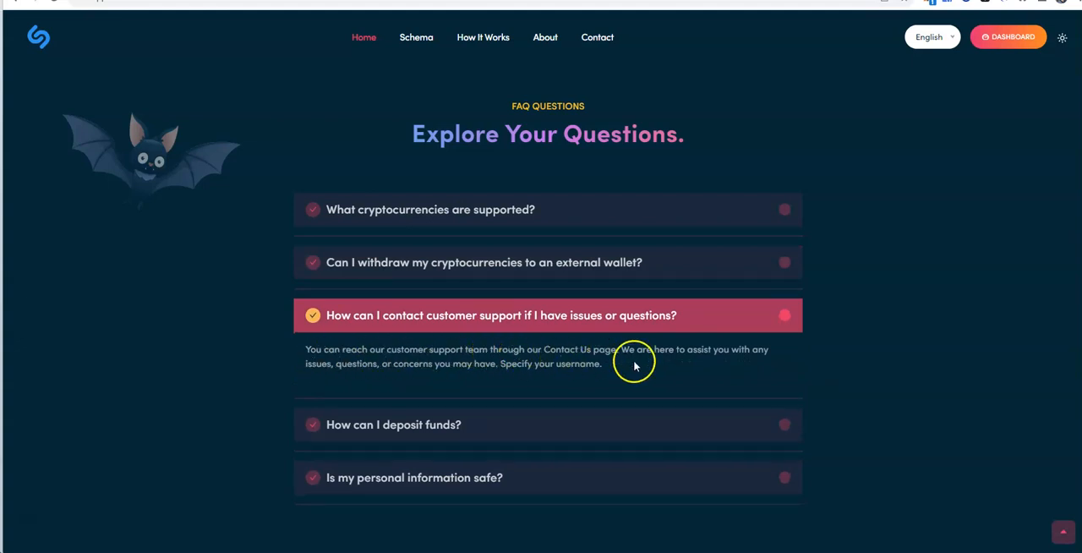
{"action": "mouse_move", "coordinate": [588, 382]}
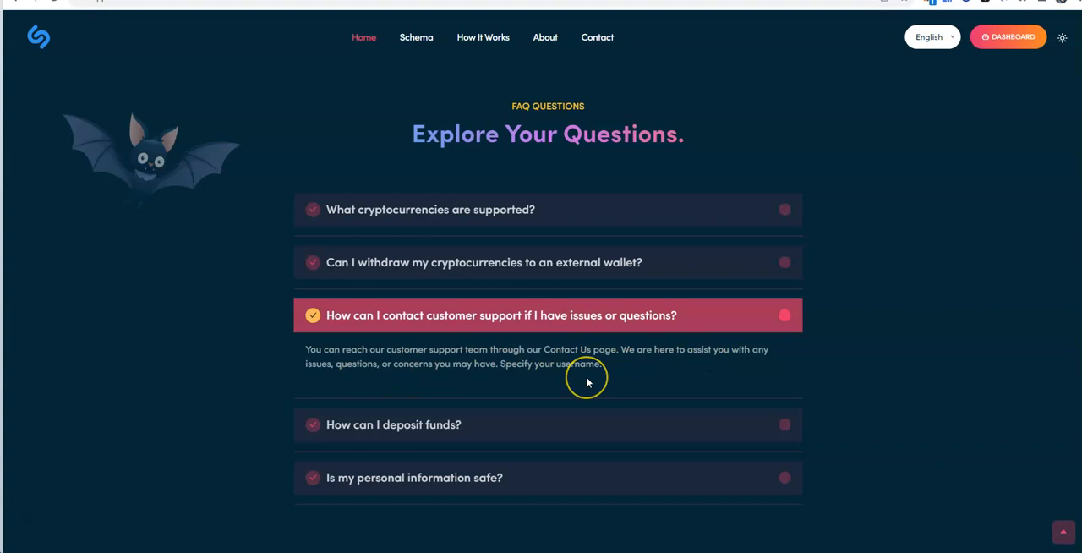
{"action": "scroll", "scroll_direction": "down", "scroll_amount": 3}
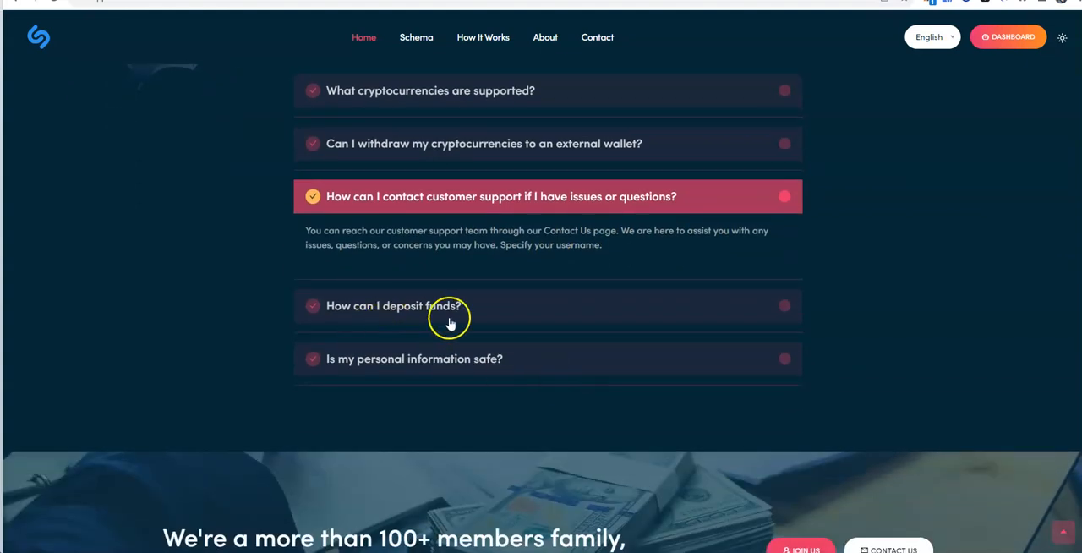
{"action": "left_click", "coordinate": [426, 306]}
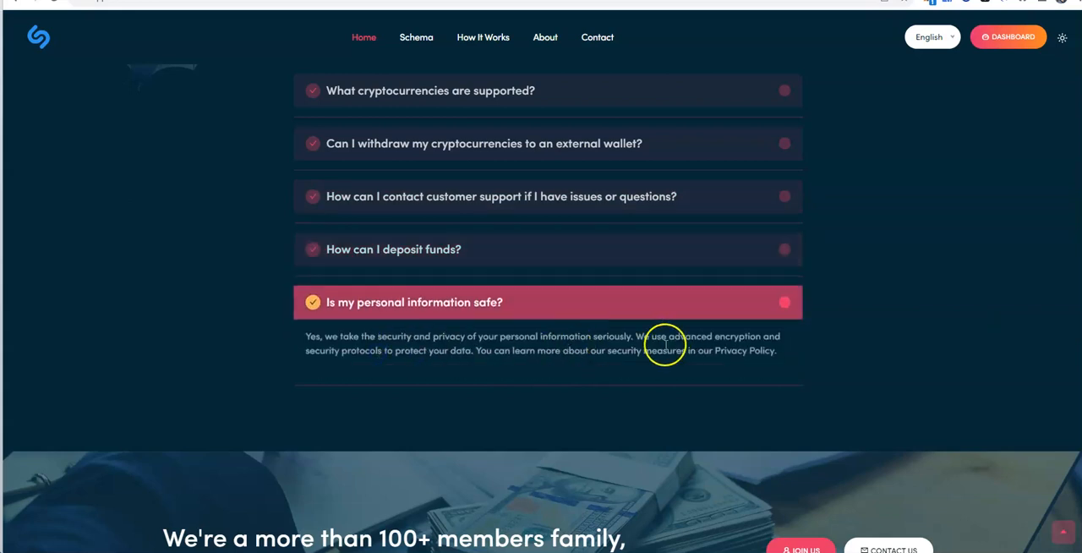
{"action": "scroll", "scroll_direction": "down", "scroll_amount": 3}
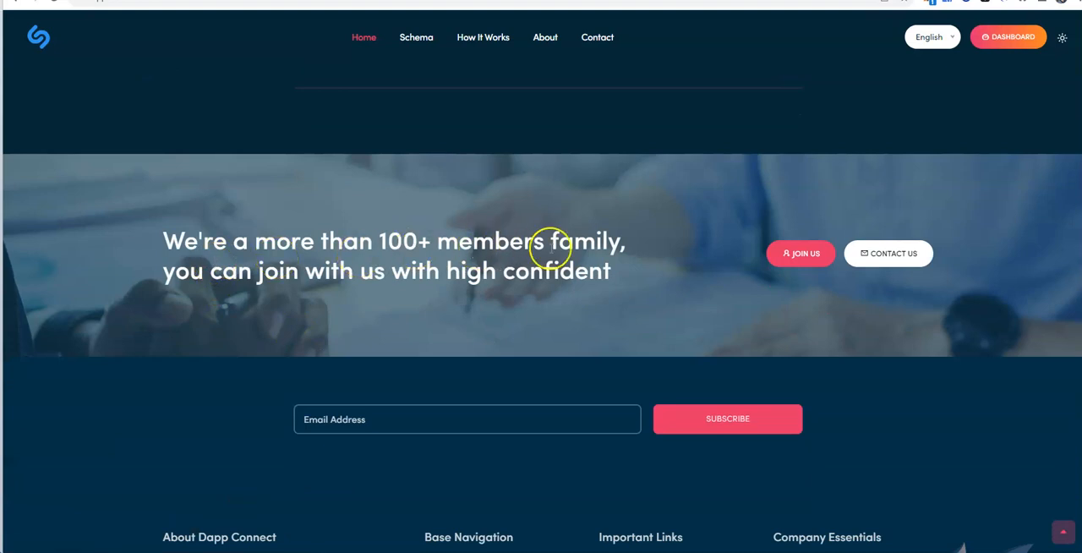
{"action": "mouse_move", "coordinate": [459, 281]}
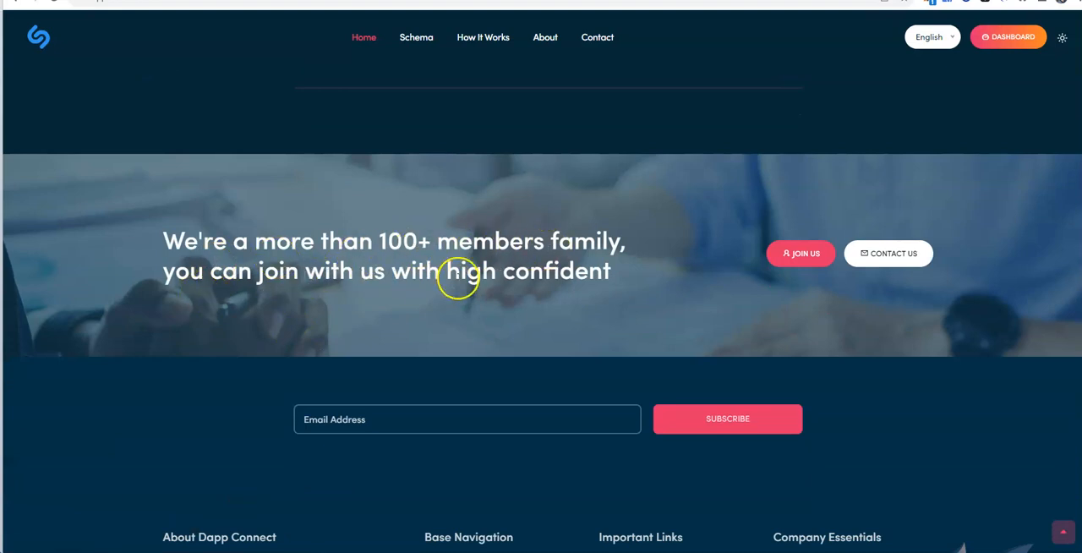
Review the footer, then go to the All the plans page and on to How It Works
{"action": "scroll", "scroll_direction": "down", "scroll_amount": 3}
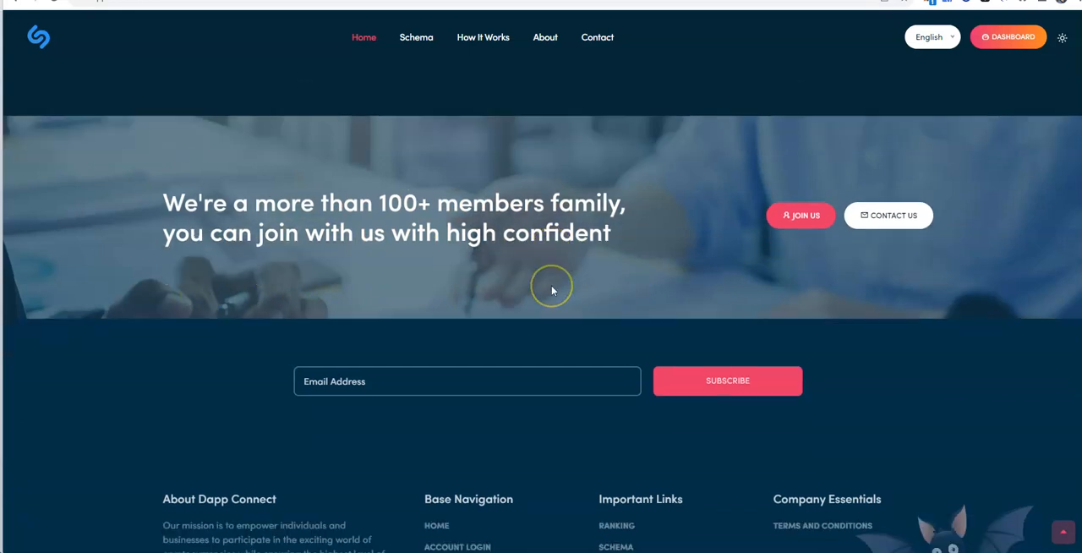
{"action": "scroll", "scroll_direction": "down", "scroll_amount": 3}
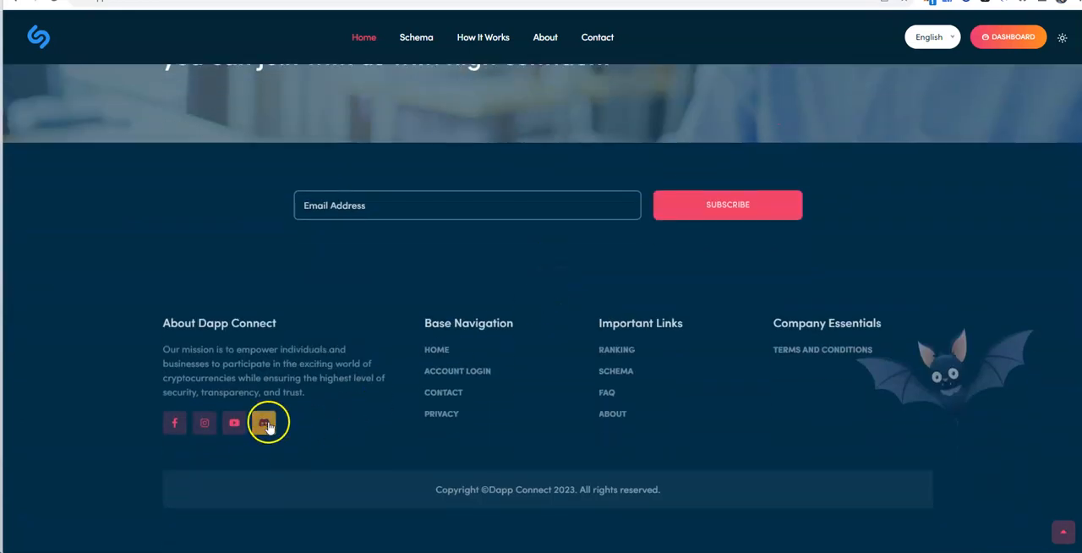
{"action": "mouse_move", "coordinate": [174, 422]}
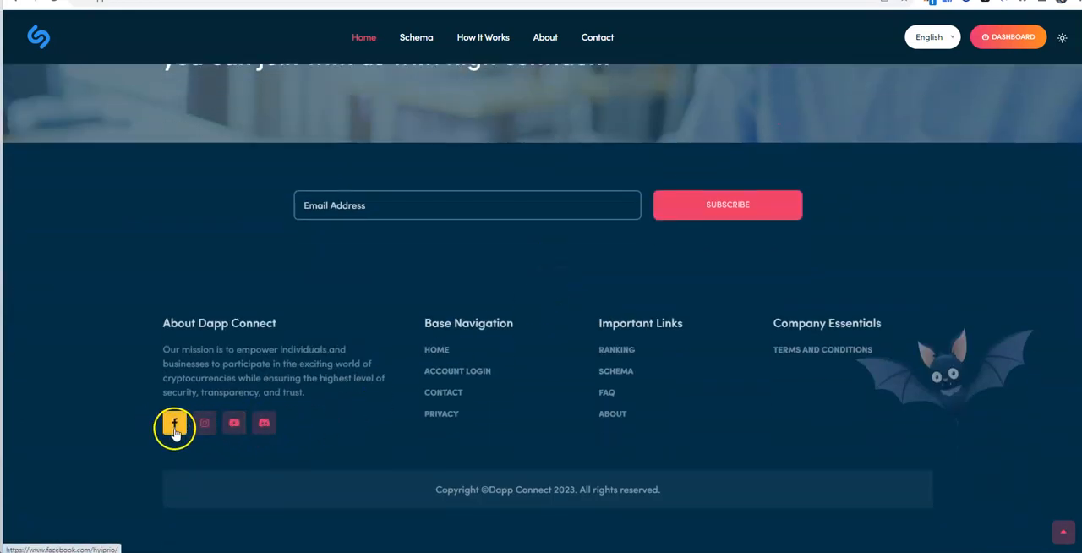
{"action": "mouse_move", "coordinate": [203, 423]}
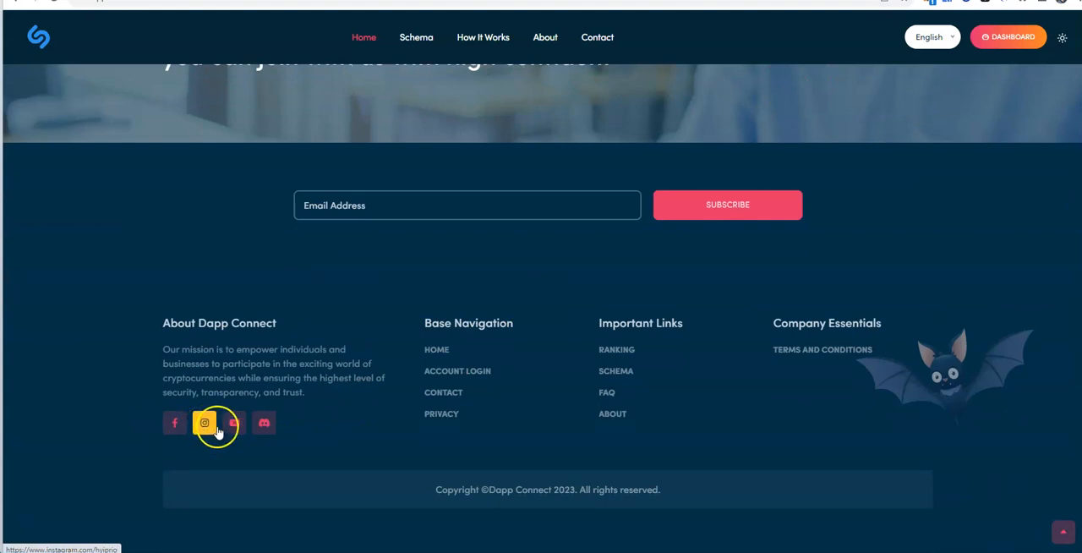
{"action": "mouse_move", "coordinate": [329, 423]}
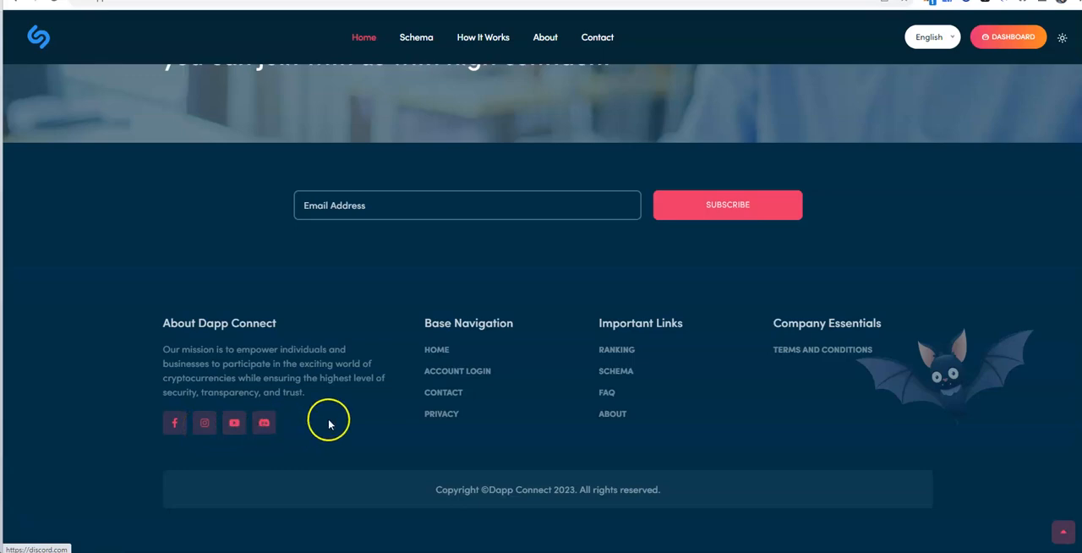
{"action": "mouse_move", "coordinate": [676, 385]}
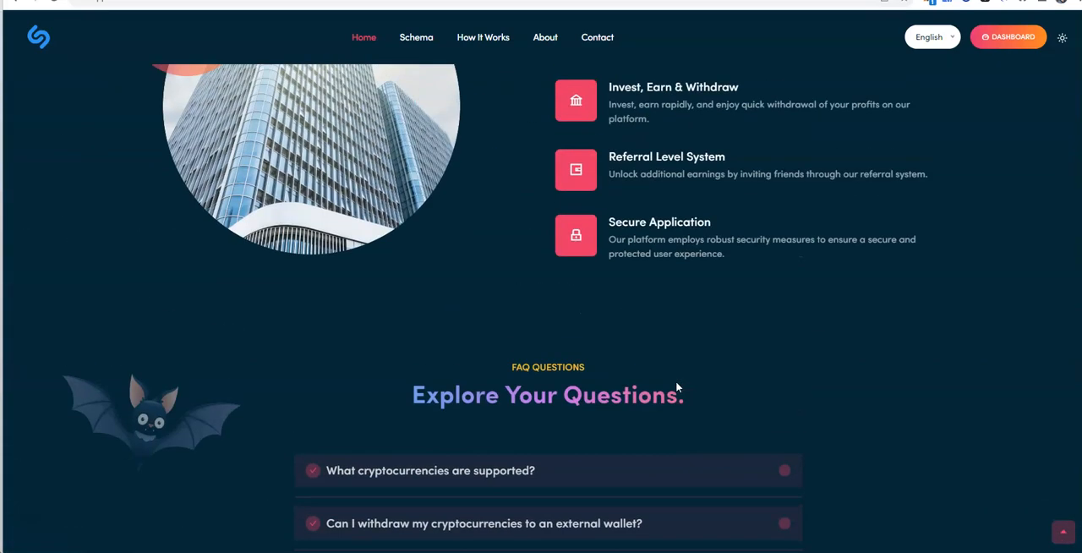
{"action": "scroll", "scroll_direction": "up", "scroll_amount": 3}
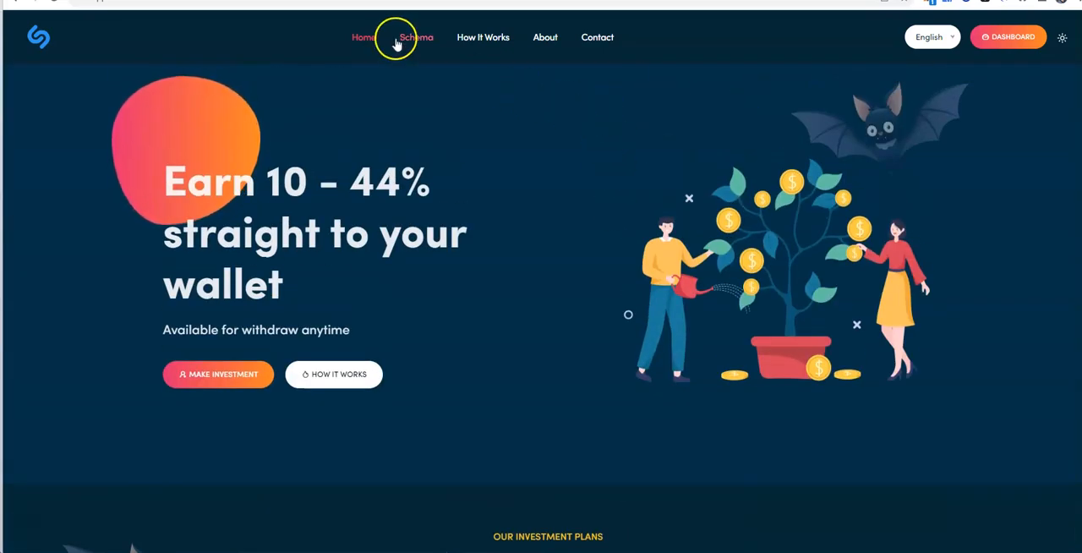
{"action": "left_click", "coordinate": [416, 37]}
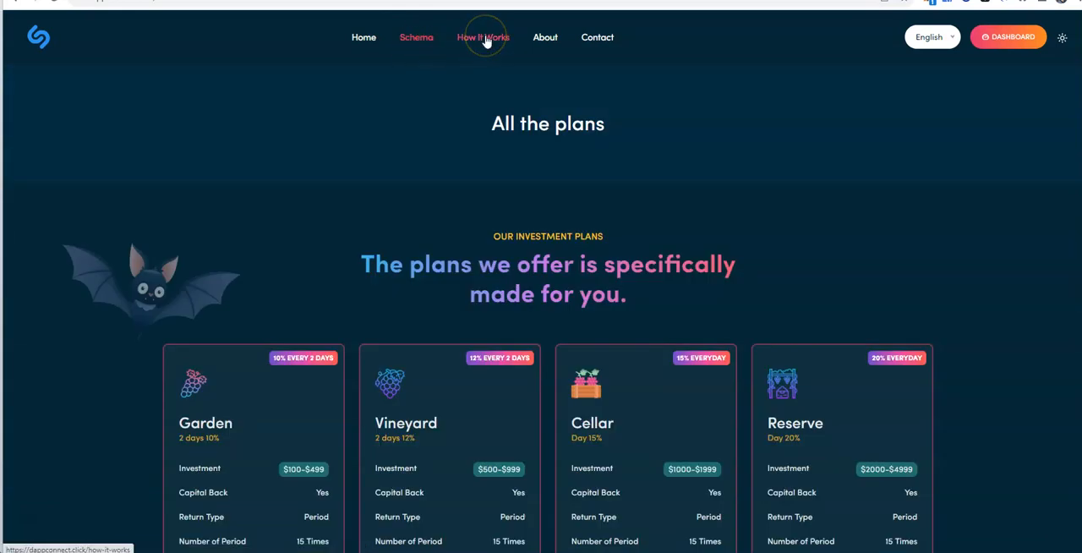
{"action": "left_click", "coordinate": [1008, 38]}
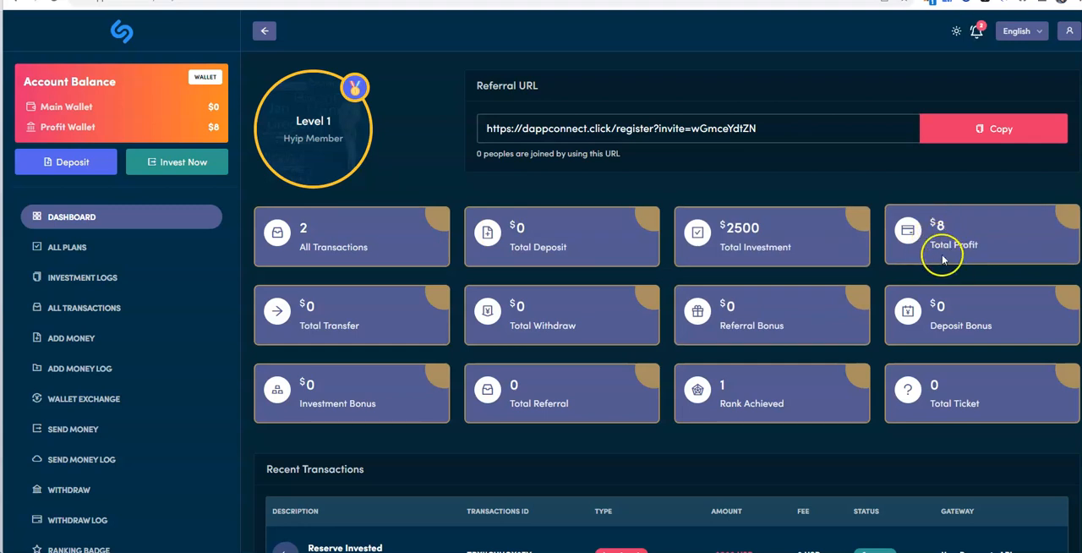
Review Recent Transactions on the dashboard, then go to Add Money
{"action": "scroll", "scroll_direction": "down", "scroll_amount": 3}
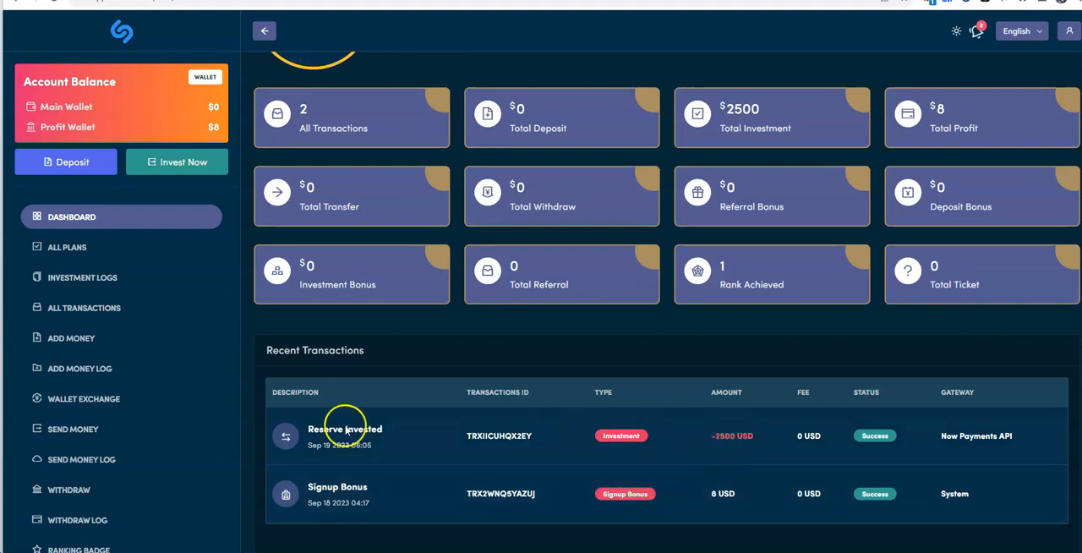
{"action": "mouse_move", "coordinate": [77, 335]}
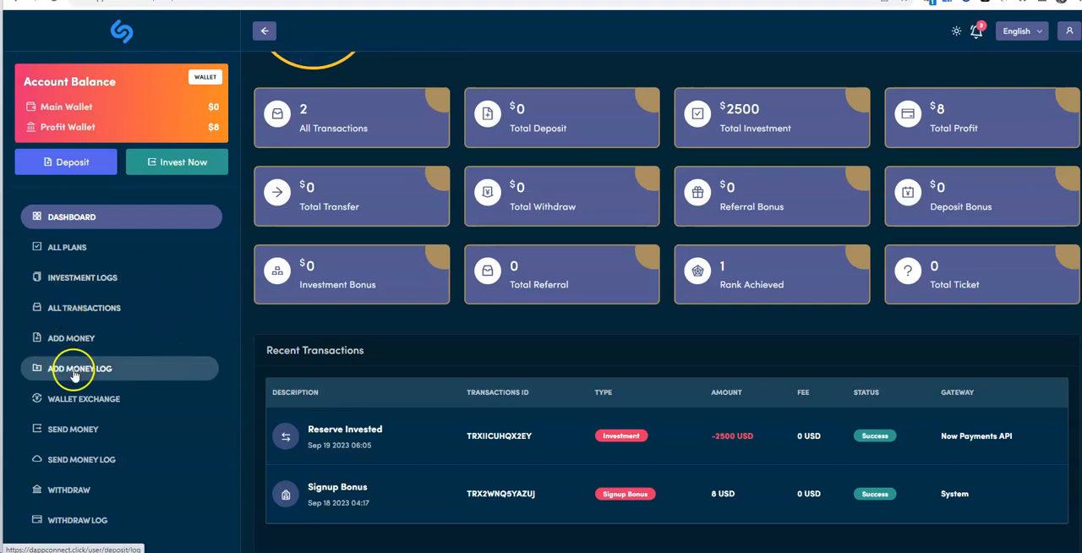
{"action": "mouse_move", "coordinate": [165, 379]}
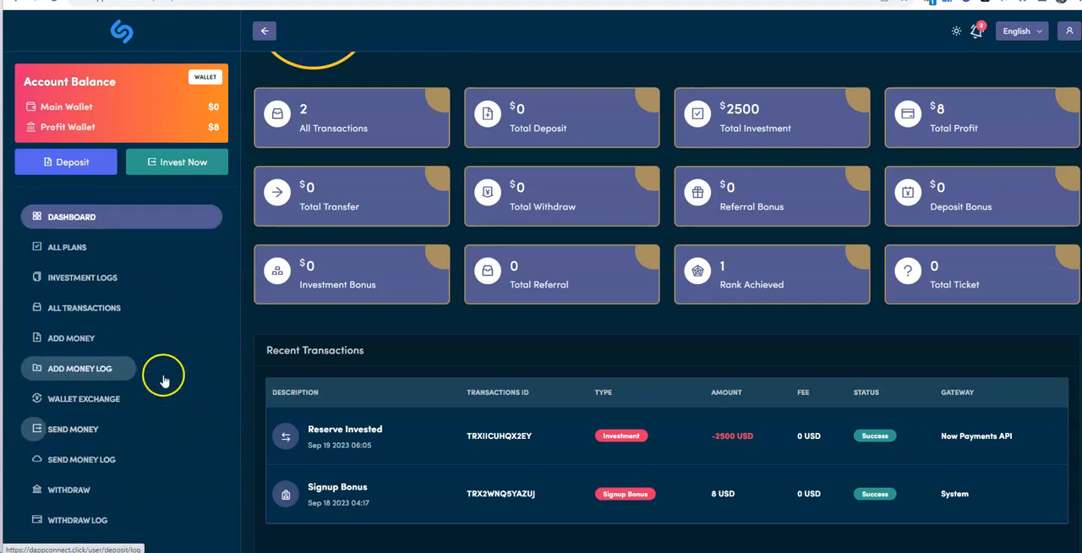
{"action": "left_click", "coordinate": [66, 247]}
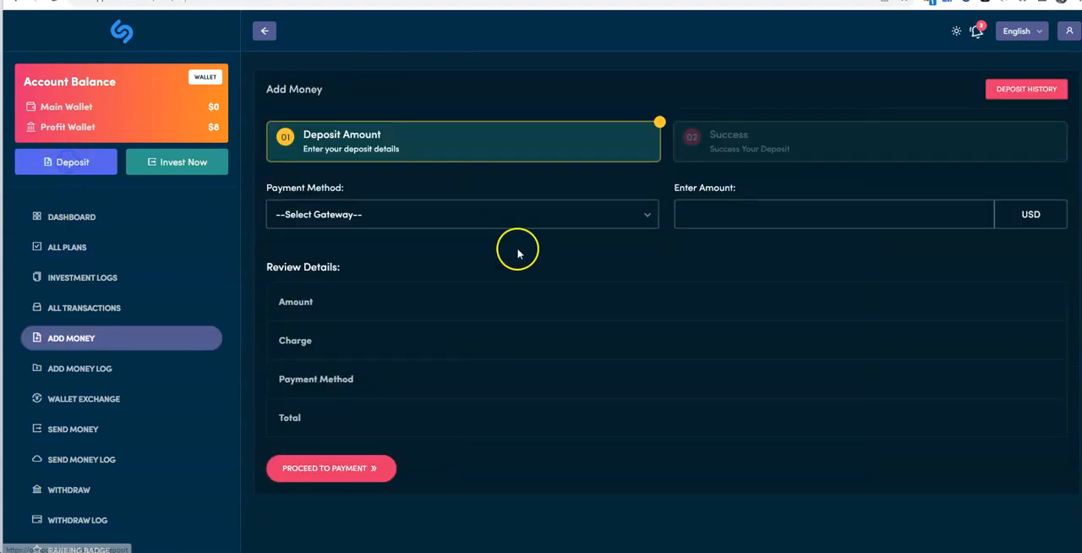
{"action": "mouse_move", "coordinate": [646, 210]}
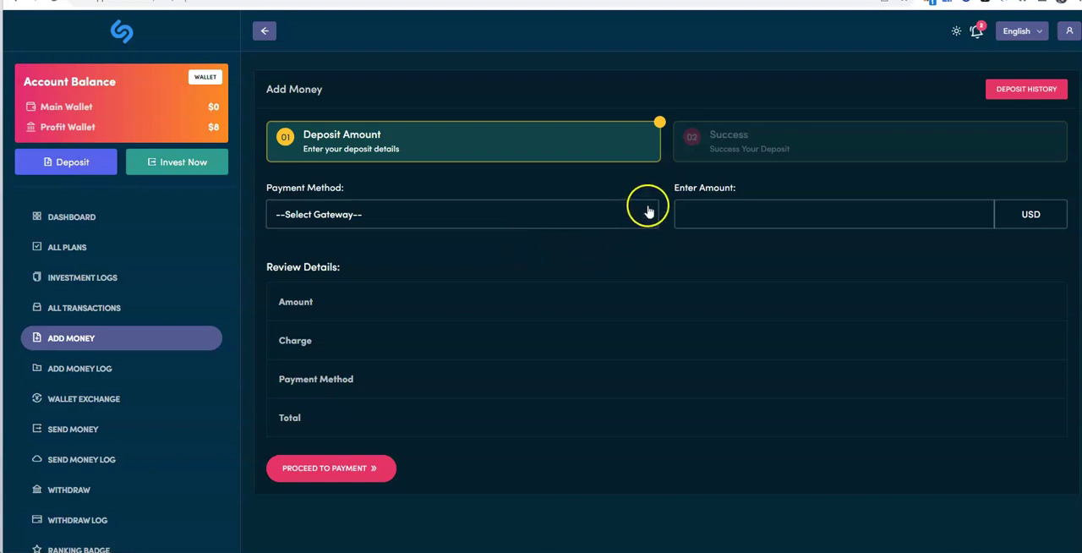
Fill the deposit form with Now Payments API and 2500 USD, revealing the BTC address
{"action": "left_click", "coordinate": [463, 214]}
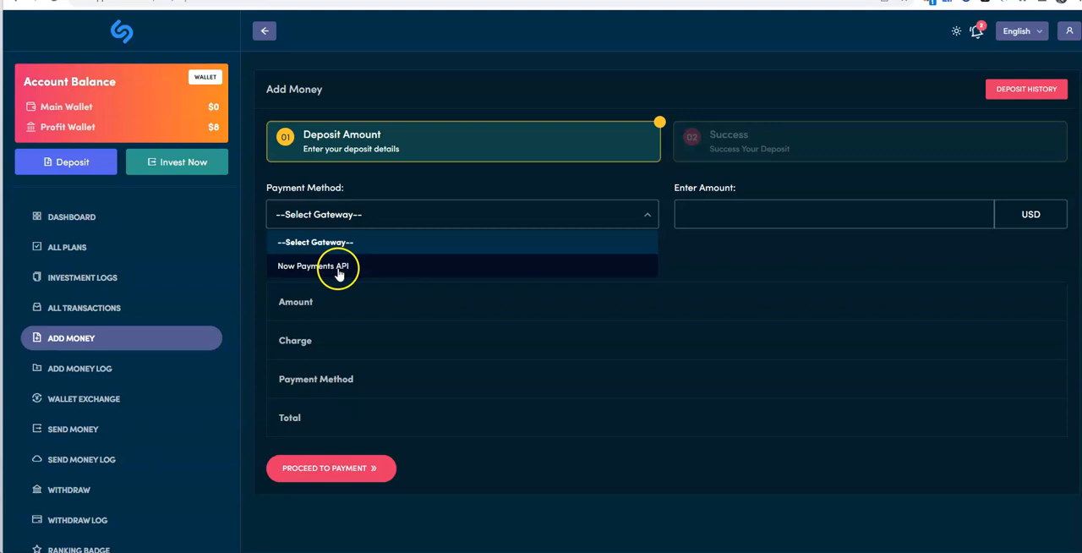
{"action": "left_click", "coordinate": [314, 266]}
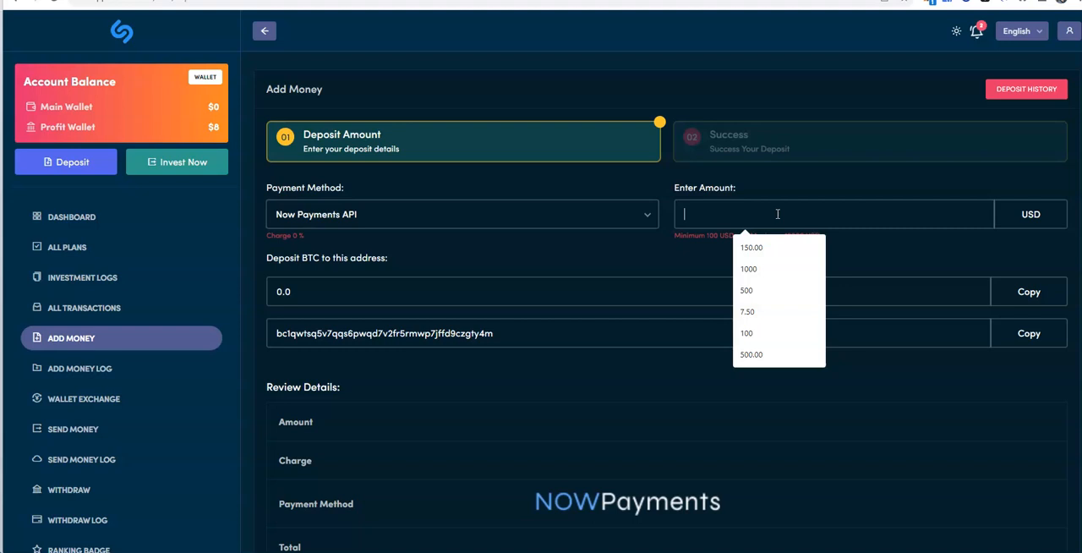
{"action": "type", "text": "2500"}
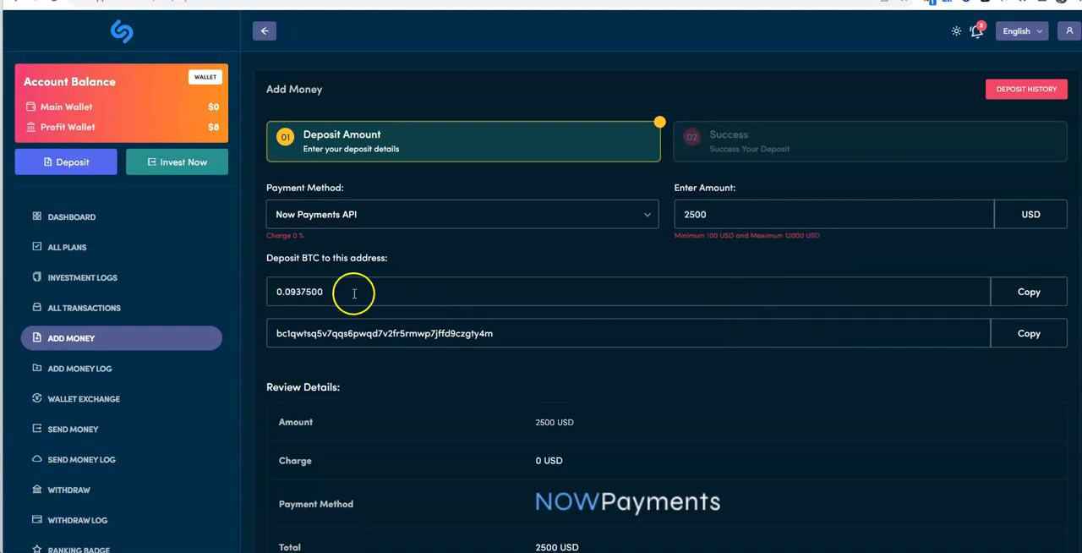
{"action": "scroll", "scroll_direction": "down", "scroll_amount": 3}
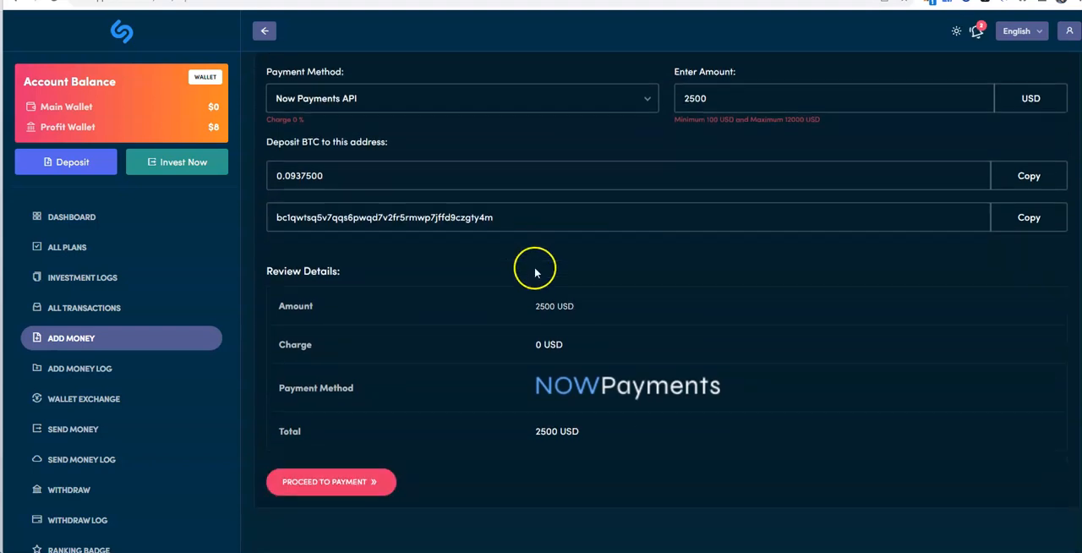
{"action": "mouse_move", "coordinate": [284, 160]}
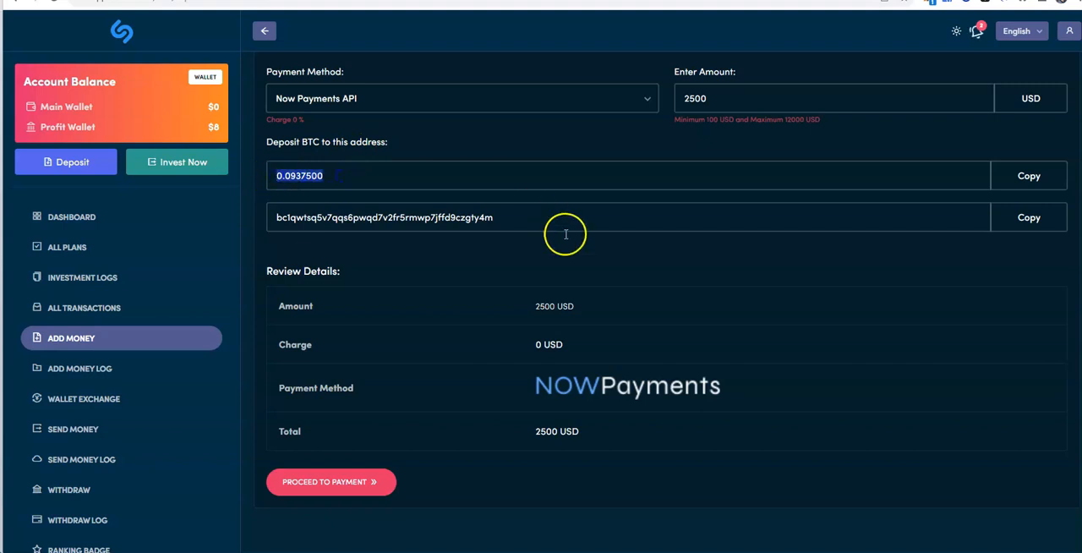
{"action": "mouse_move", "coordinate": [508, 254]}
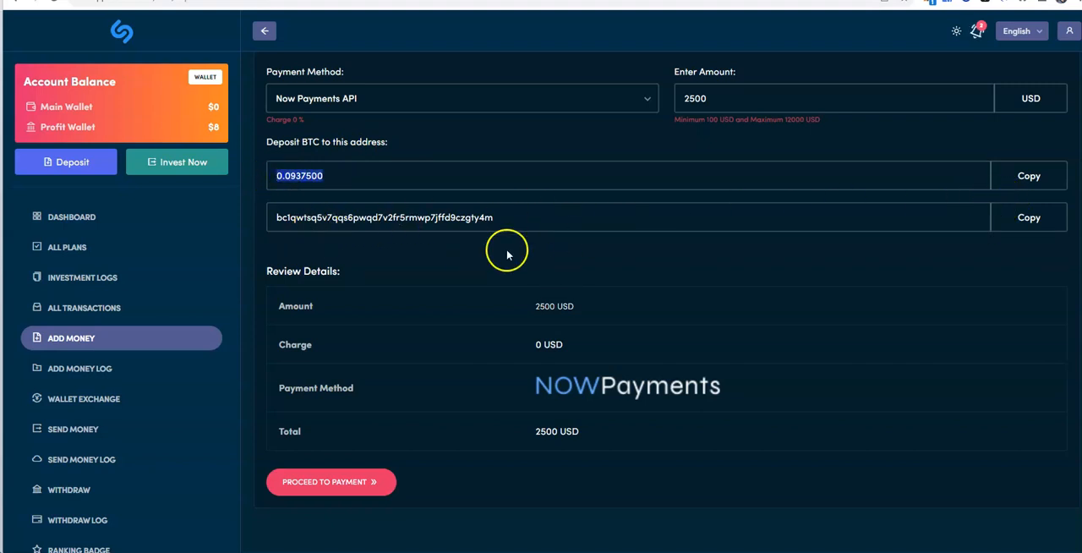
{"action": "mouse_move", "coordinate": [521, 448]}
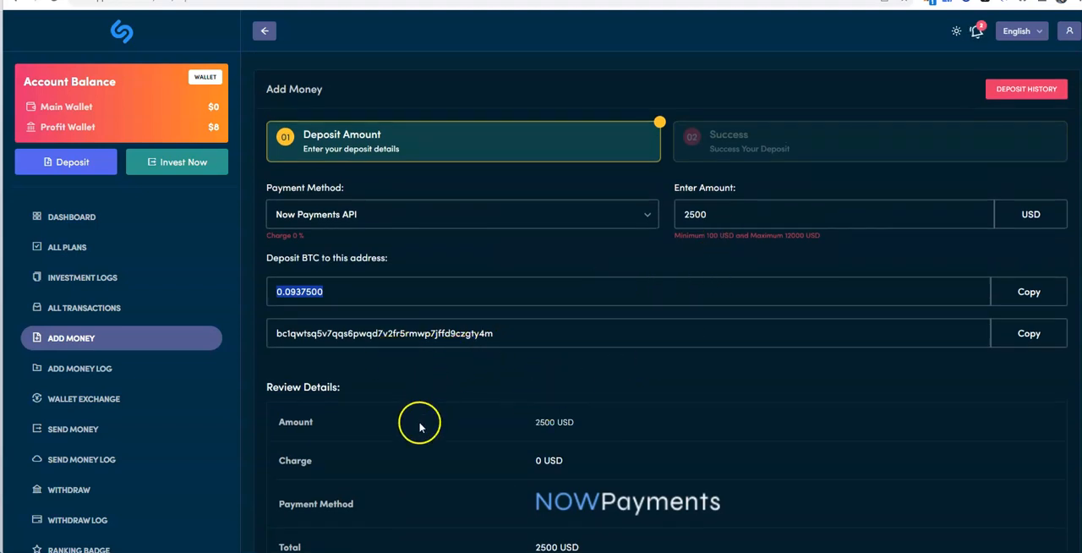
{"action": "scroll", "scroll_direction": "down", "scroll_amount": 3}
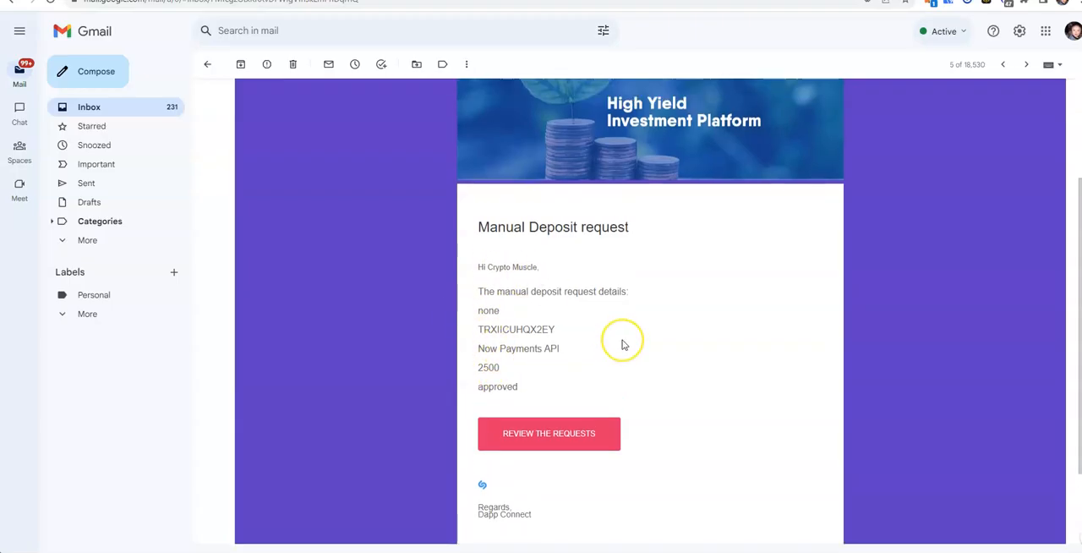
Read the 'Got a request for Manual Deposit' email showing the approved 2500 deposit
{"action": "scroll", "scroll_direction": "up", "scroll_amount": 3}
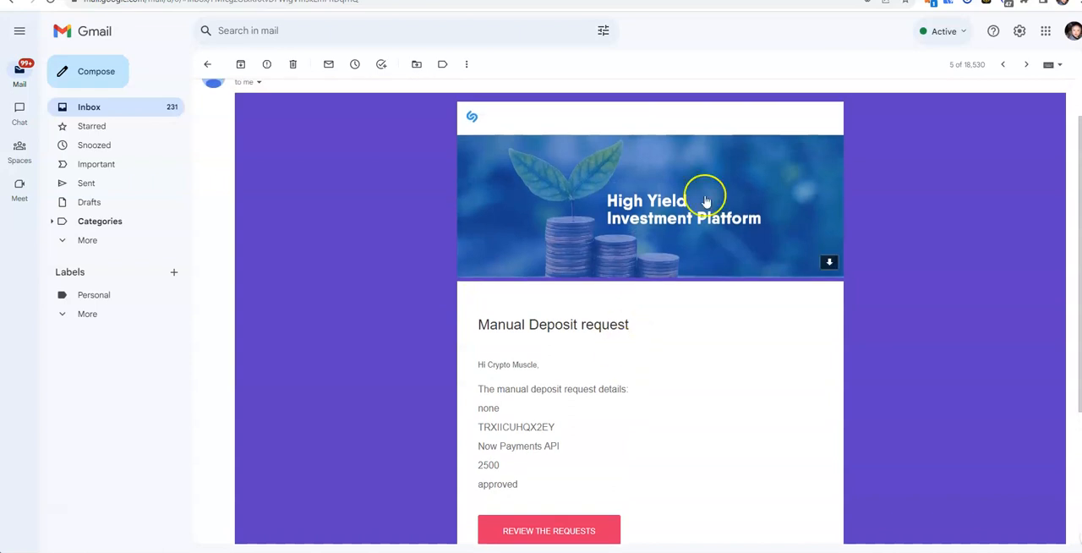
{"action": "scroll", "scroll_direction": "down", "scroll_amount": 3}
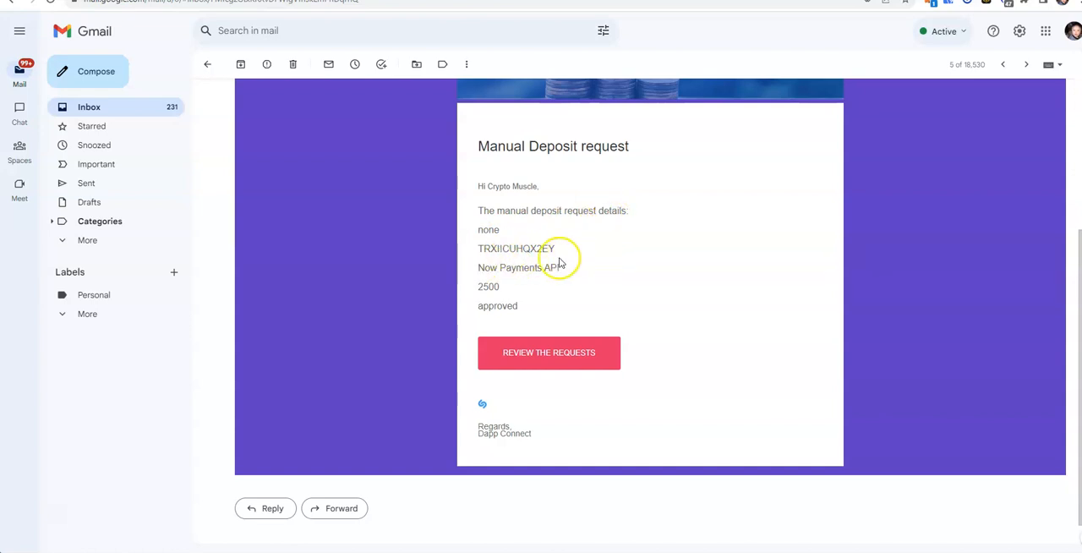
{"action": "mouse_move", "coordinate": [504, 321]}
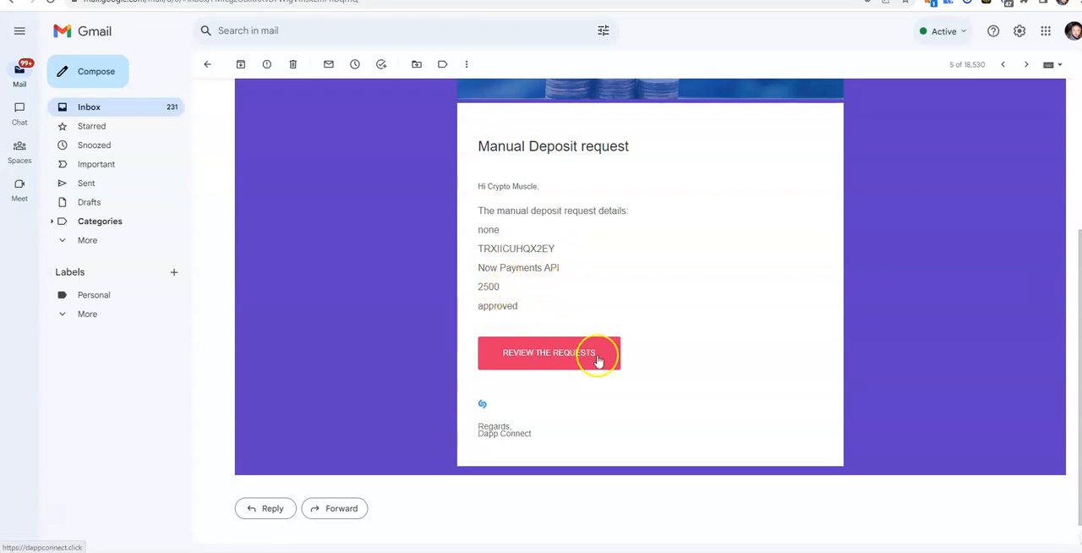
{"action": "mouse_move", "coordinate": [518, 165]}
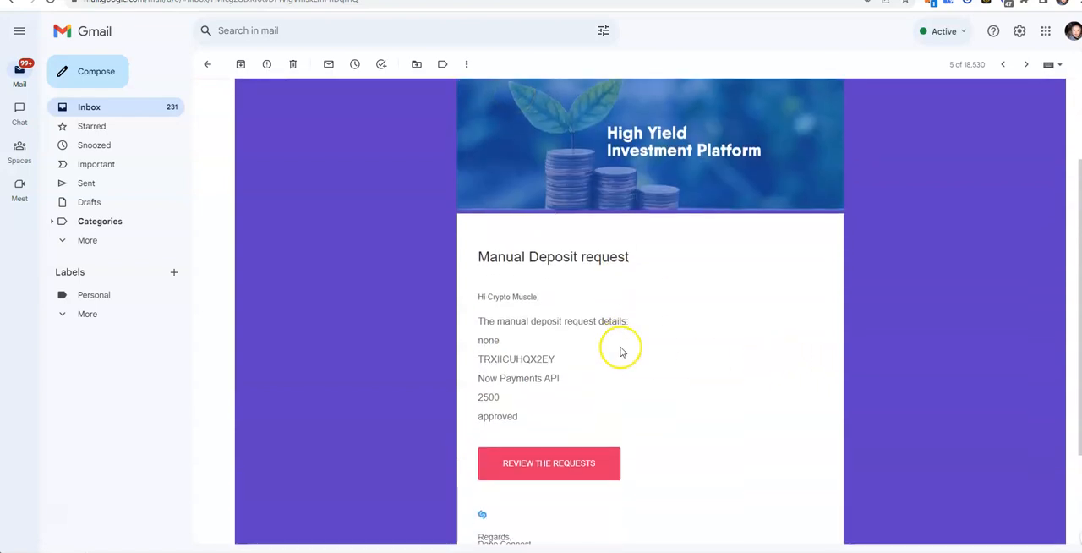
{"action": "scroll", "scroll_direction": "down", "scroll_amount": 3}
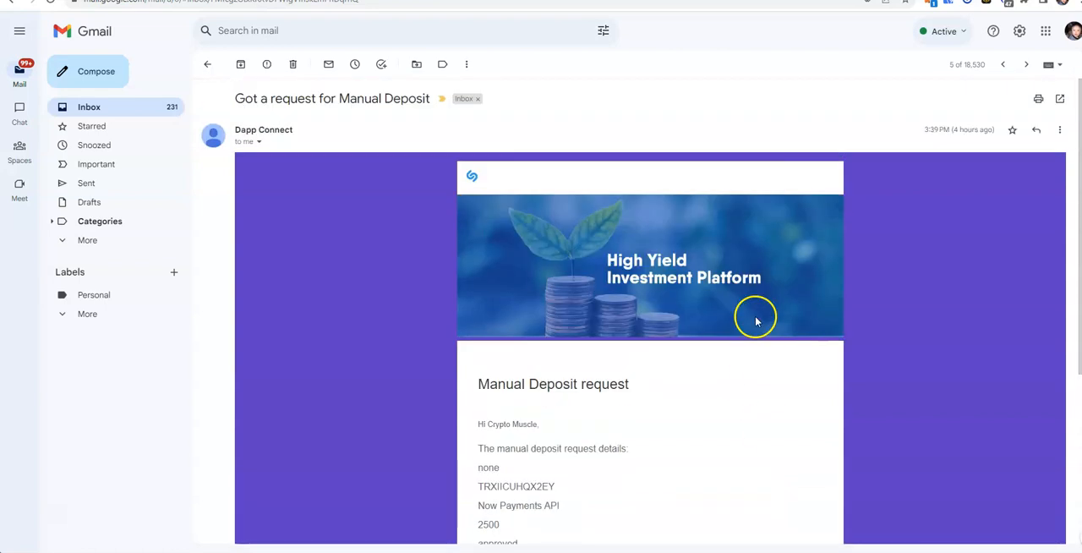
{"action": "mouse_move", "coordinate": [734, 490]}
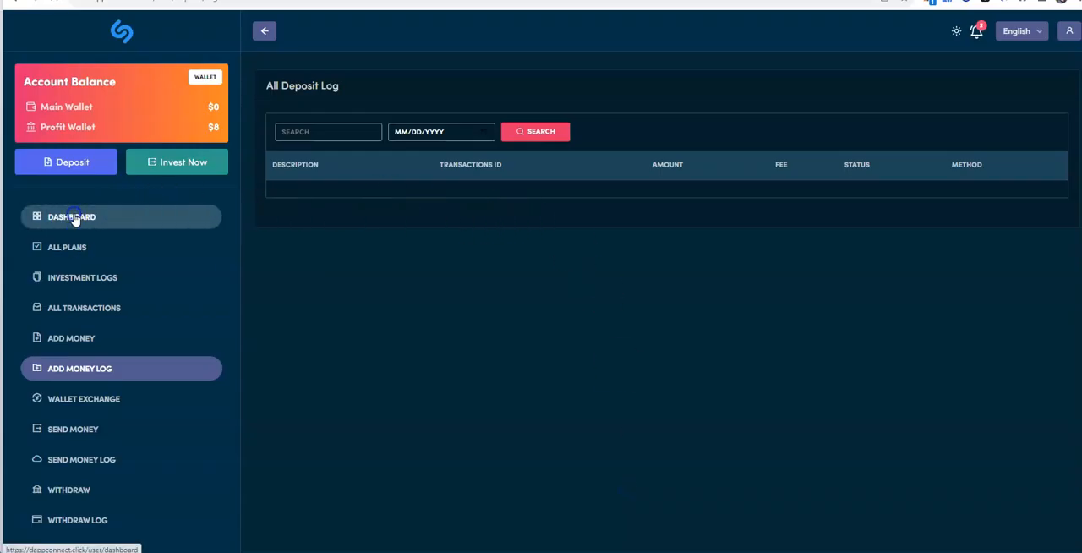
Return to the dashboard showing $2500 total investment and $8 profit
{"action": "left_click", "coordinate": [71, 216]}
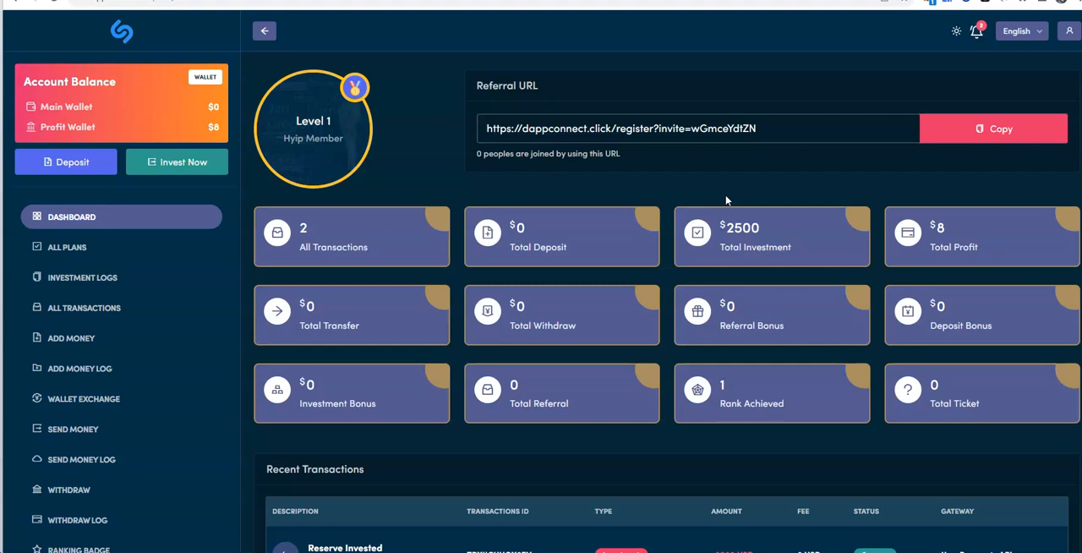
{"action": "mouse_move", "coordinate": [104, 254]}
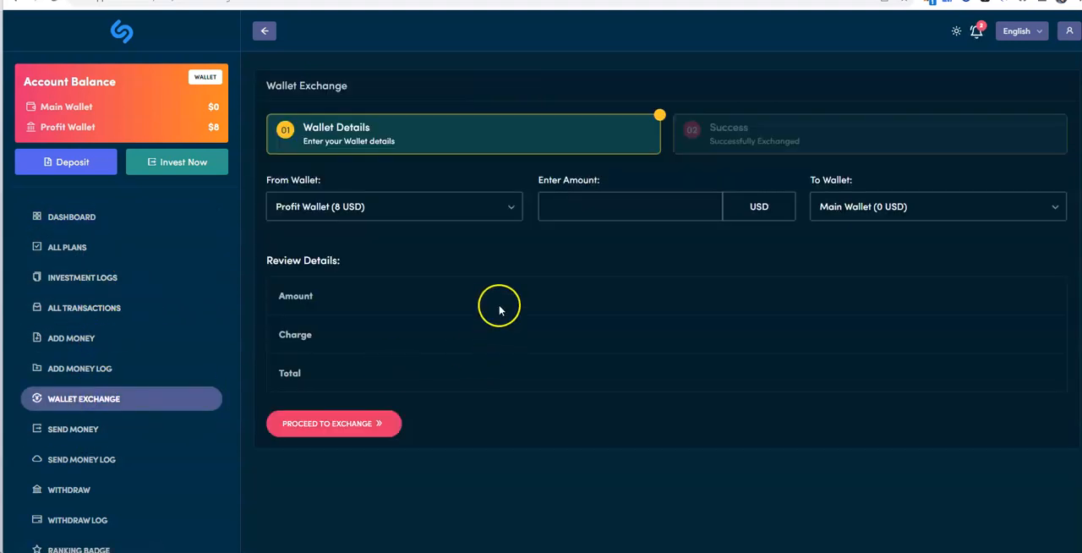
Set Wallet Exchange from the 8 USD Profit Wallet to Main Wallet, then return to the dashboard
{"action": "left_click", "coordinate": [394, 206]}
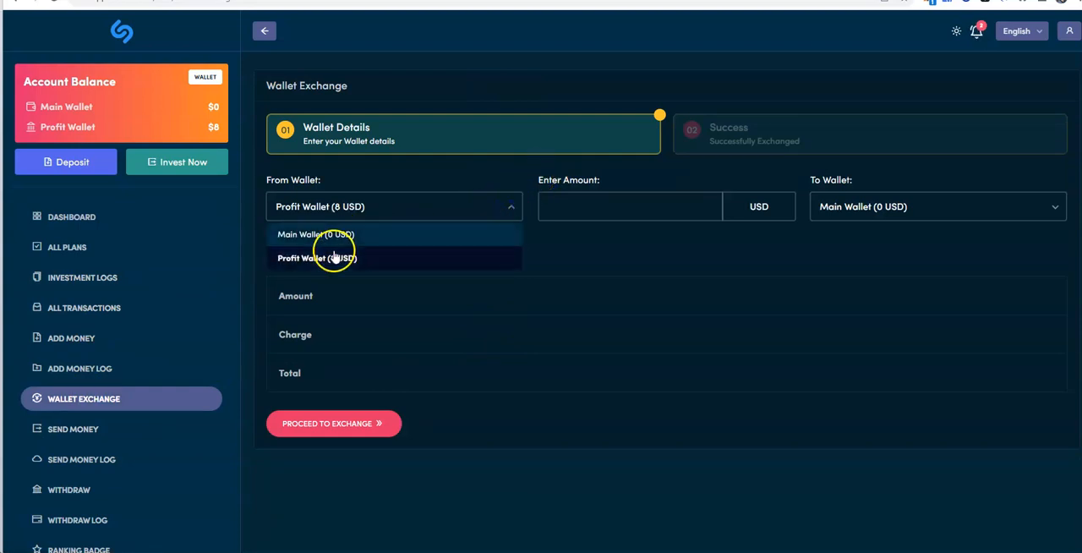
{"action": "left_click", "coordinate": [937, 207]}
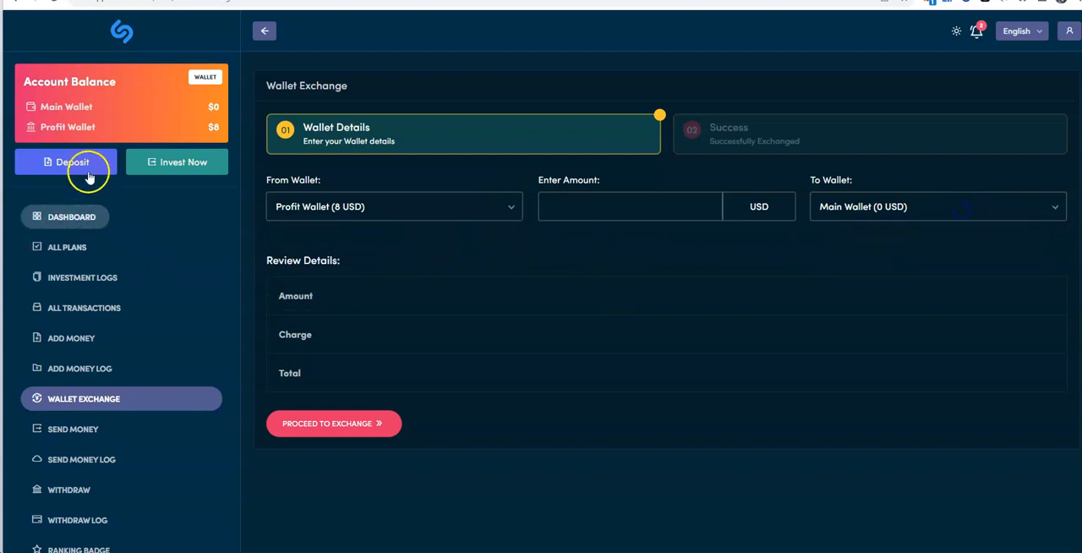
{"action": "mouse_move", "coordinate": [81, 119]}
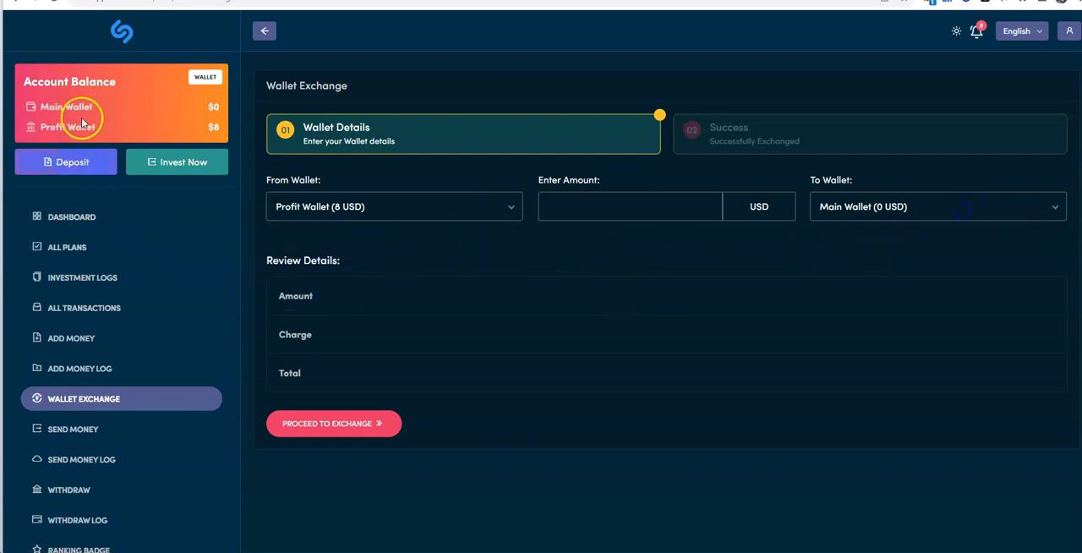
{"action": "mouse_move", "coordinate": [105, 369]}
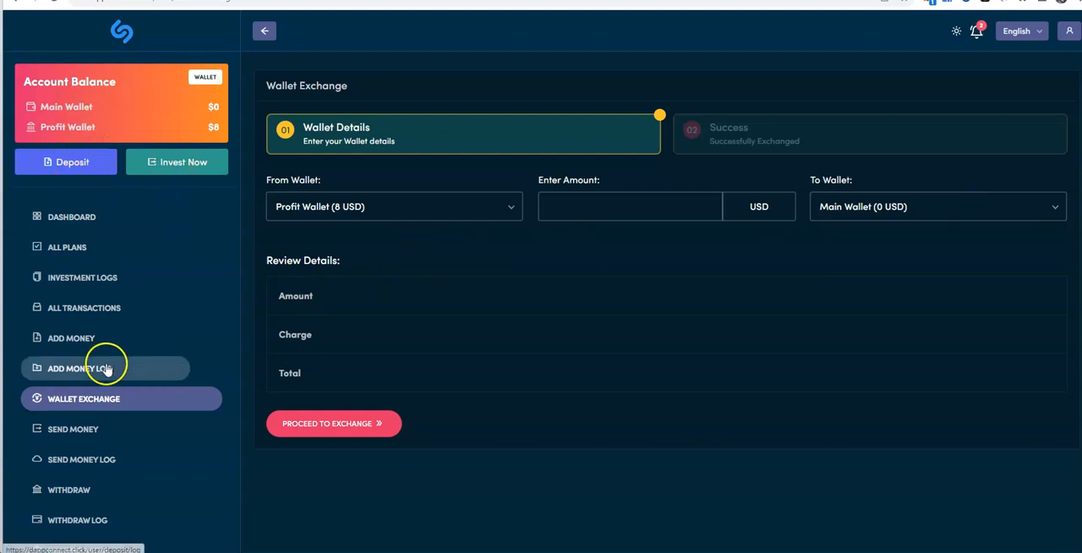
{"action": "scroll", "scroll_direction": "down", "scroll_amount": 3}
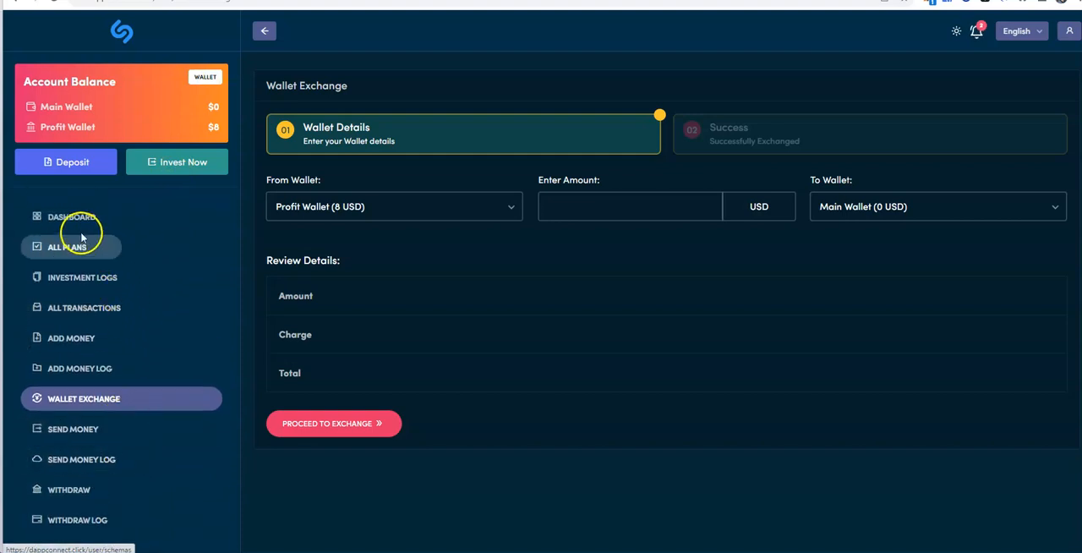
{"action": "mouse_move", "coordinate": [82, 277]}
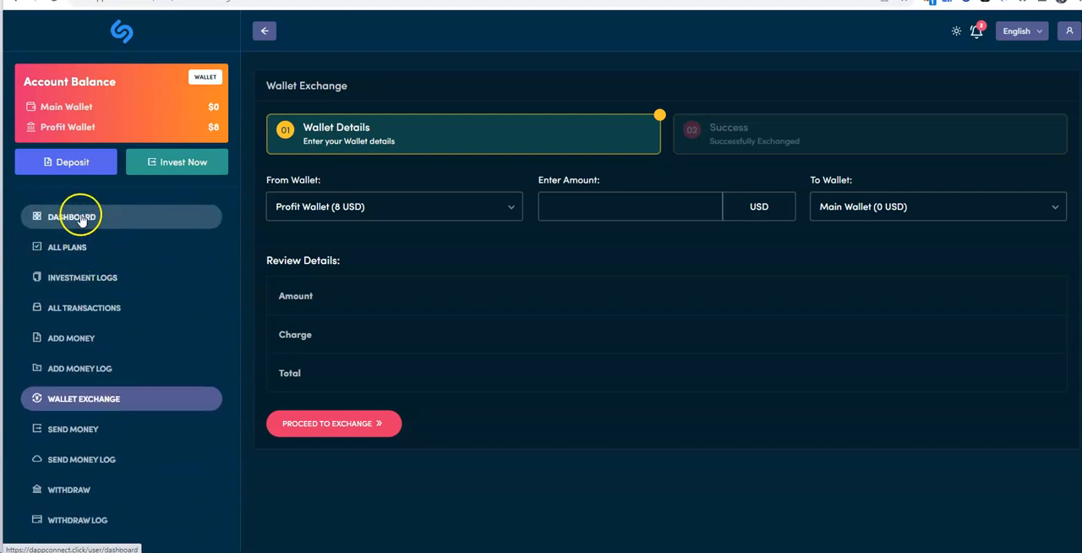
{"action": "left_click", "coordinate": [71, 217]}
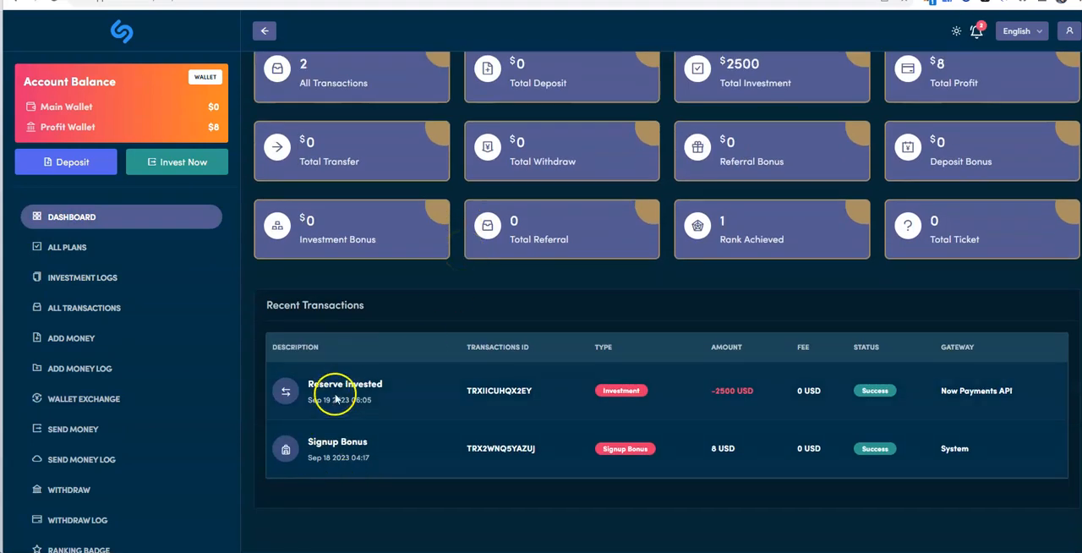
{"action": "mouse_move", "coordinate": [678, 396]}
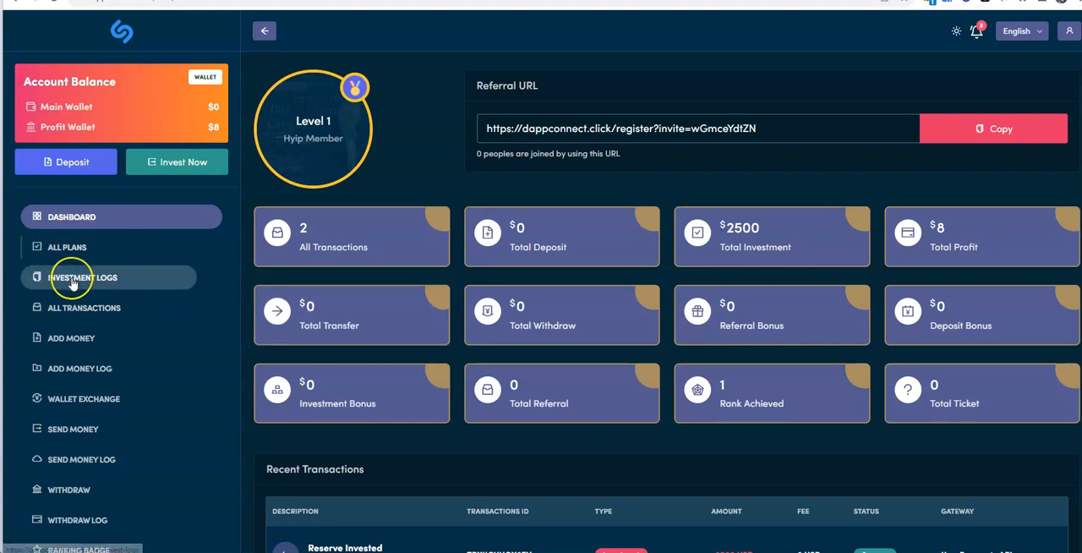
Open Investment Logs listing the $2500 Reserve plan at 20% ROI, 15 times remaining
{"action": "left_click", "coordinate": [81, 278]}
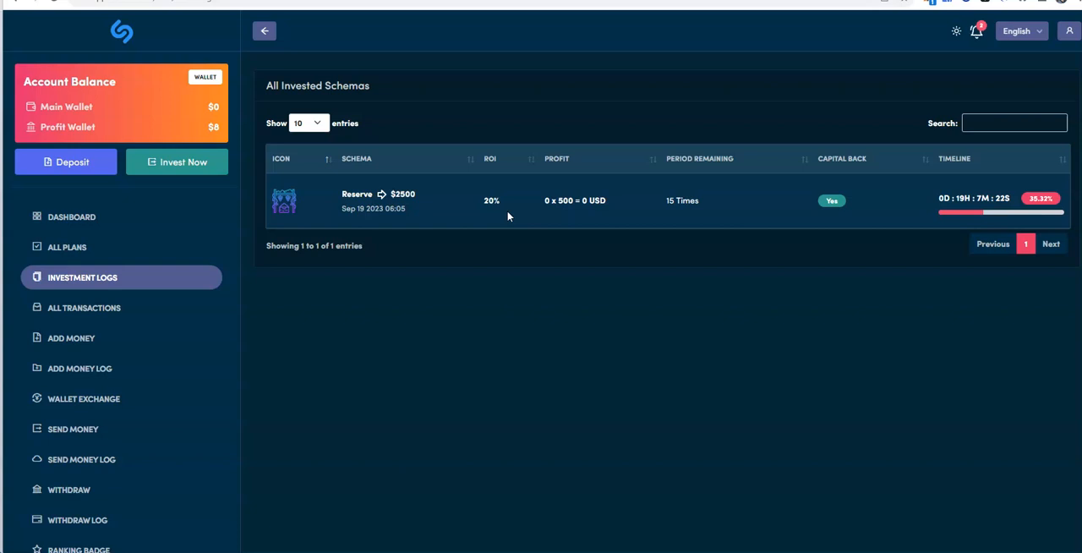
{"action": "mouse_move", "coordinate": [528, 227]}
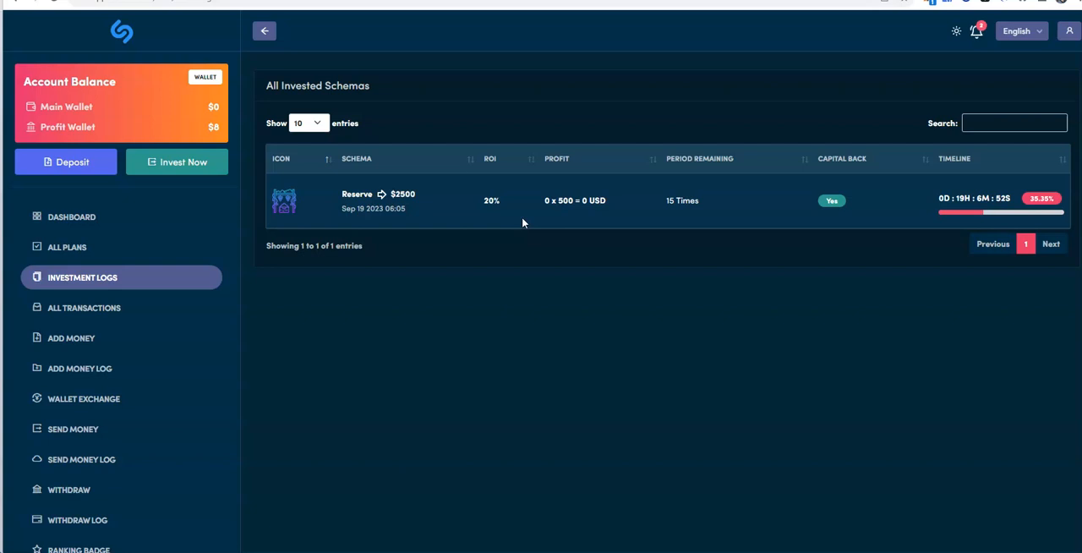
{"action": "mouse_move", "coordinate": [193, 460]}
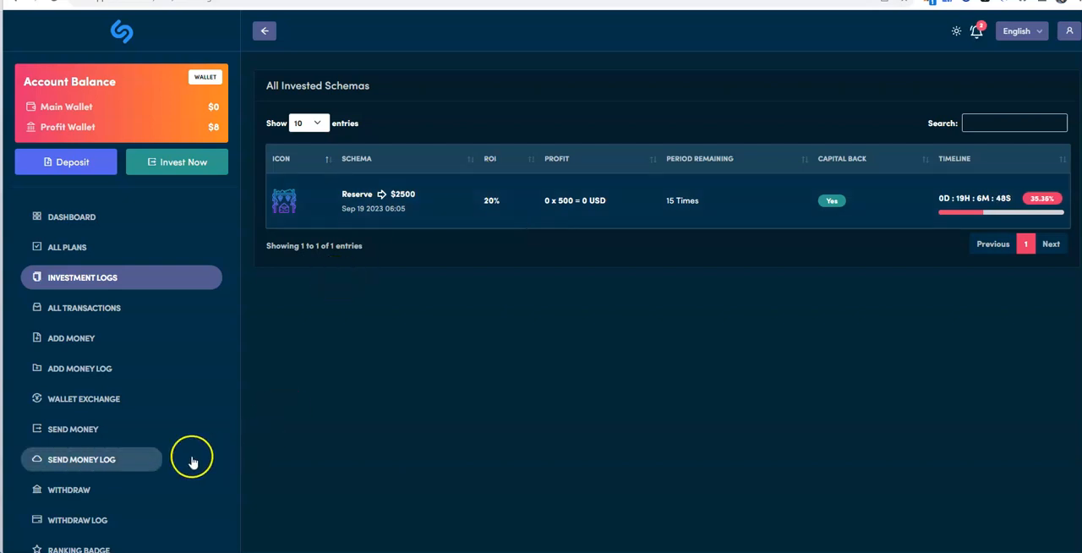
View the Withdraw Money form and its prompt to create a withdraw account first
{"action": "left_click", "coordinate": [68, 490]}
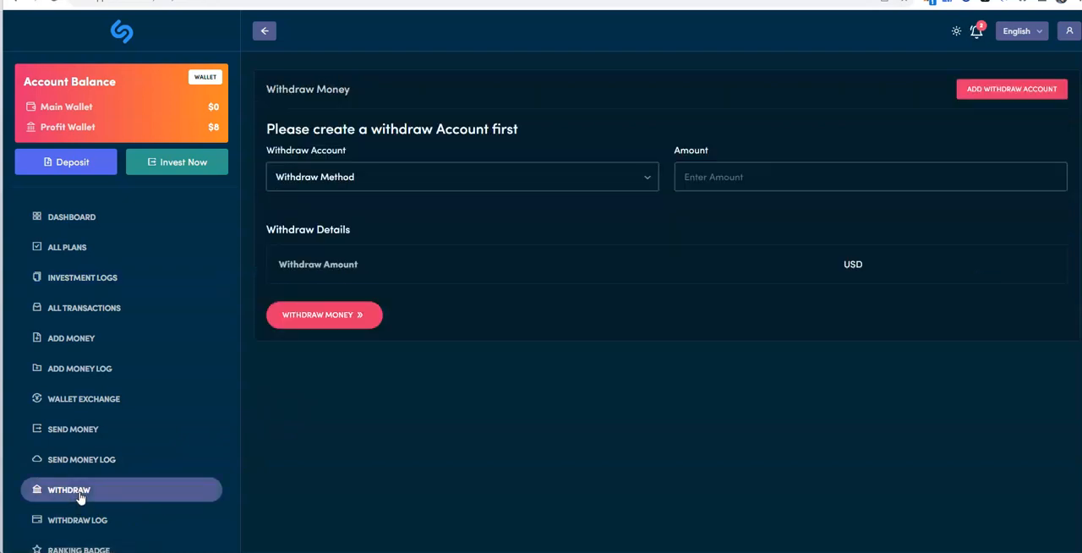
{"action": "left_click", "coordinate": [432, 176]}
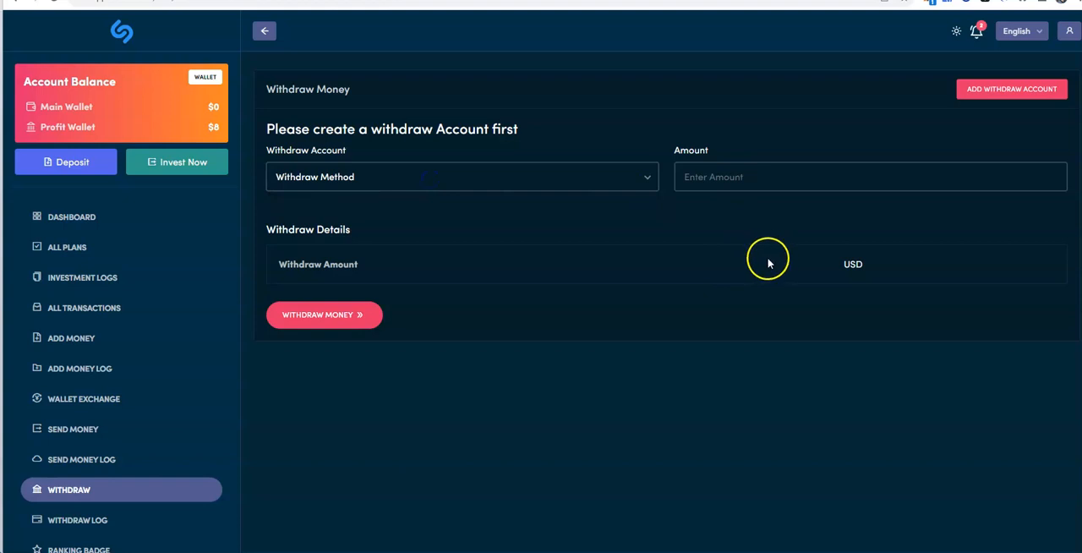
{"action": "mouse_move", "coordinate": [479, 186]}
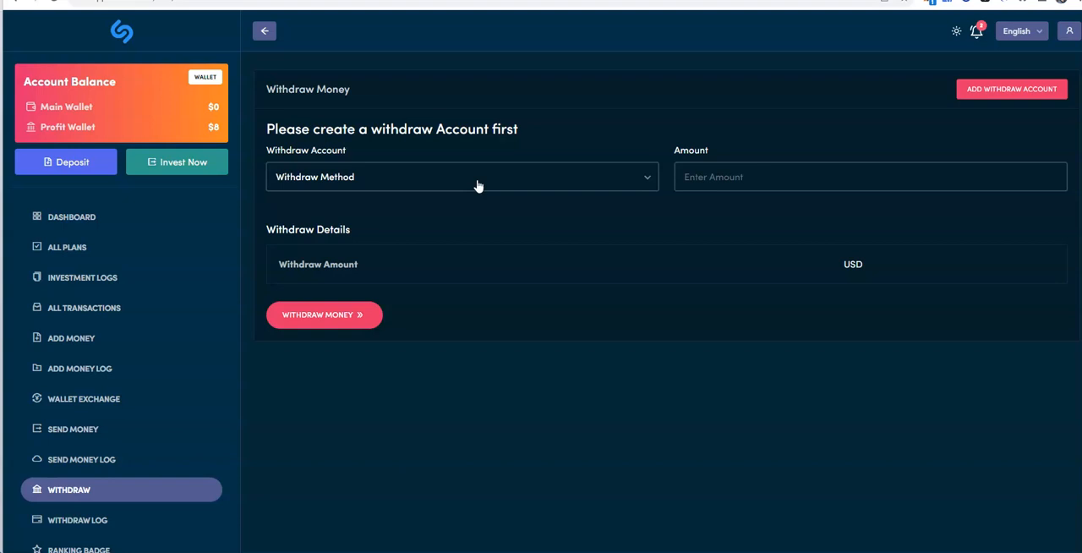
{"action": "mouse_move", "coordinate": [103, 414]}
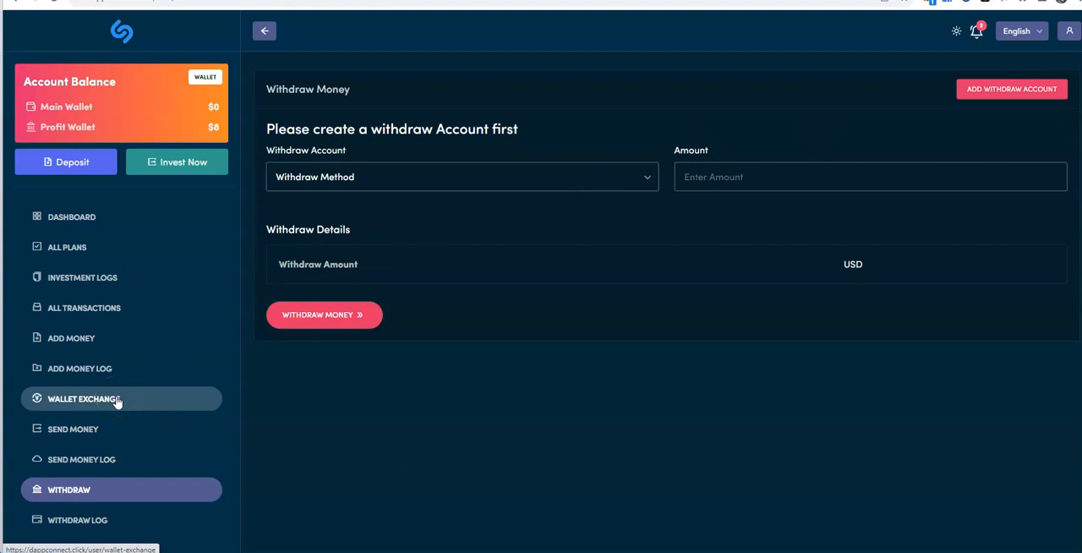
{"action": "mouse_move", "coordinate": [125, 385]}
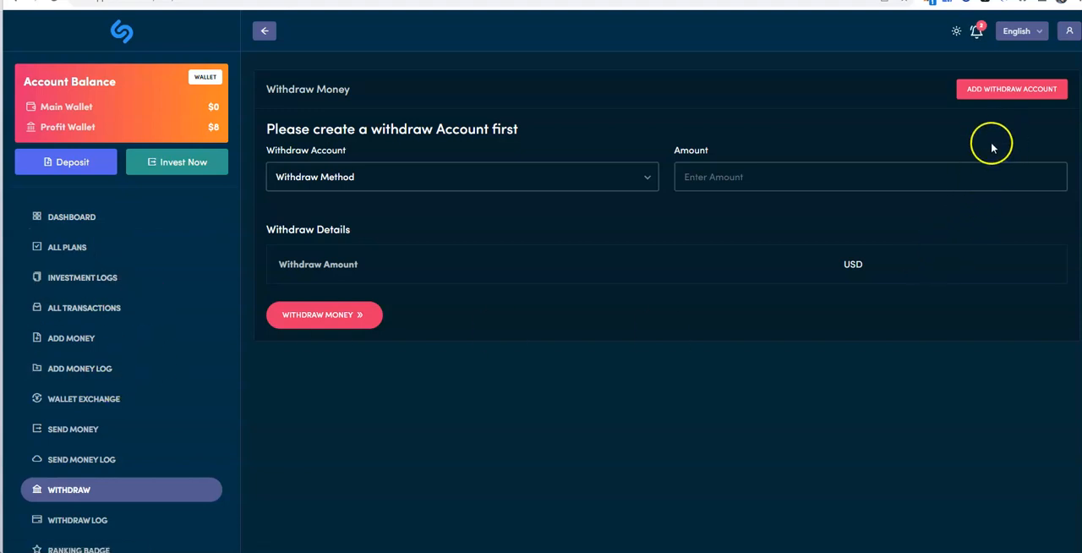
{"action": "mouse_move", "coordinate": [994, 101]}
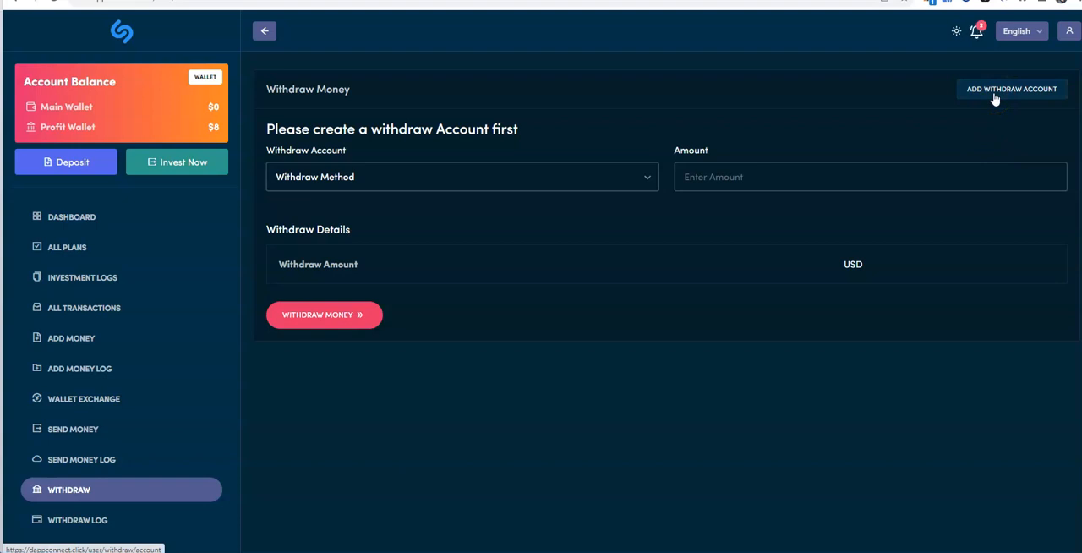
{"action": "mouse_move", "coordinate": [839, 116]}
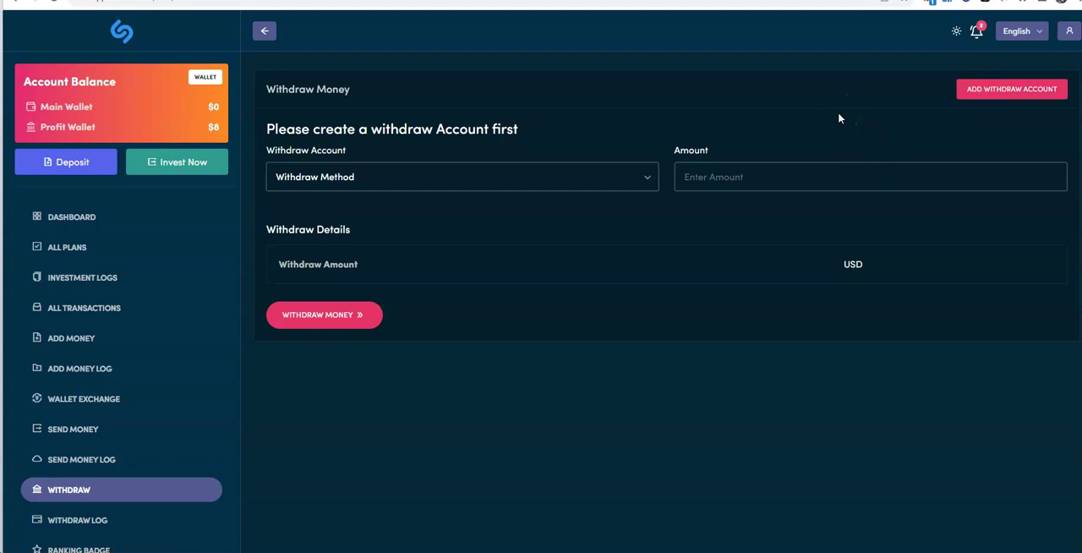
{"action": "scroll", "scroll_direction": "down", "scroll_amount": 3}
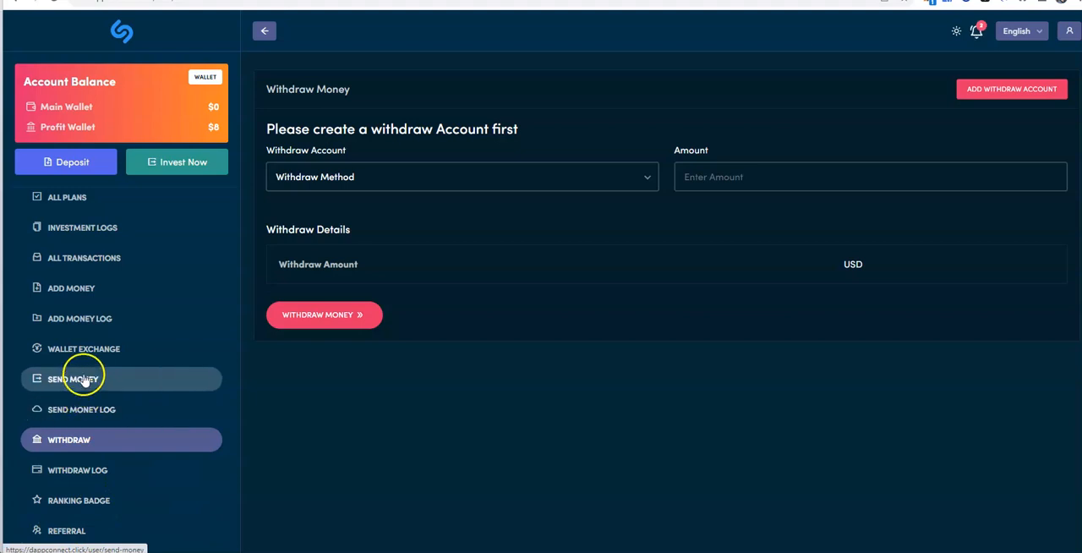
{"action": "mouse_move", "coordinate": [64, 318]}
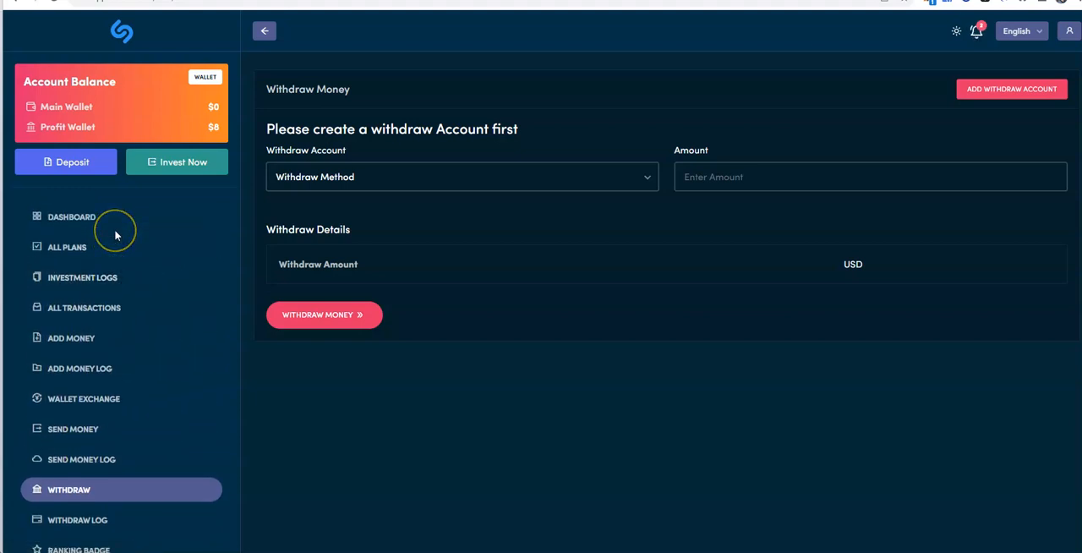
{"action": "mouse_move", "coordinate": [127, 198]}
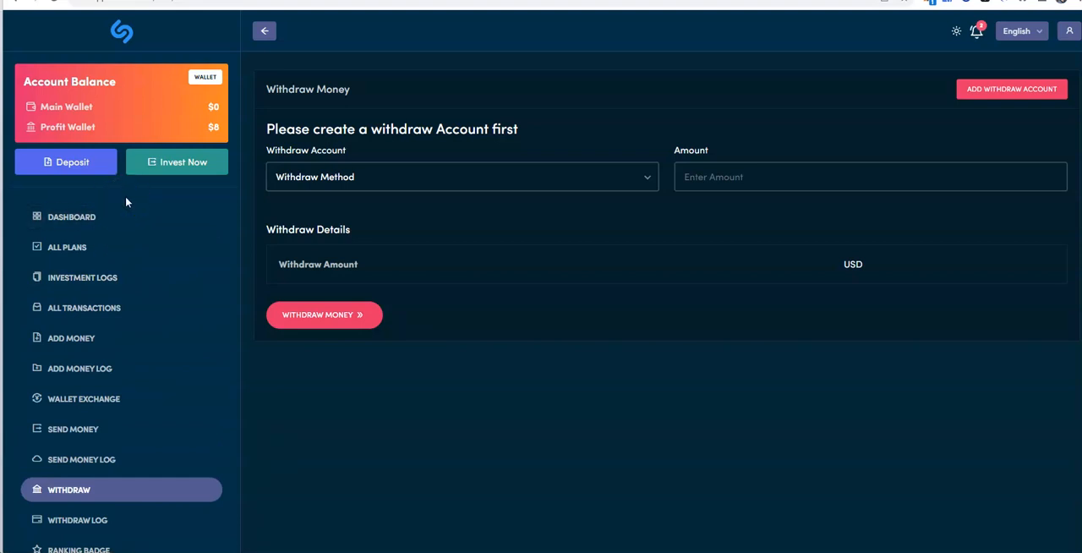
{"action": "mouse_move", "coordinate": [121, 31]}
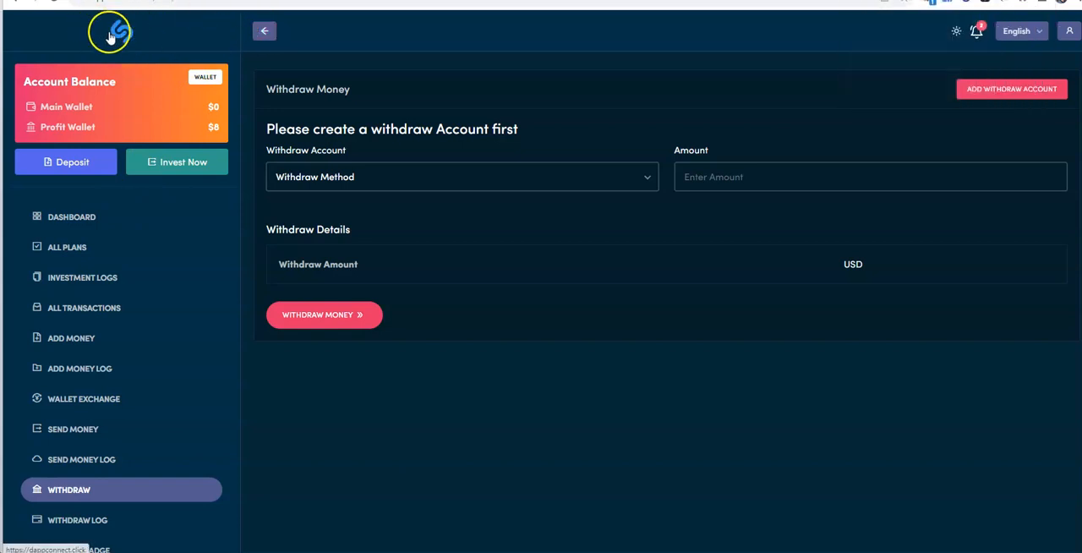
Browse the homepage hero and toggle the theme to light and back to dark
{"action": "left_click", "coordinate": [125, 31]}
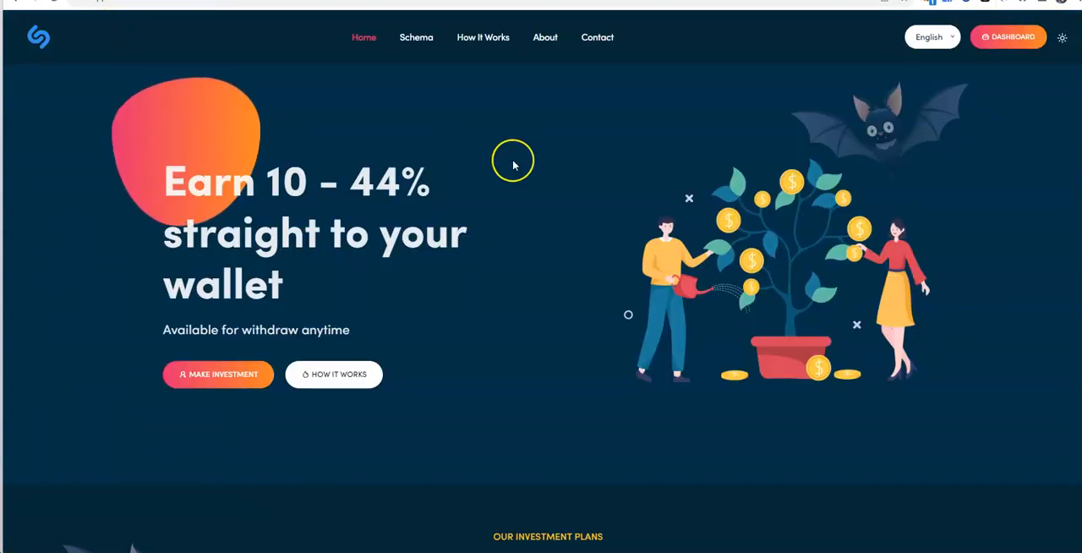
{"action": "scroll", "scroll_direction": "down", "scroll_amount": 3}
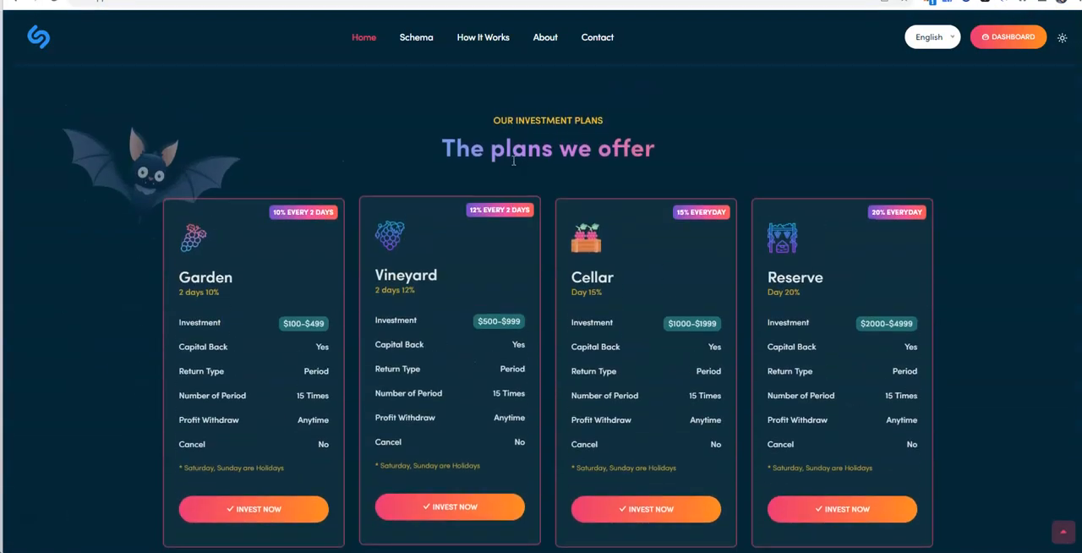
{"action": "scroll", "scroll_direction": "down", "scroll_amount": 3}
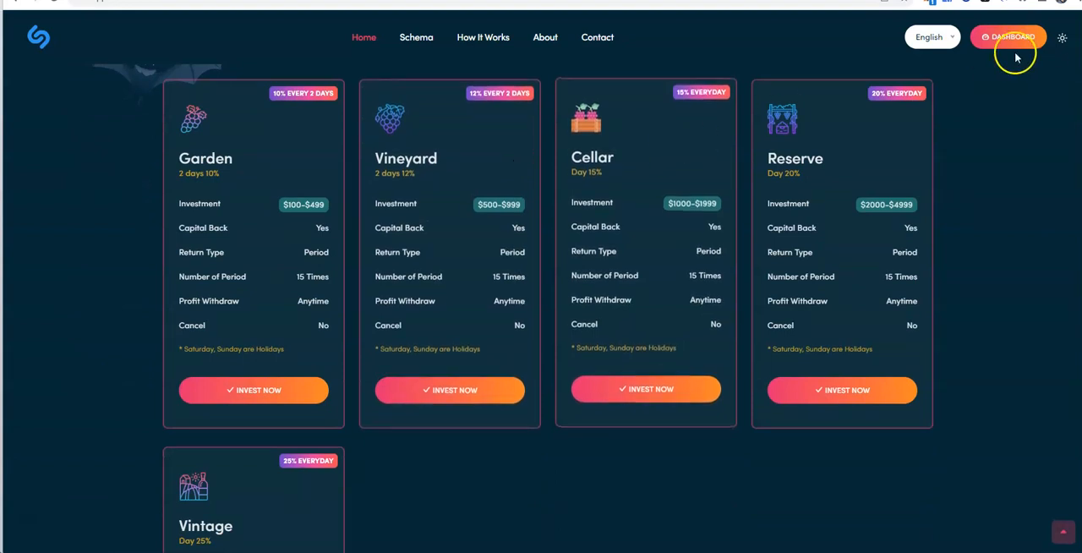
{"action": "left_click", "coordinate": [1062, 37]}
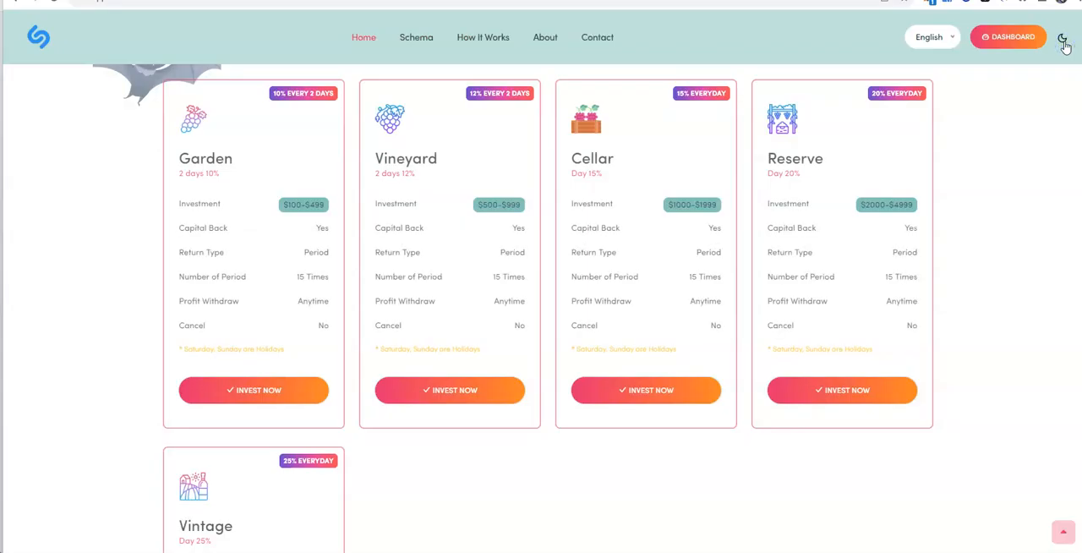
{"action": "left_click", "coordinate": [1065, 37]}
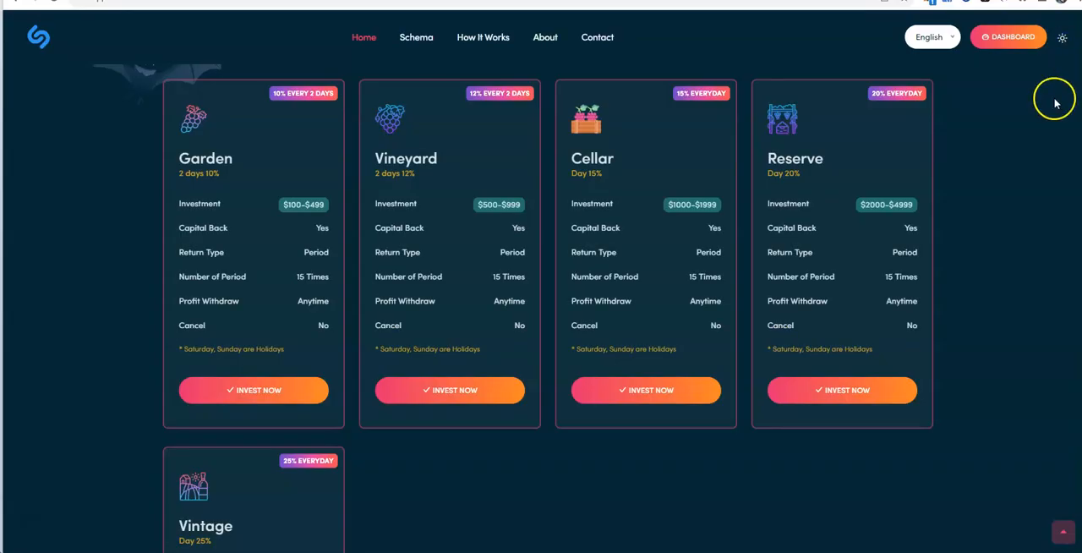
Scroll through the investment plans, profit calculator and FAQ, then back up
{"action": "scroll", "scroll_direction": "down", "scroll_amount": 3}
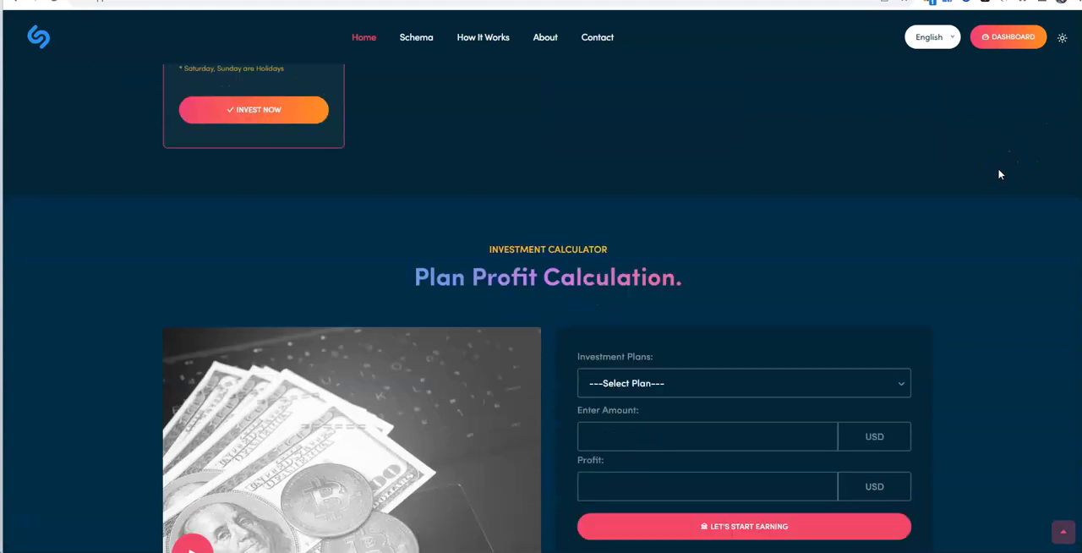
{"action": "scroll", "scroll_direction": "down", "scroll_amount": 3}
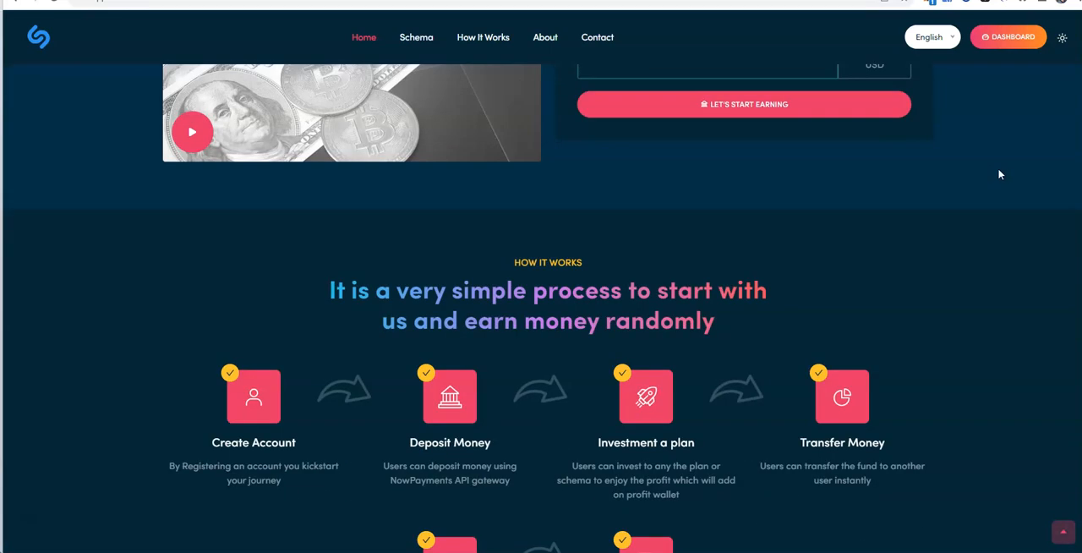
{"action": "scroll", "scroll_direction": "down", "scroll_amount": 3}
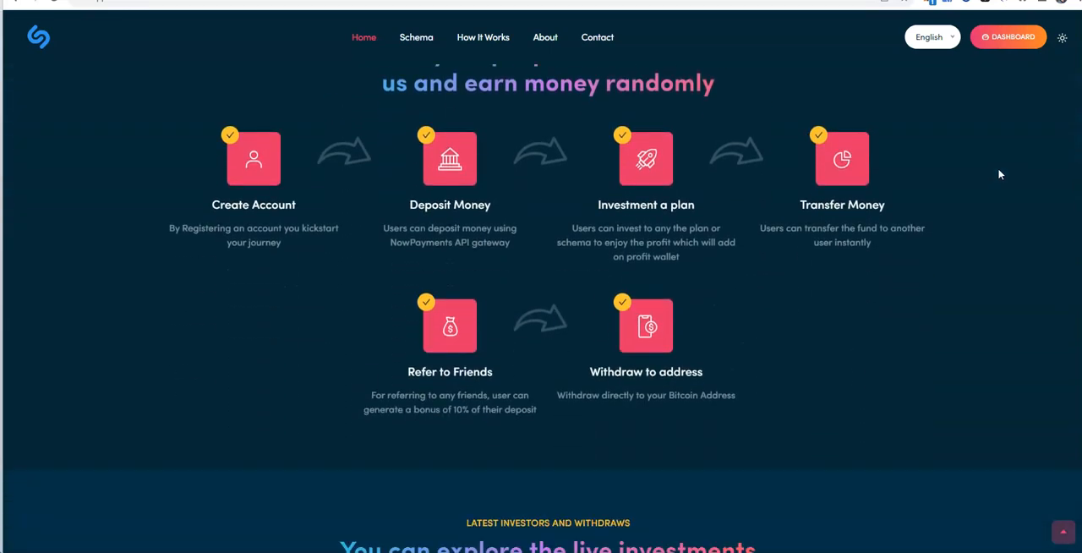
{"action": "scroll", "scroll_direction": "down", "scroll_amount": 3}
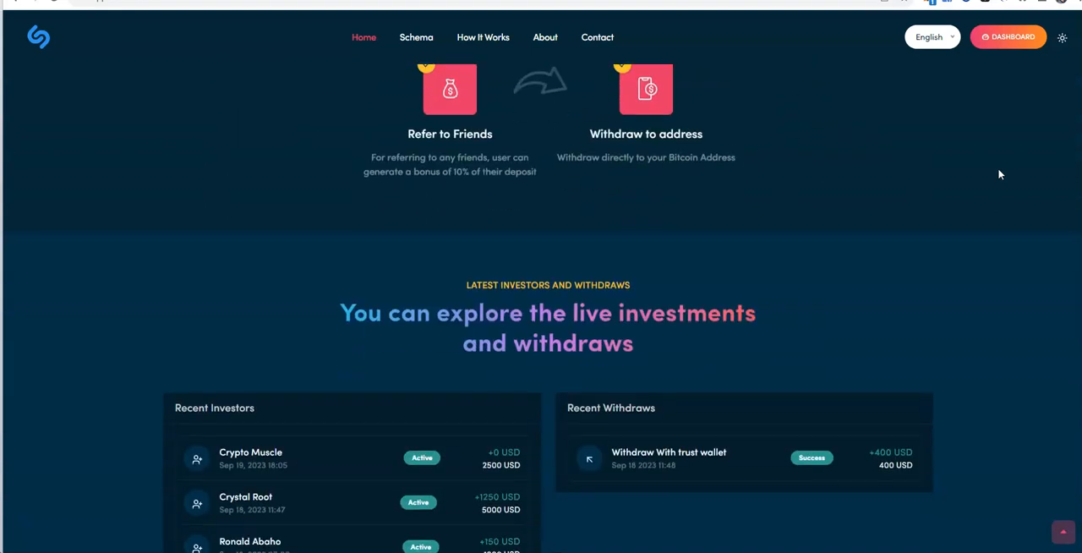
{"action": "scroll", "scroll_direction": "down", "scroll_amount": 3}
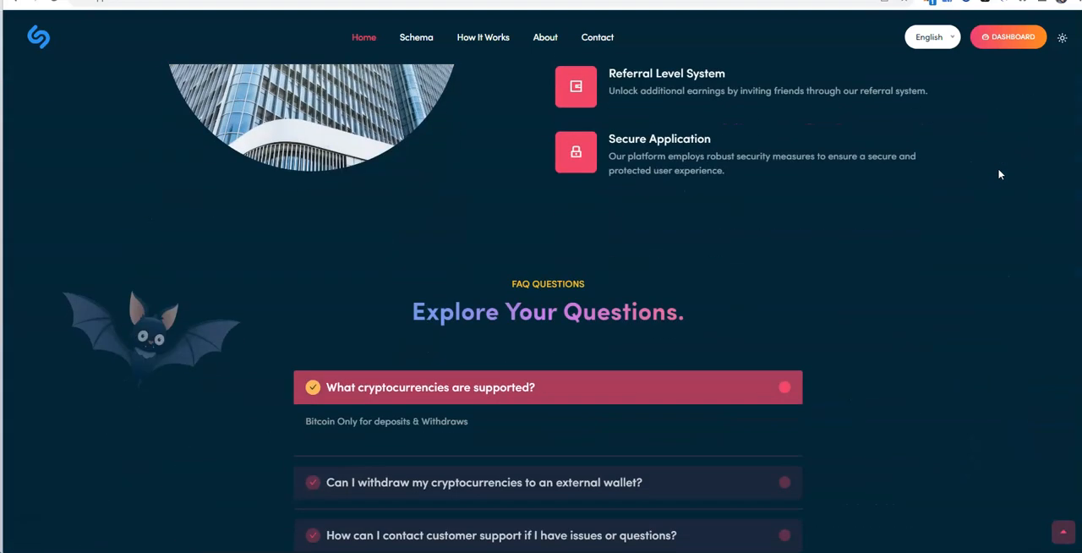
{"action": "scroll", "scroll_direction": "down", "scroll_amount": 3}
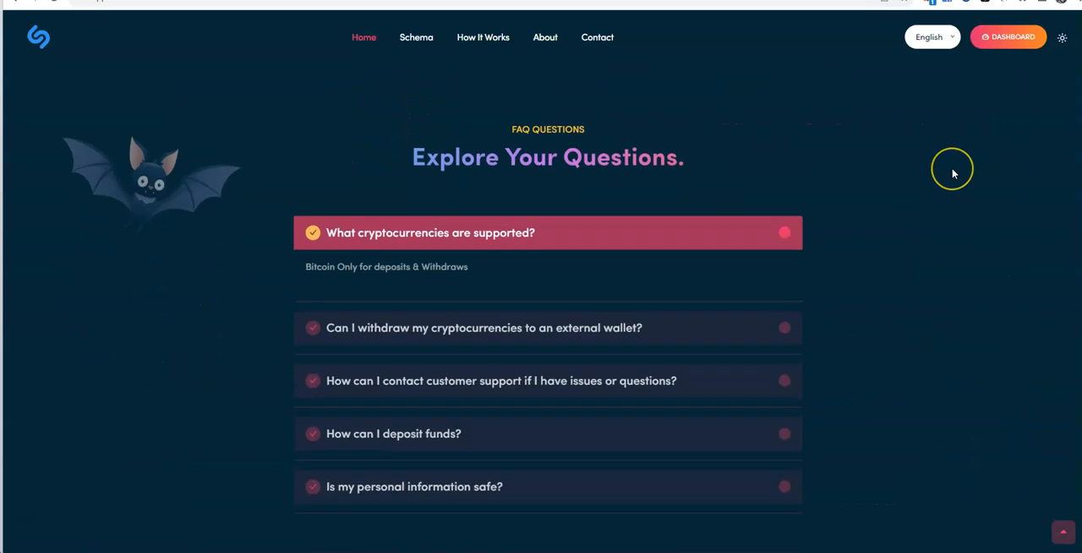
{"action": "scroll", "scroll_direction": "down", "scroll_amount": 3}
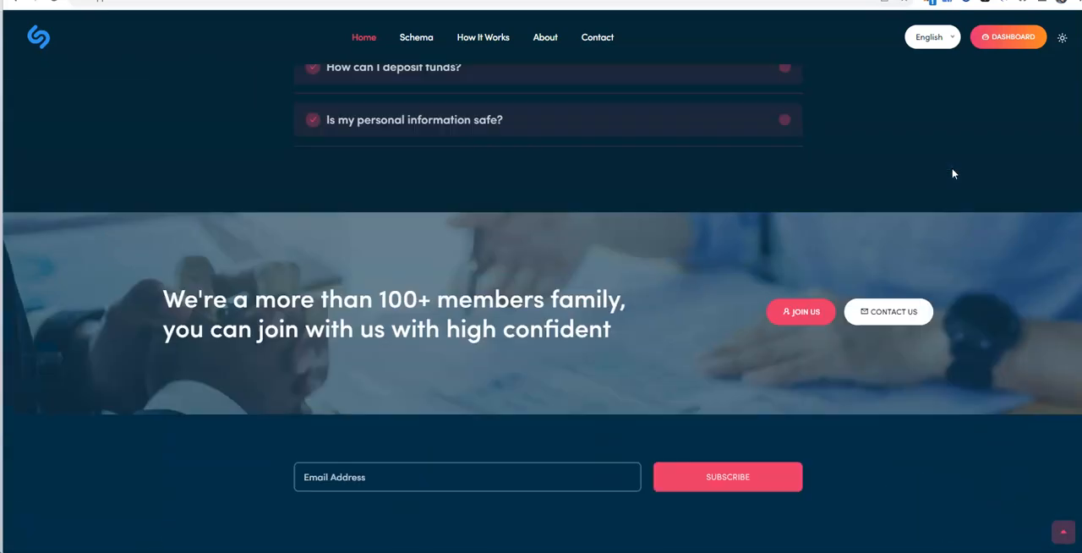
{"action": "scroll", "scroll_direction": "up", "scroll_amount": 3}
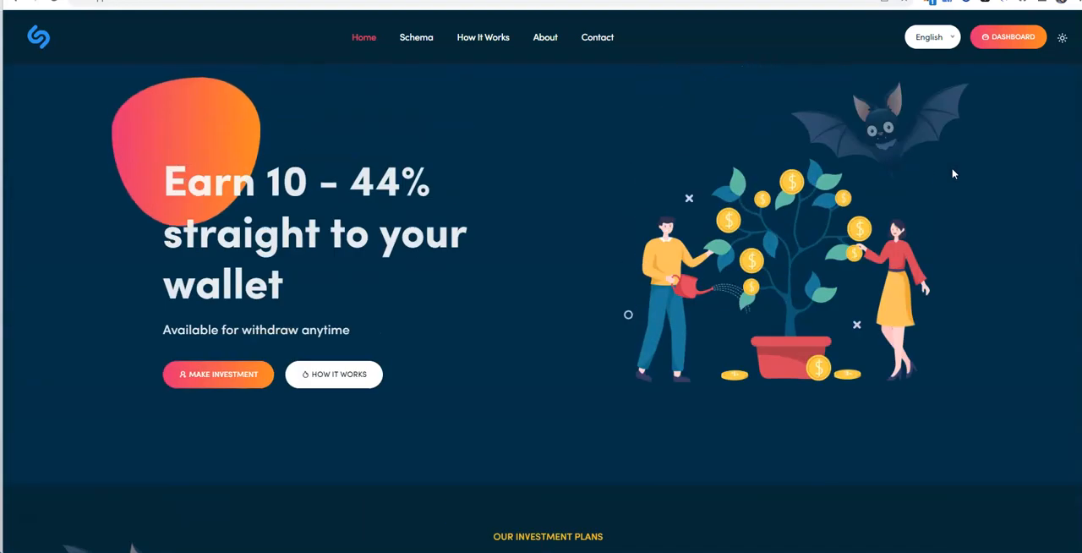
{"action": "mouse_move", "coordinate": [741, 176]}
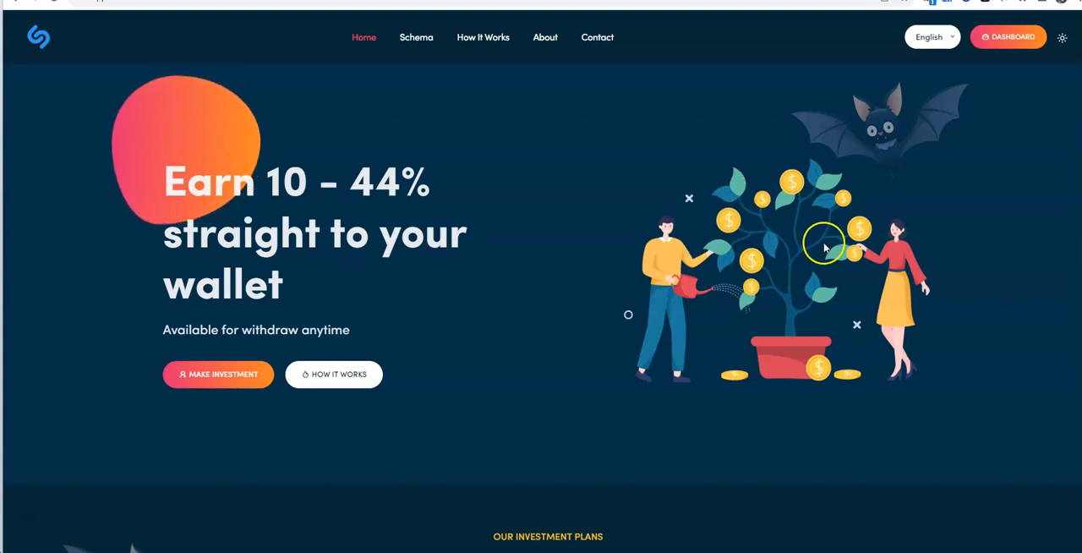
{"action": "mouse_move", "coordinate": [562, 382]}
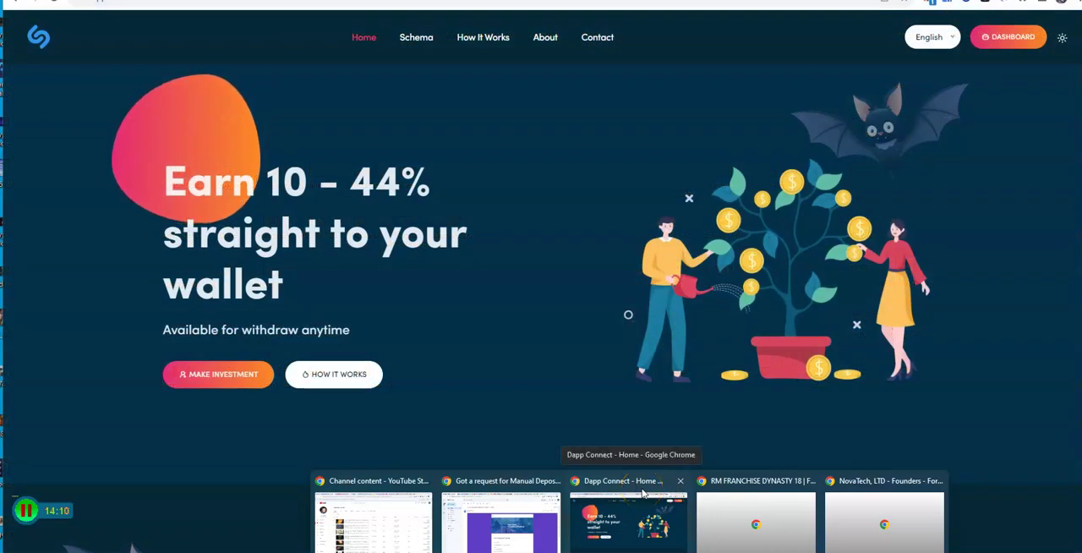
Browse the creator's Linktree list of music mashups down to the Nelly Remastered Mixtape
{"action": "left_click", "coordinate": [501, 480]}
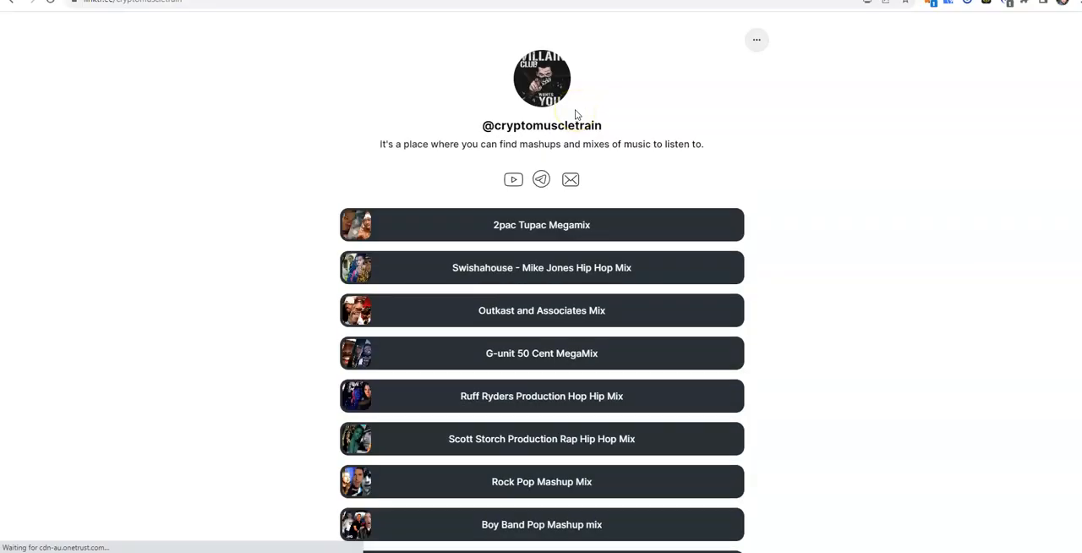
{"action": "mouse_move", "coordinate": [484, 240]}
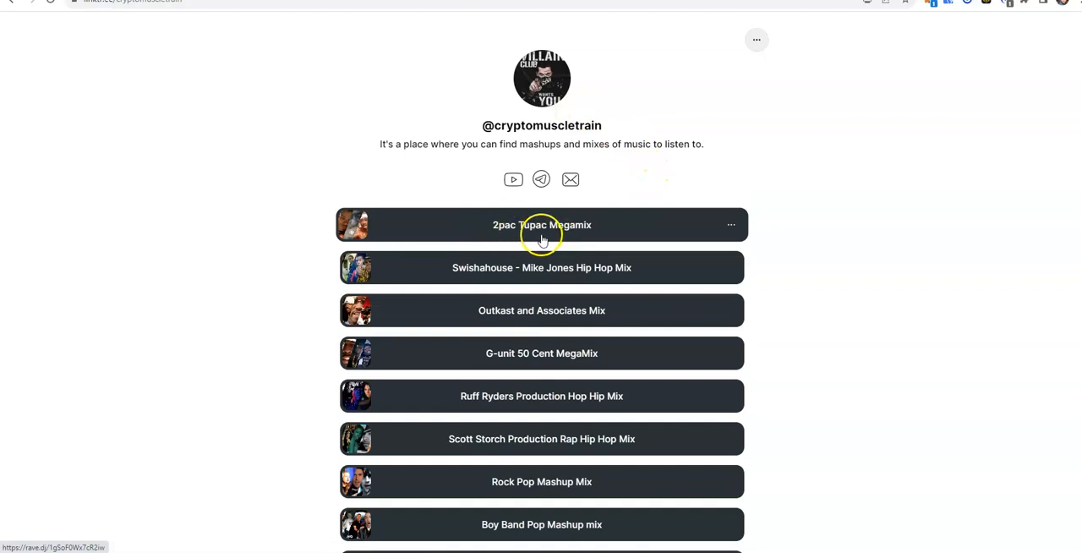
{"action": "mouse_move", "coordinate": [578, 240]}
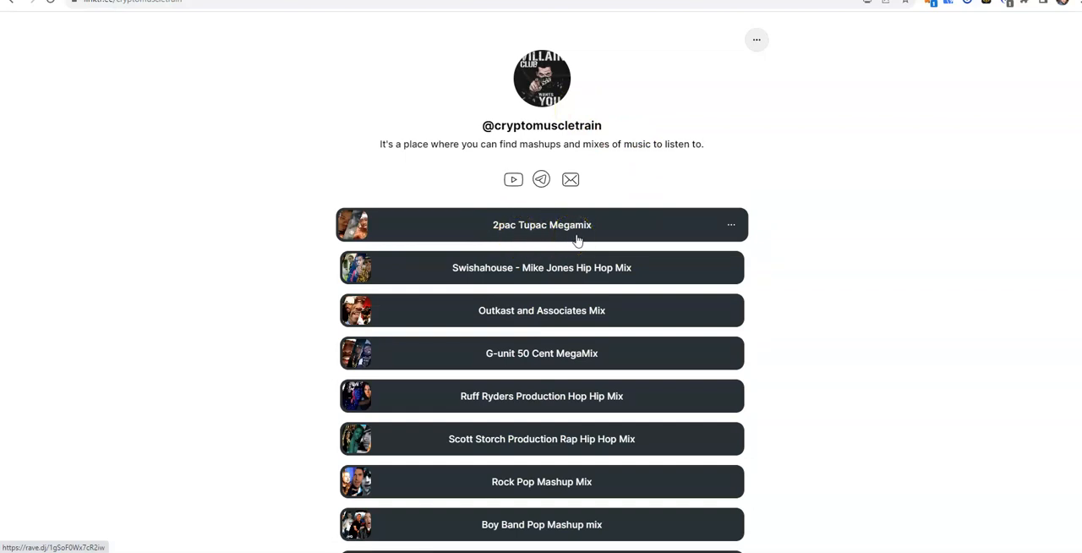
{"action": "scroll", "scroll_direction": "down", "scroll_amount": 3}
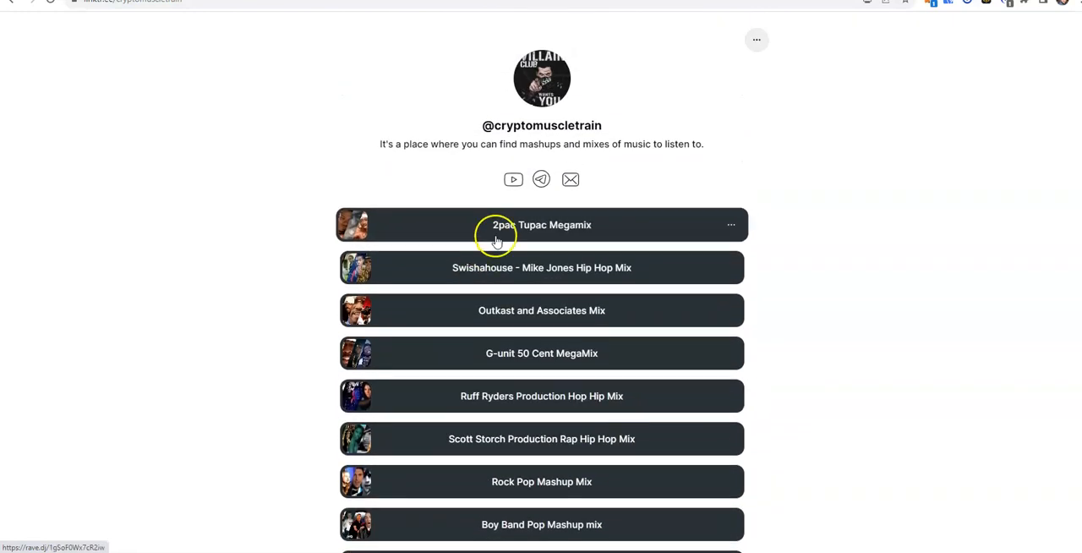
{"action": "mouse_move", "coordinate": [541, 245]}
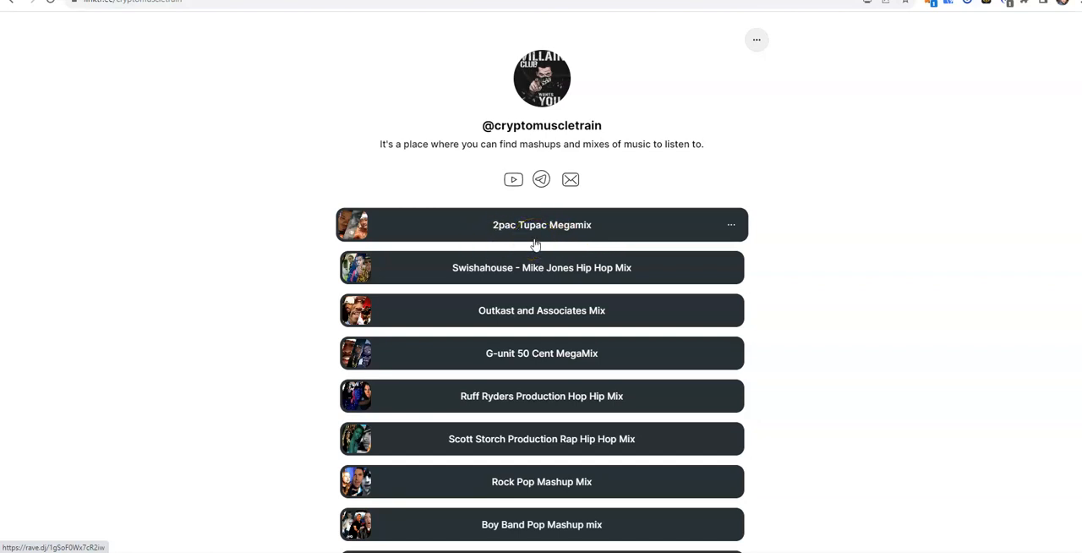
{"action": "scroll", "scroll_direction": "down", "scroll_amount": 3}
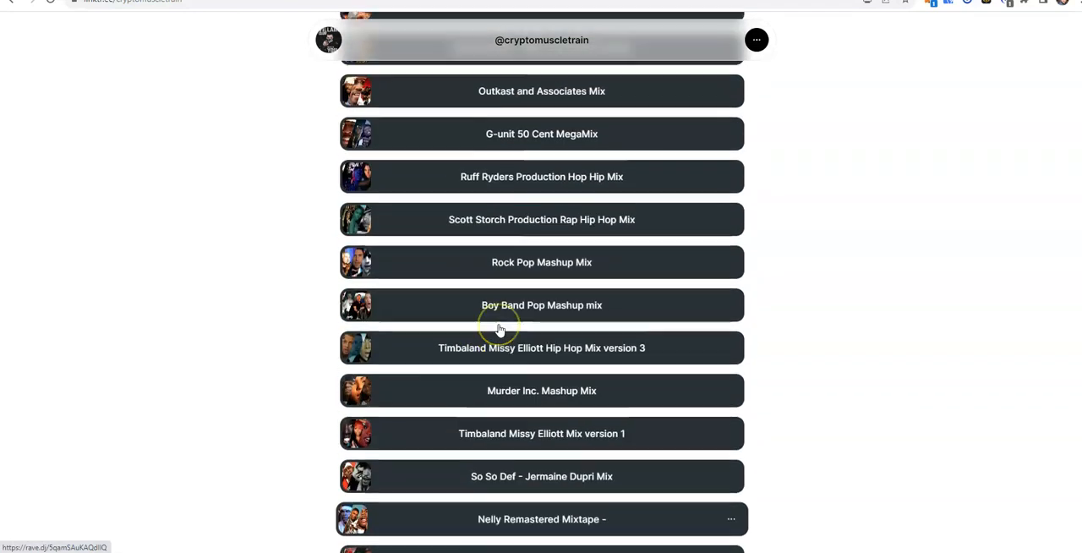
{"action": "scroll", "scroll_direction": "down", "scroll_amount": 3}
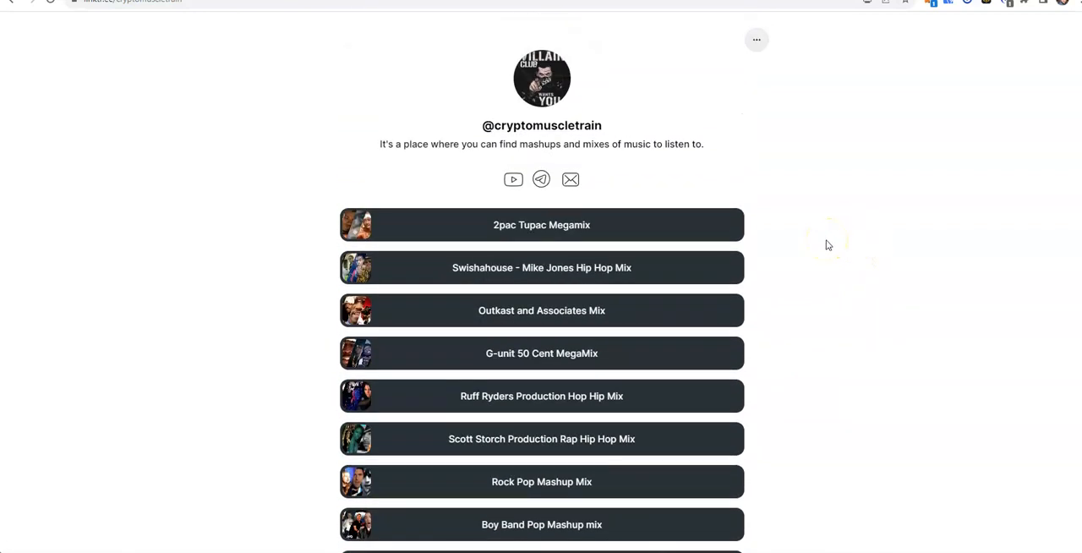
{"action": "mouse_move", "coordinate": [237, 222]}
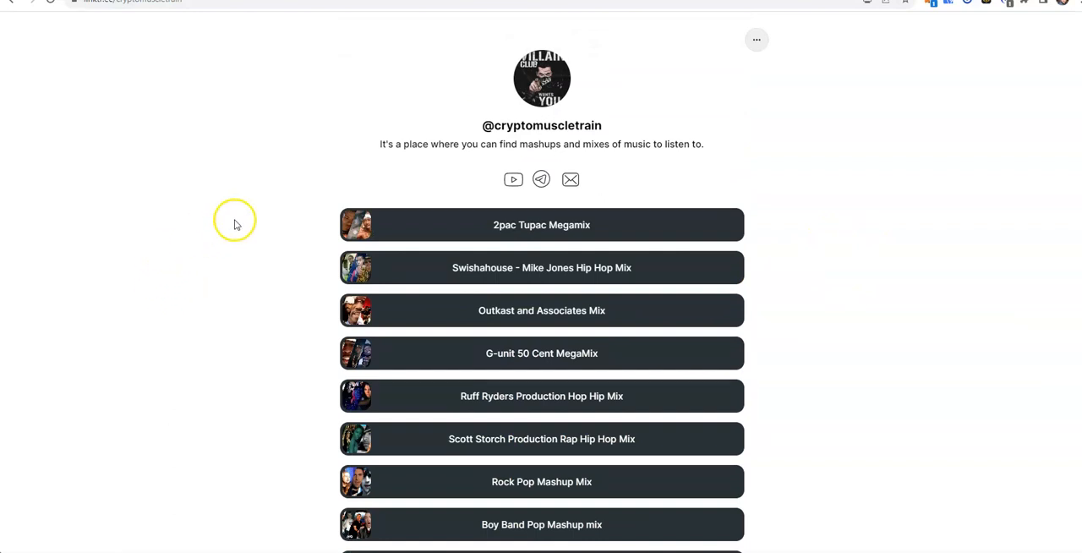